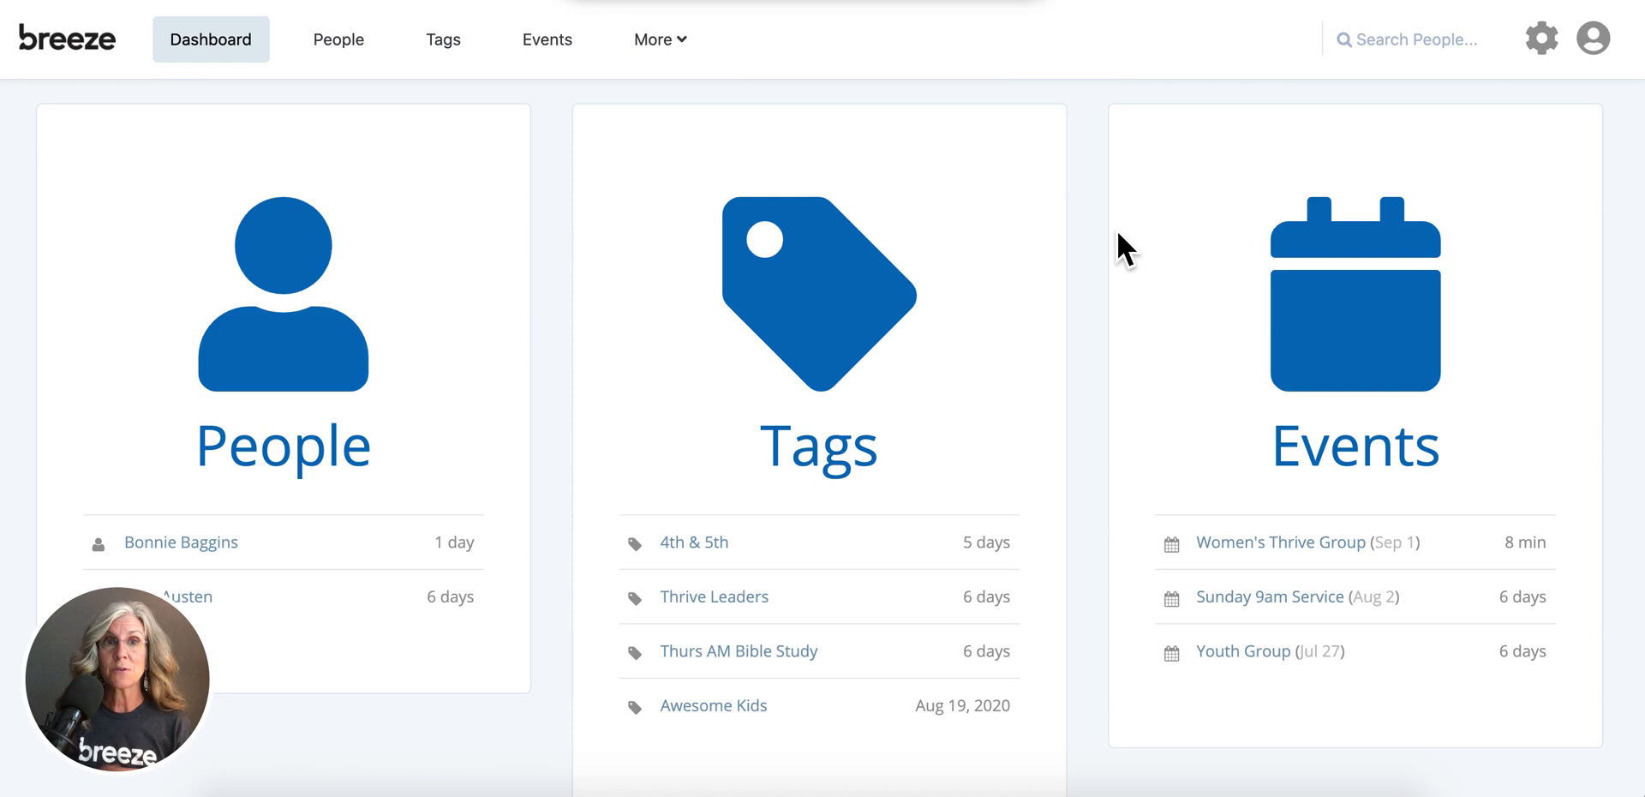
mouse_move(515, 285)
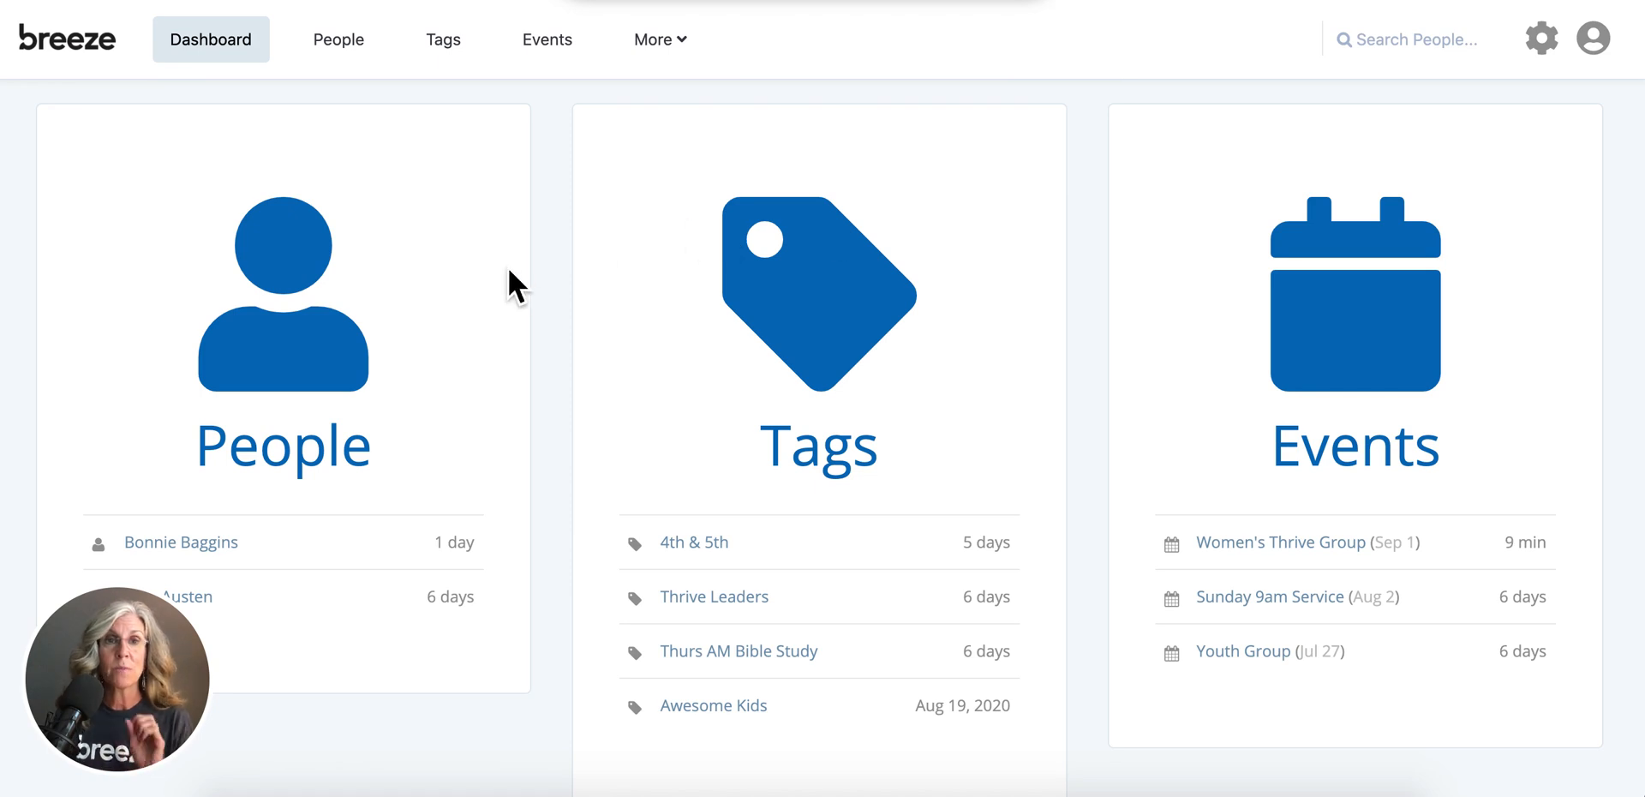
mouse_move(499, 263)
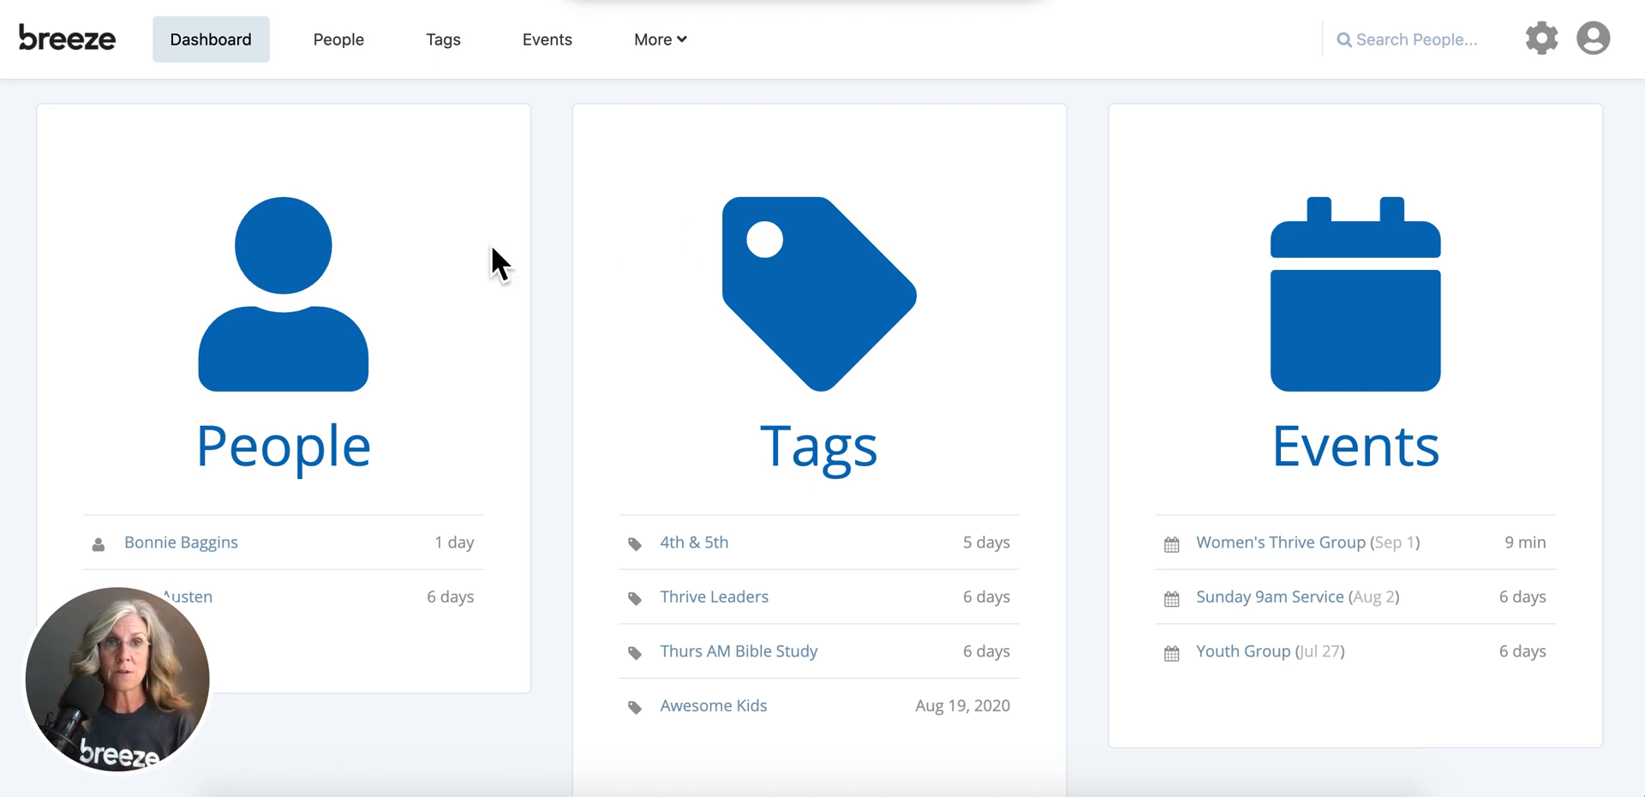
mouse_move(467, 63)
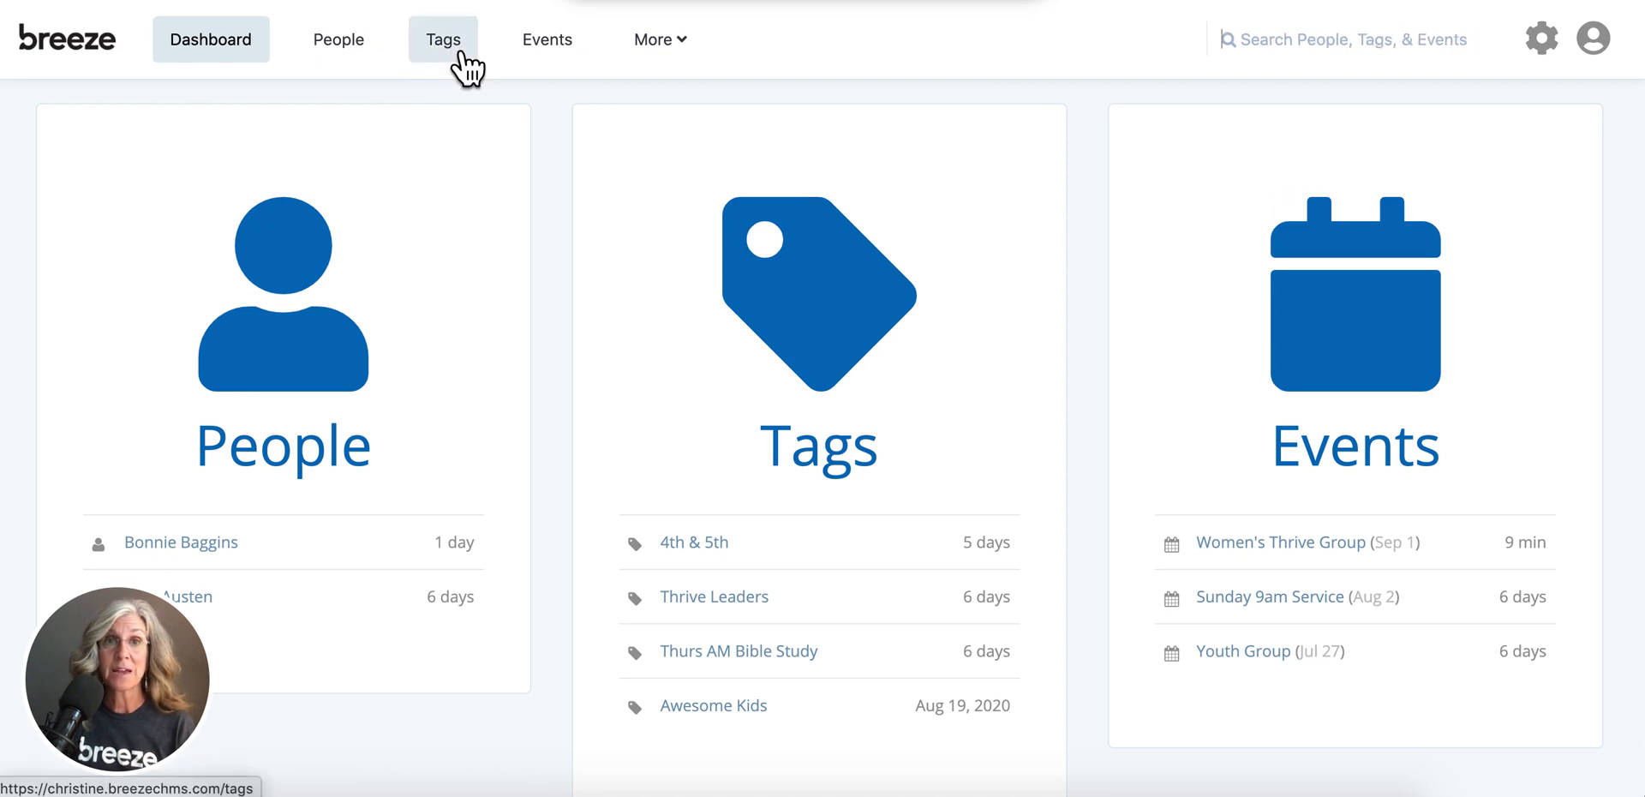
Open the Tags page to view the Women's Ministries tag folder
left_click(442, 39)
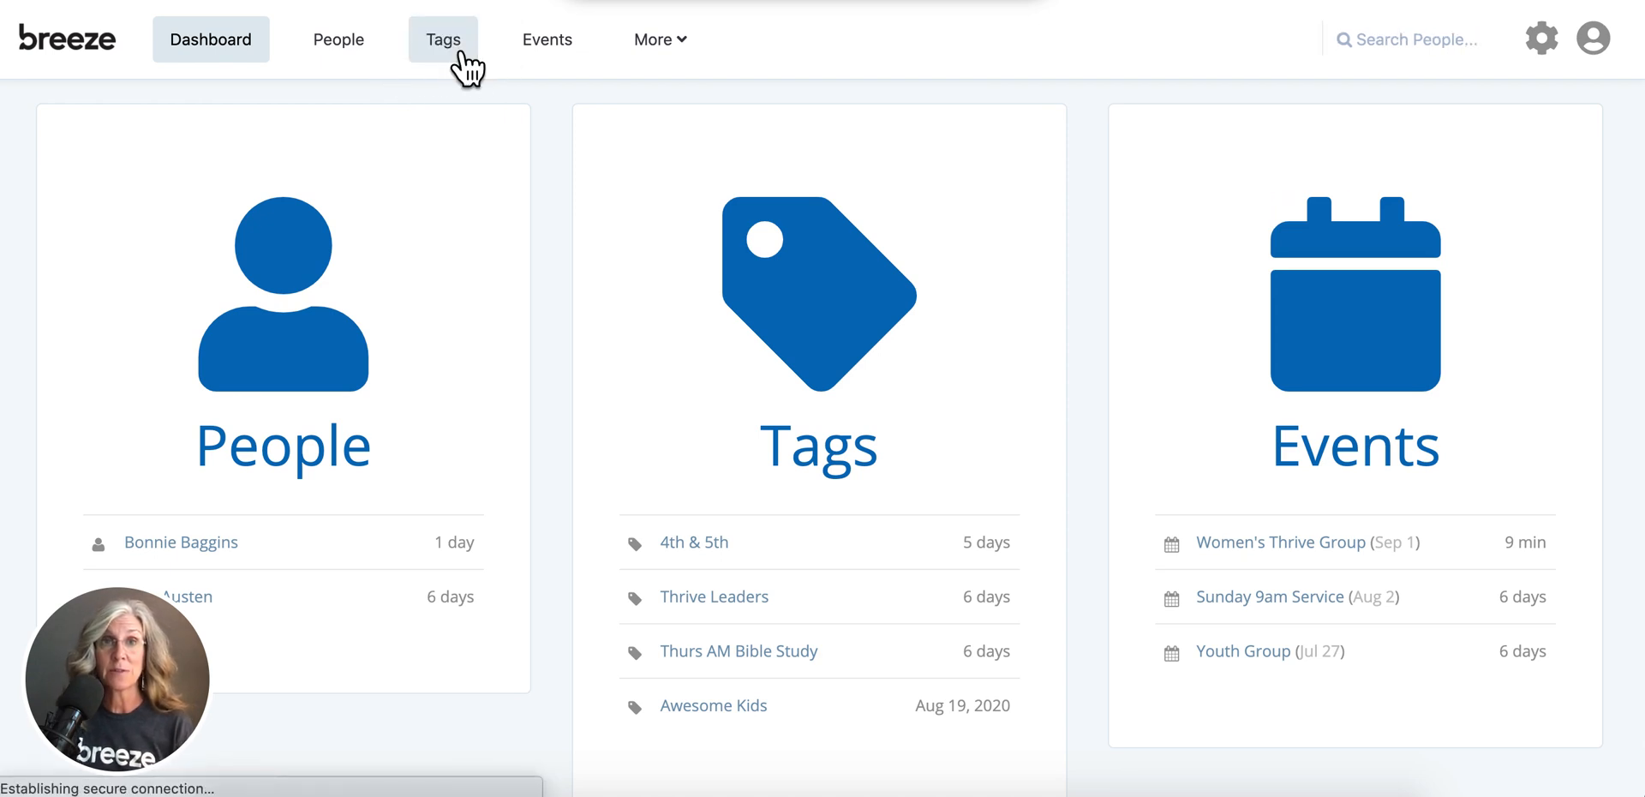
left_click(443, 39)
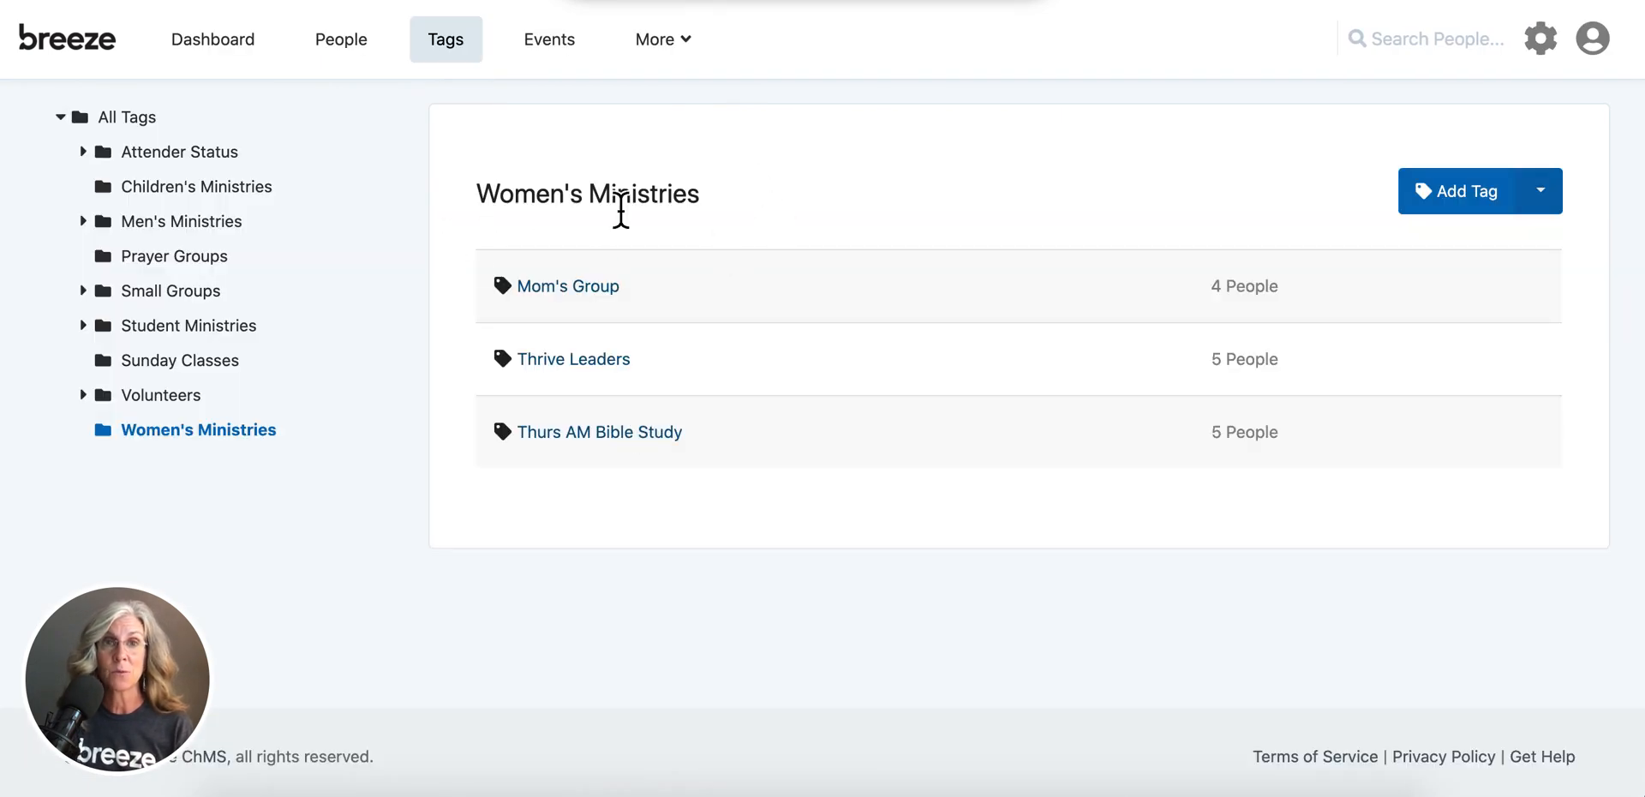
mouse_move(688, 389)
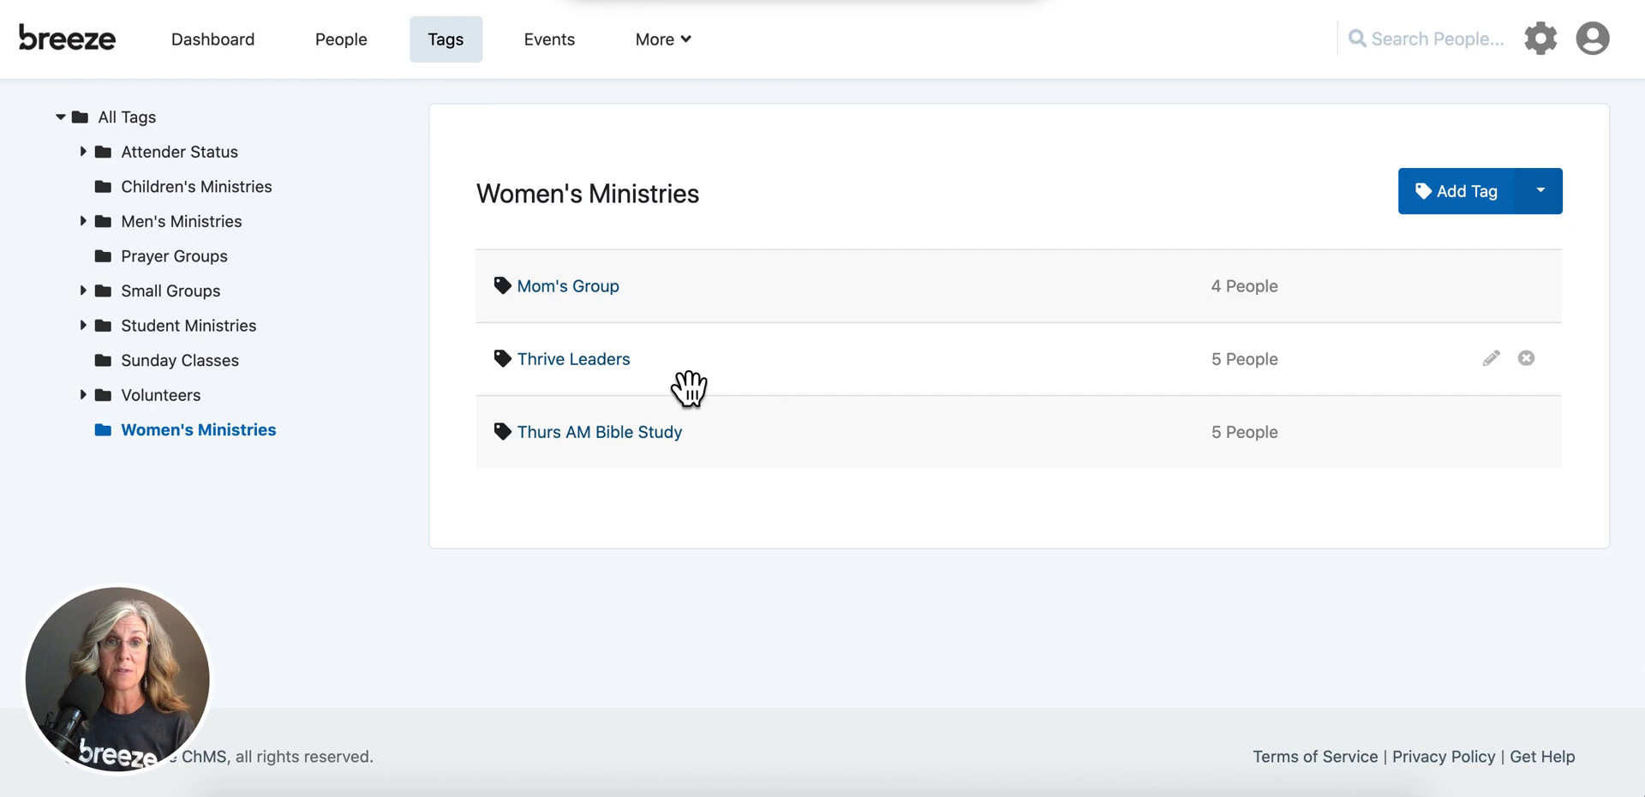
mouse_move(648, 341)
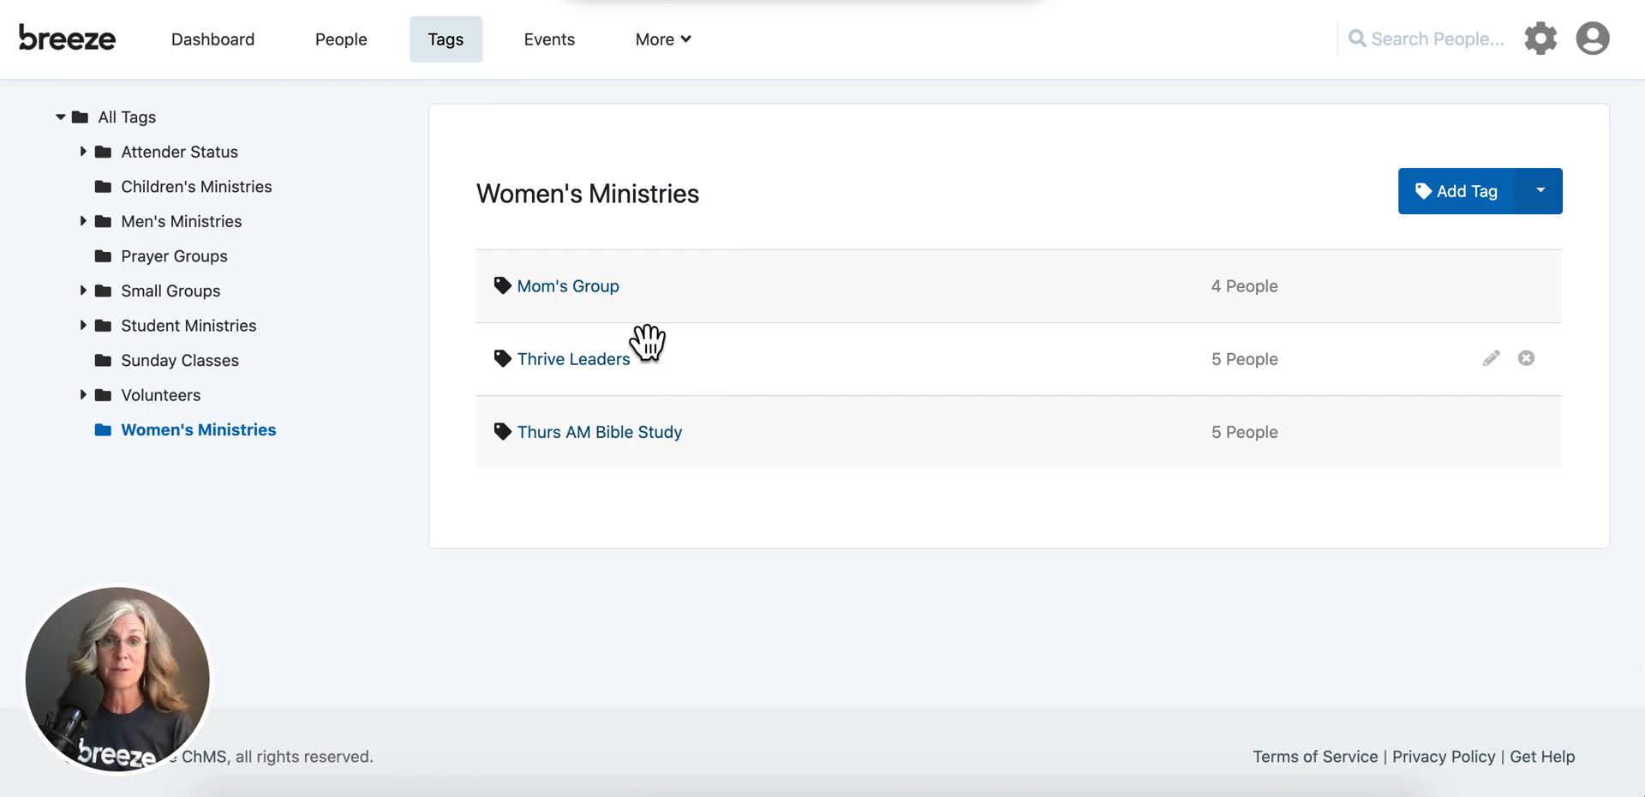
mouse_move(602, 141)
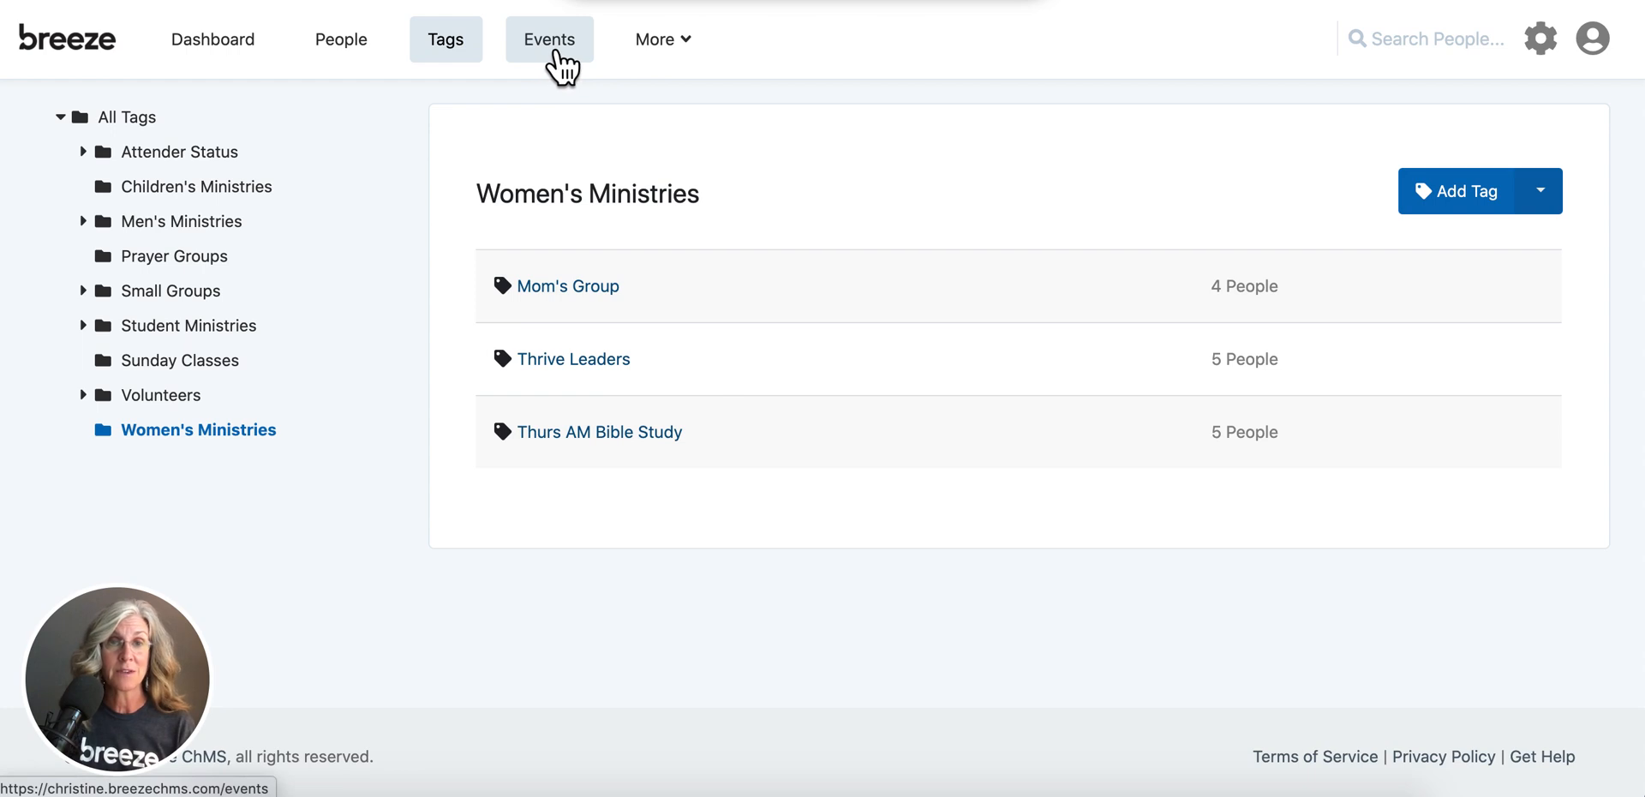
Open the Events calendar for September 2020
left_click(548, 38)
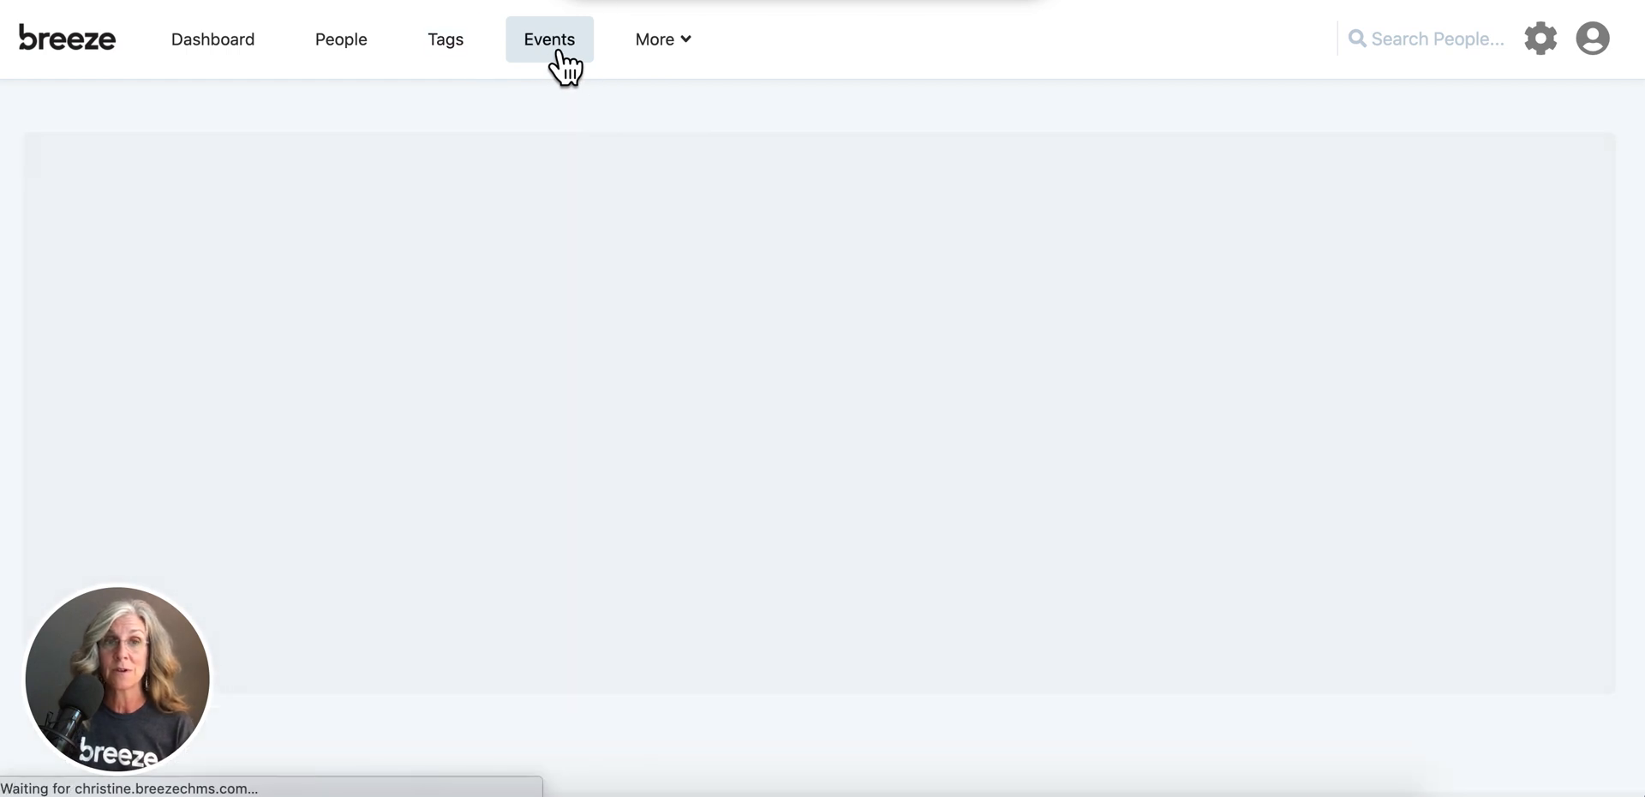
left_click(548, 39)
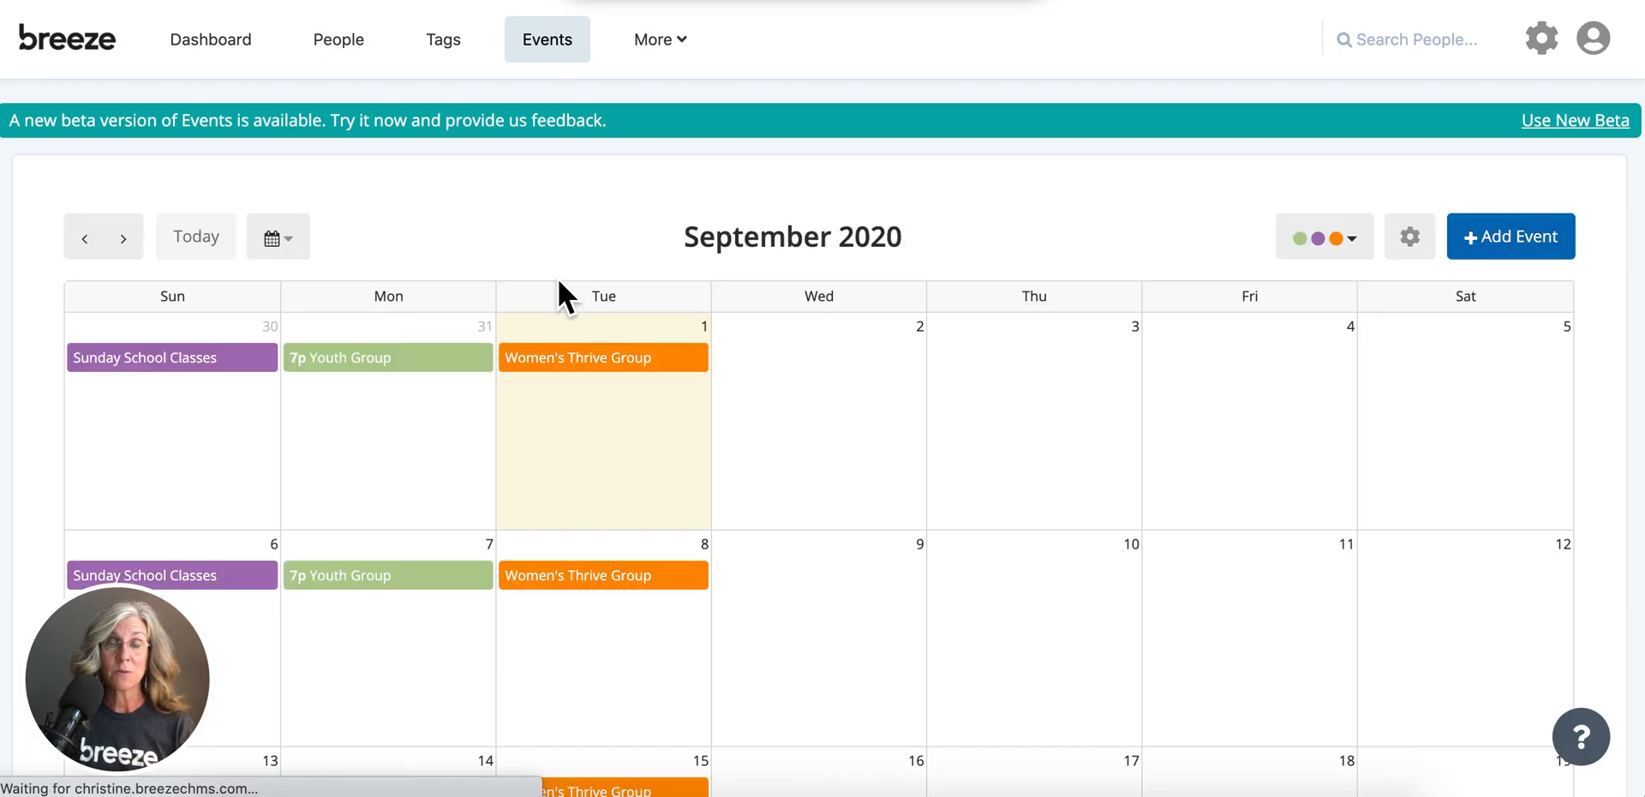
mouse_move(643, 398)
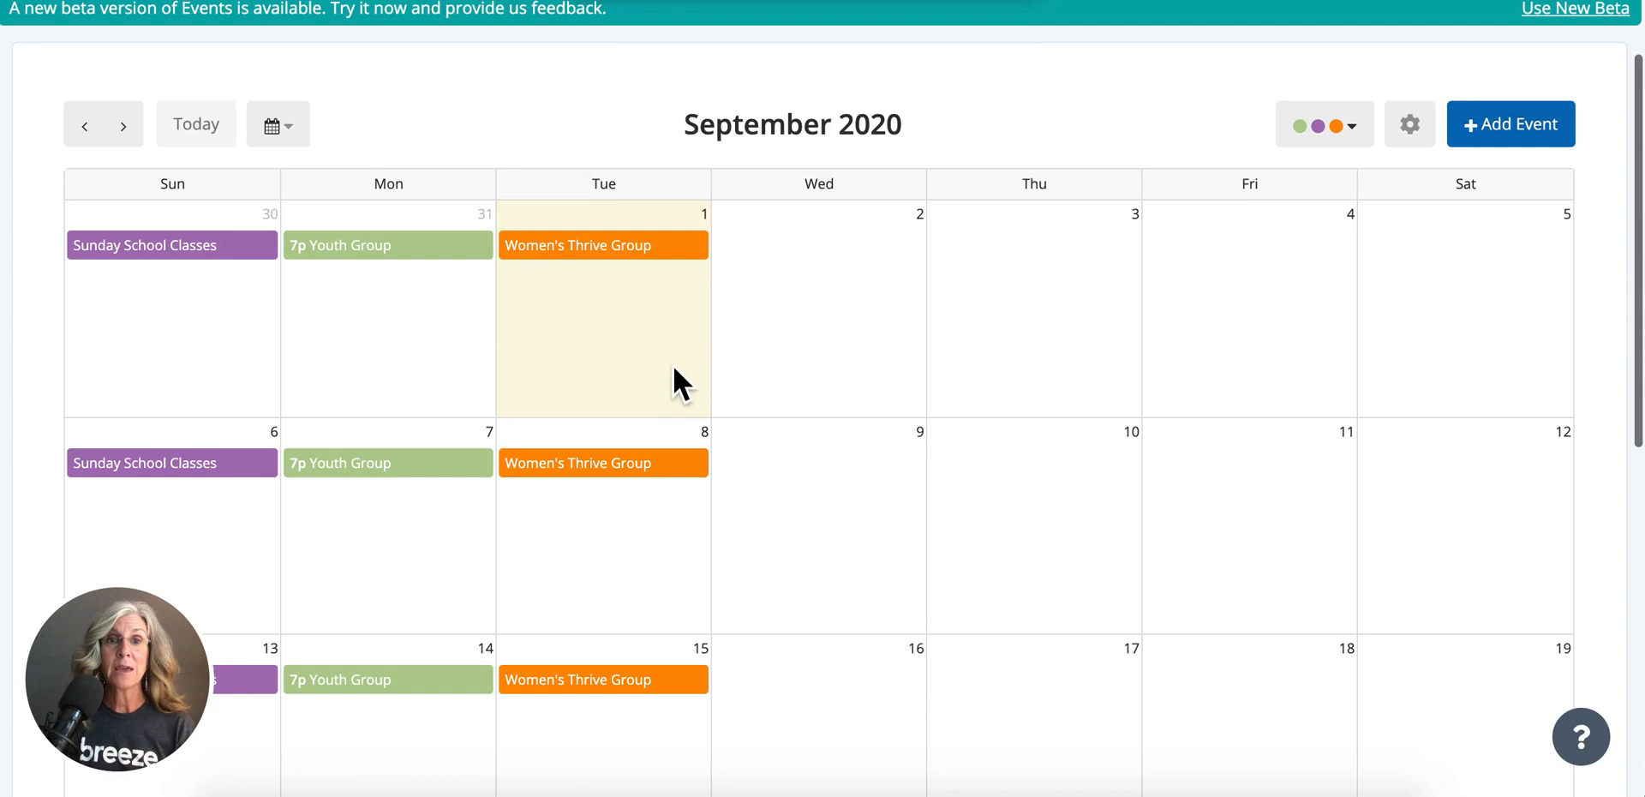
mouse_move(813, 366)
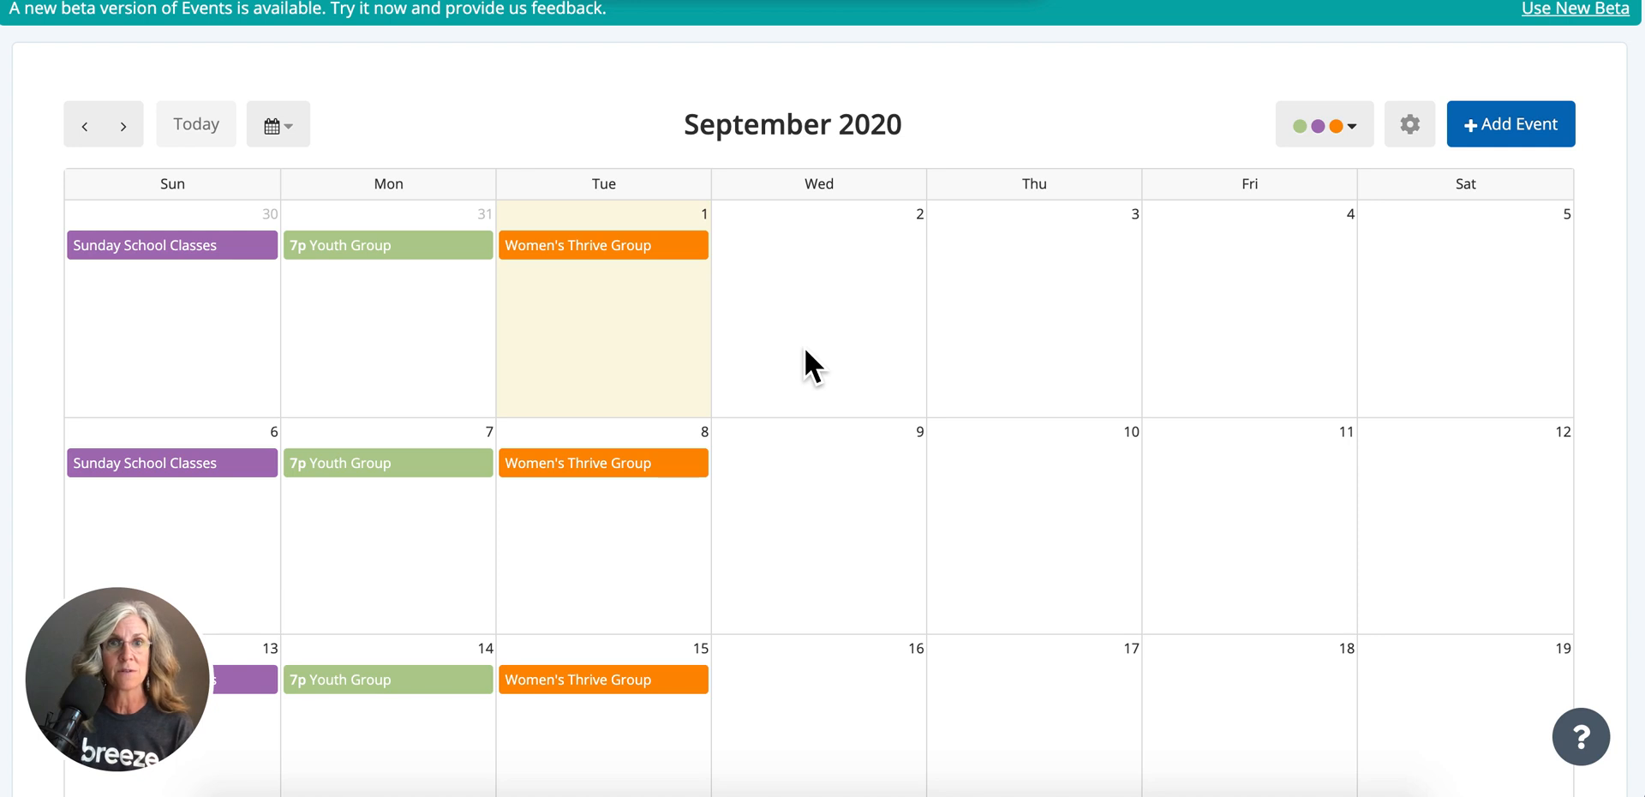
mouse_move(580, 268)
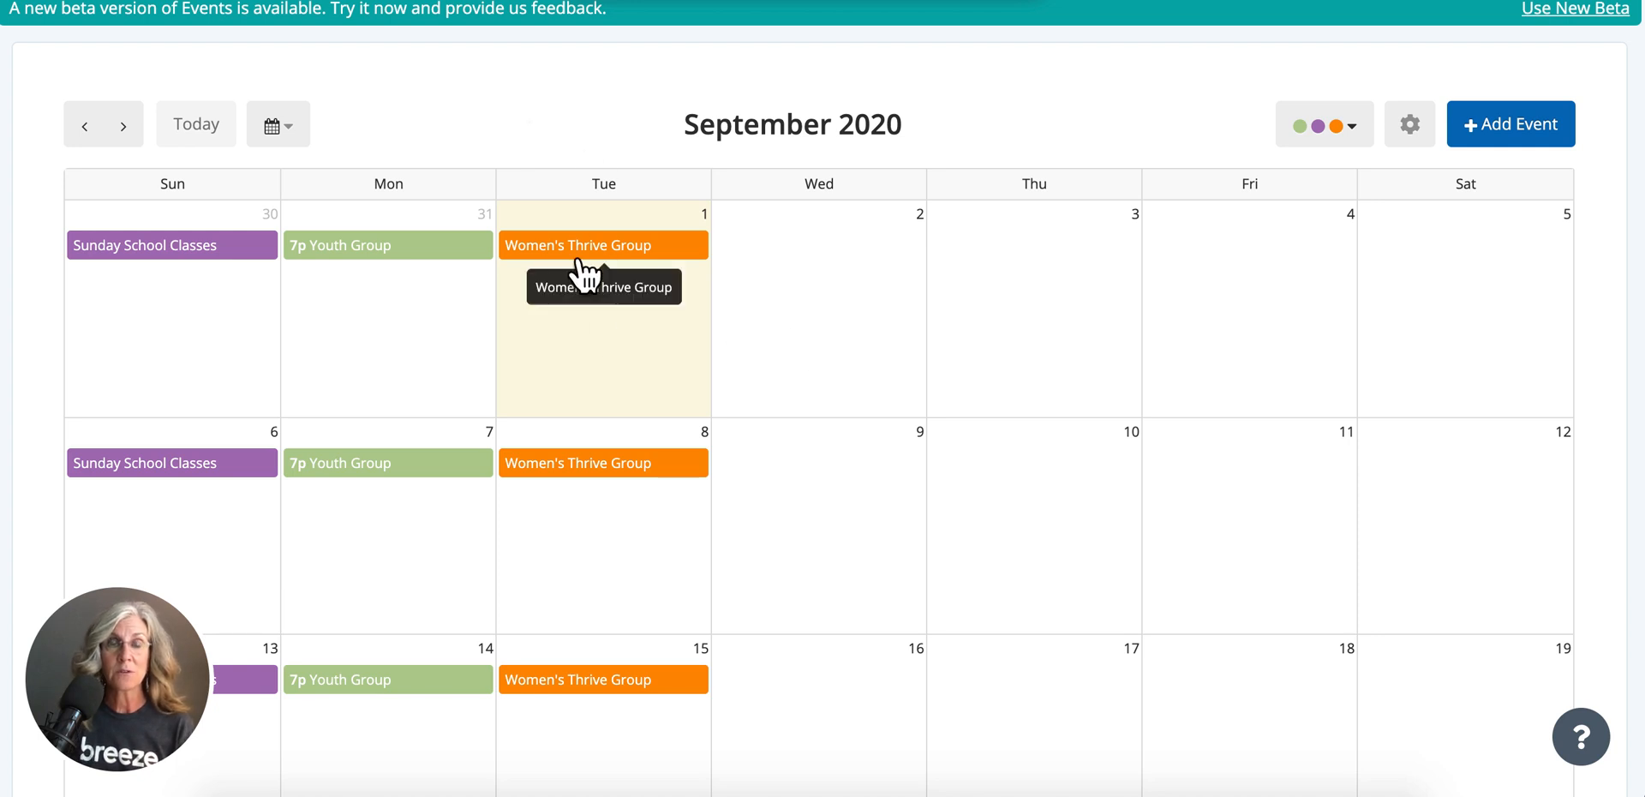
Open the settings of the Sep 1, 2020 Women's Thrive Group event
left_click(576, 244)
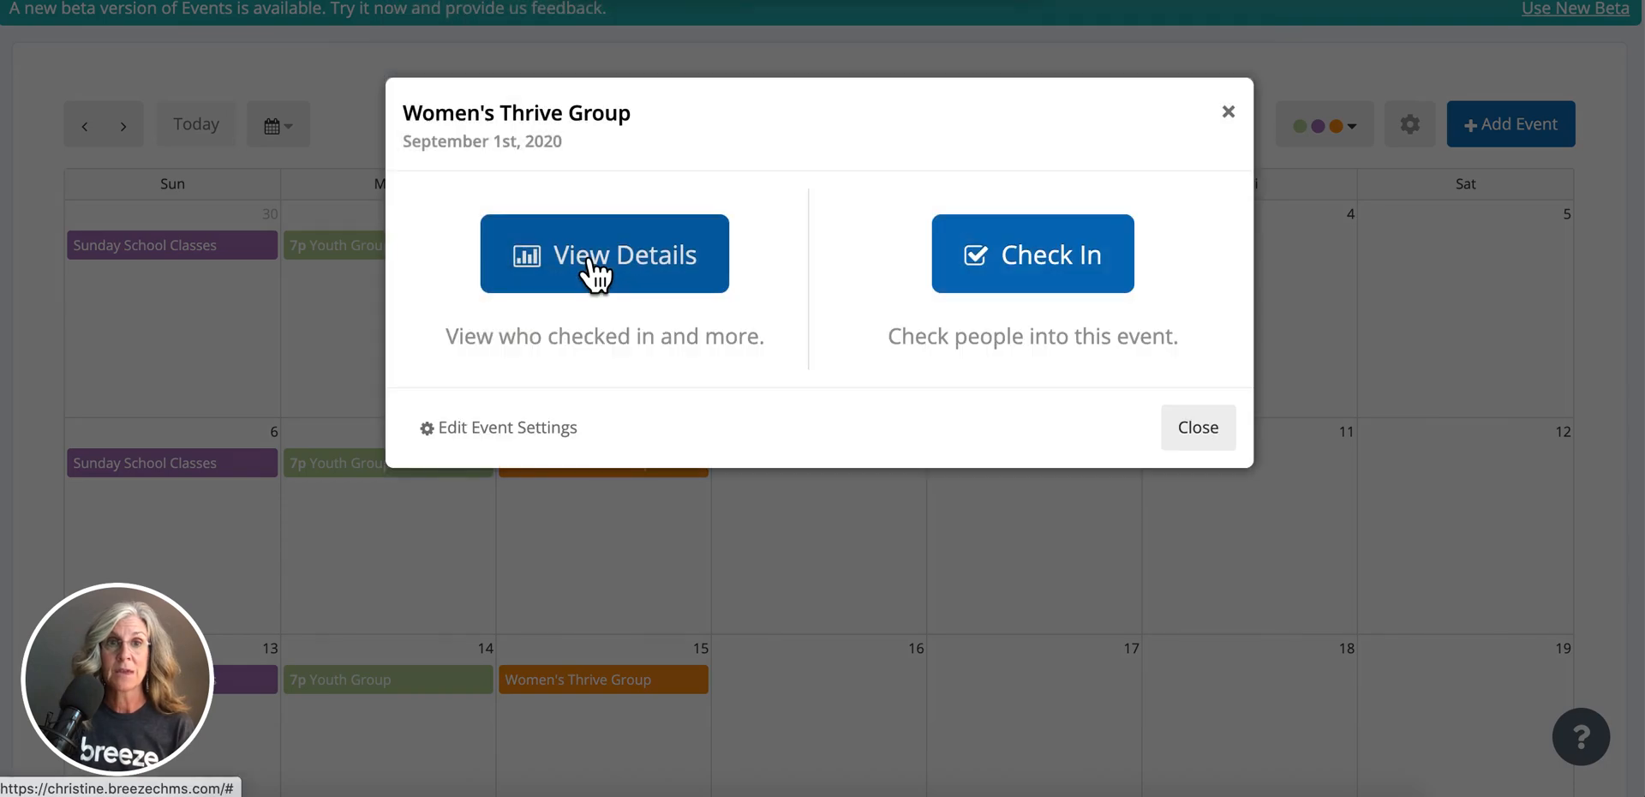
mouse_move(472, 456)
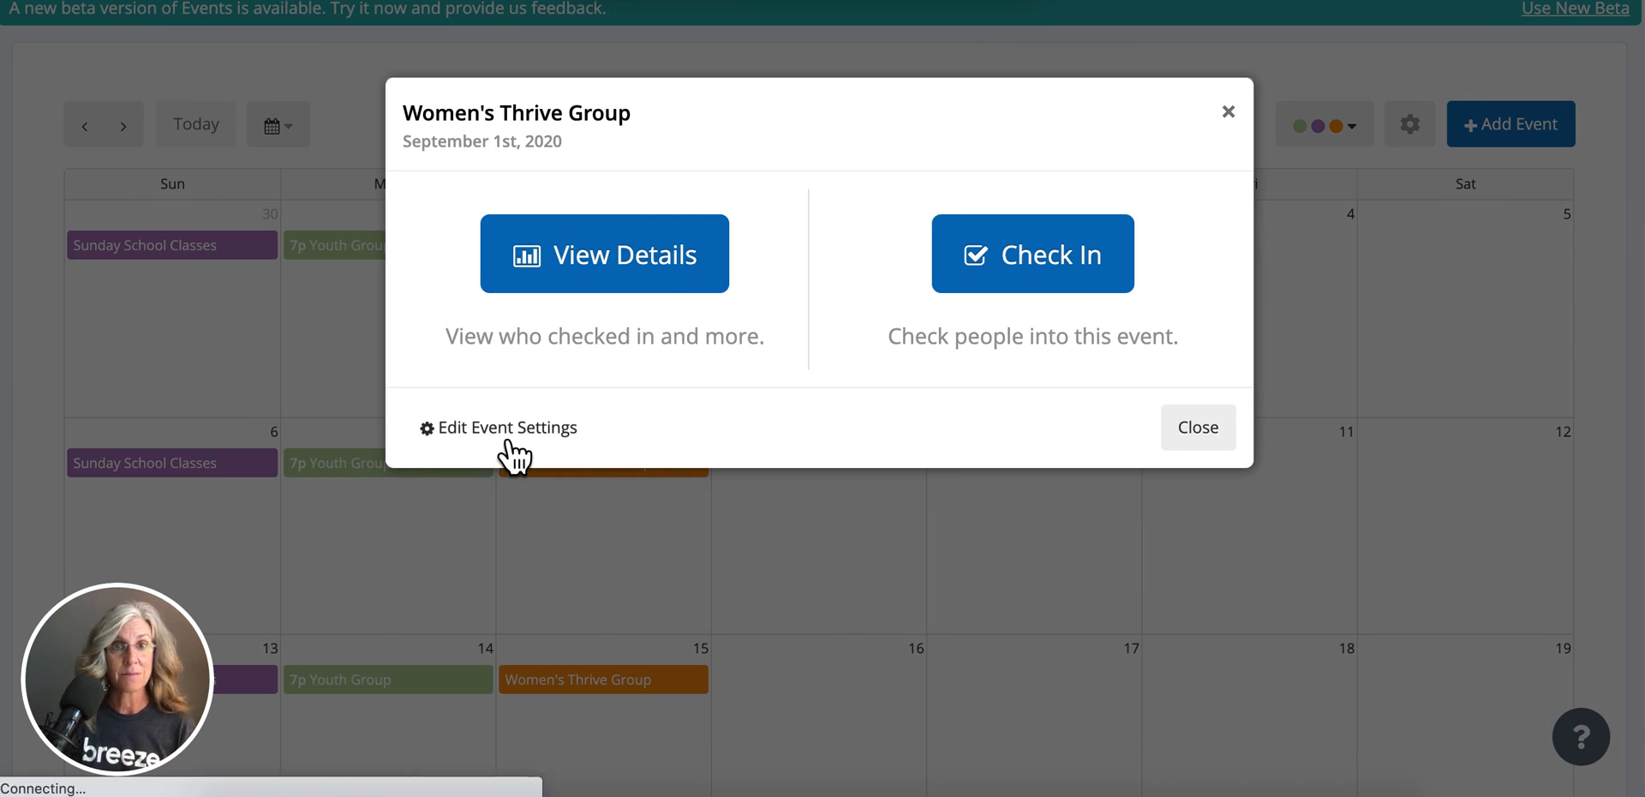
left_click(506, 426)
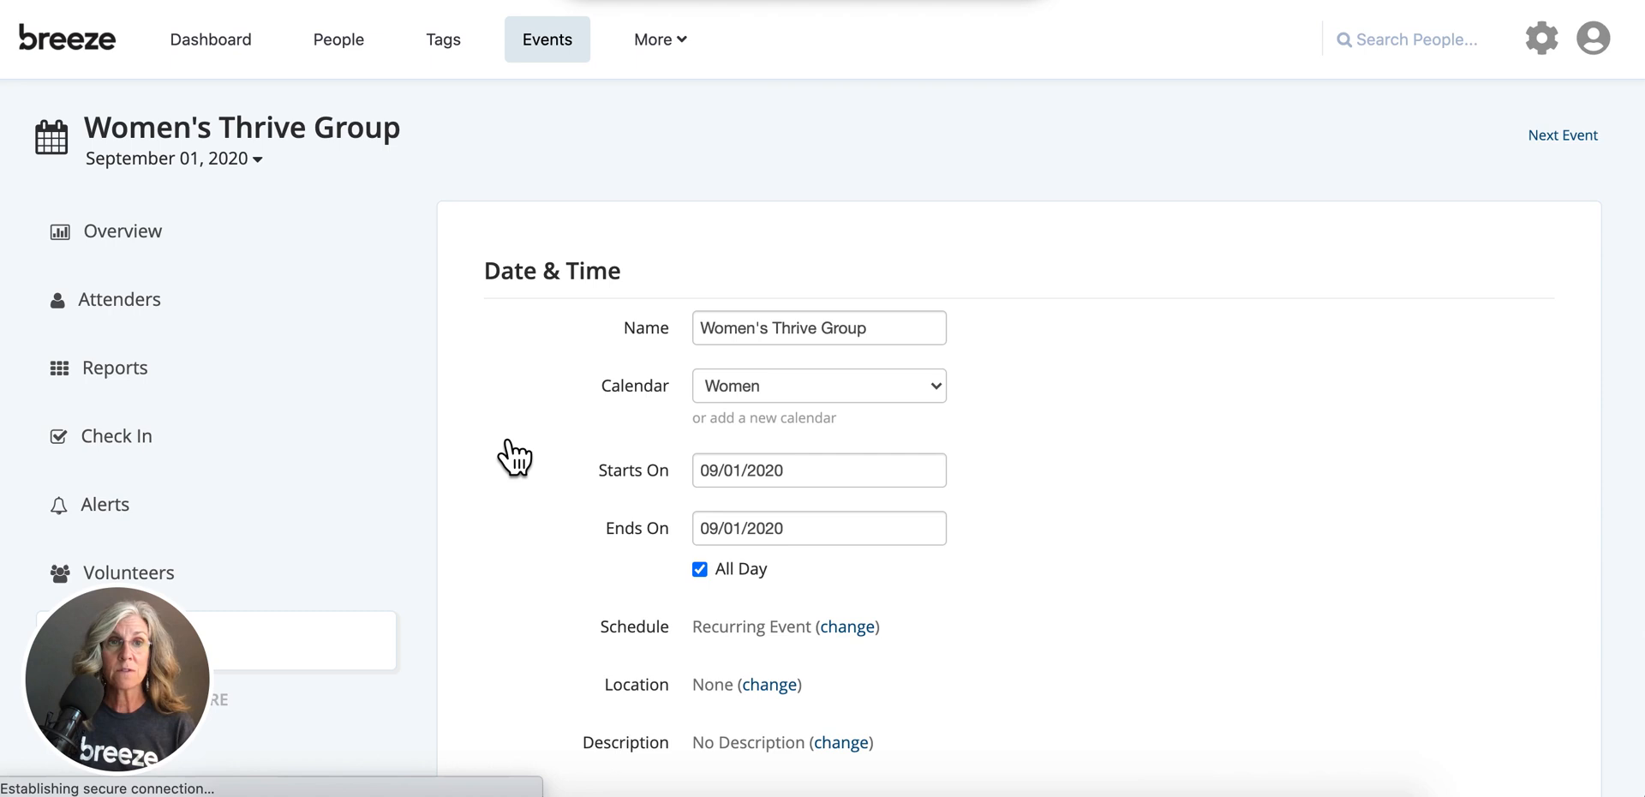
scroll("down", 3)
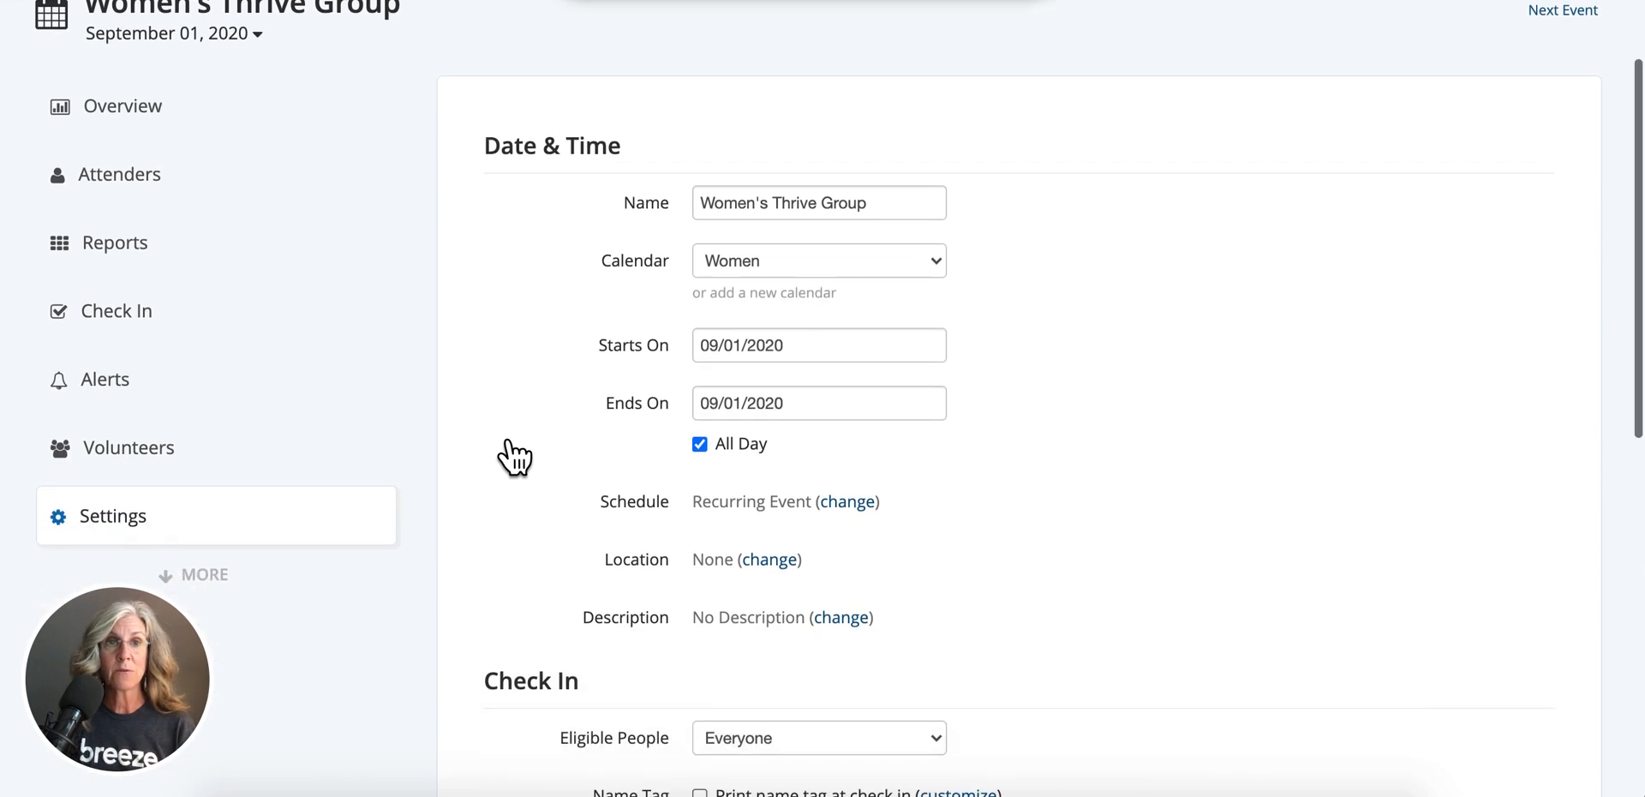
mouse_move(216, 486)
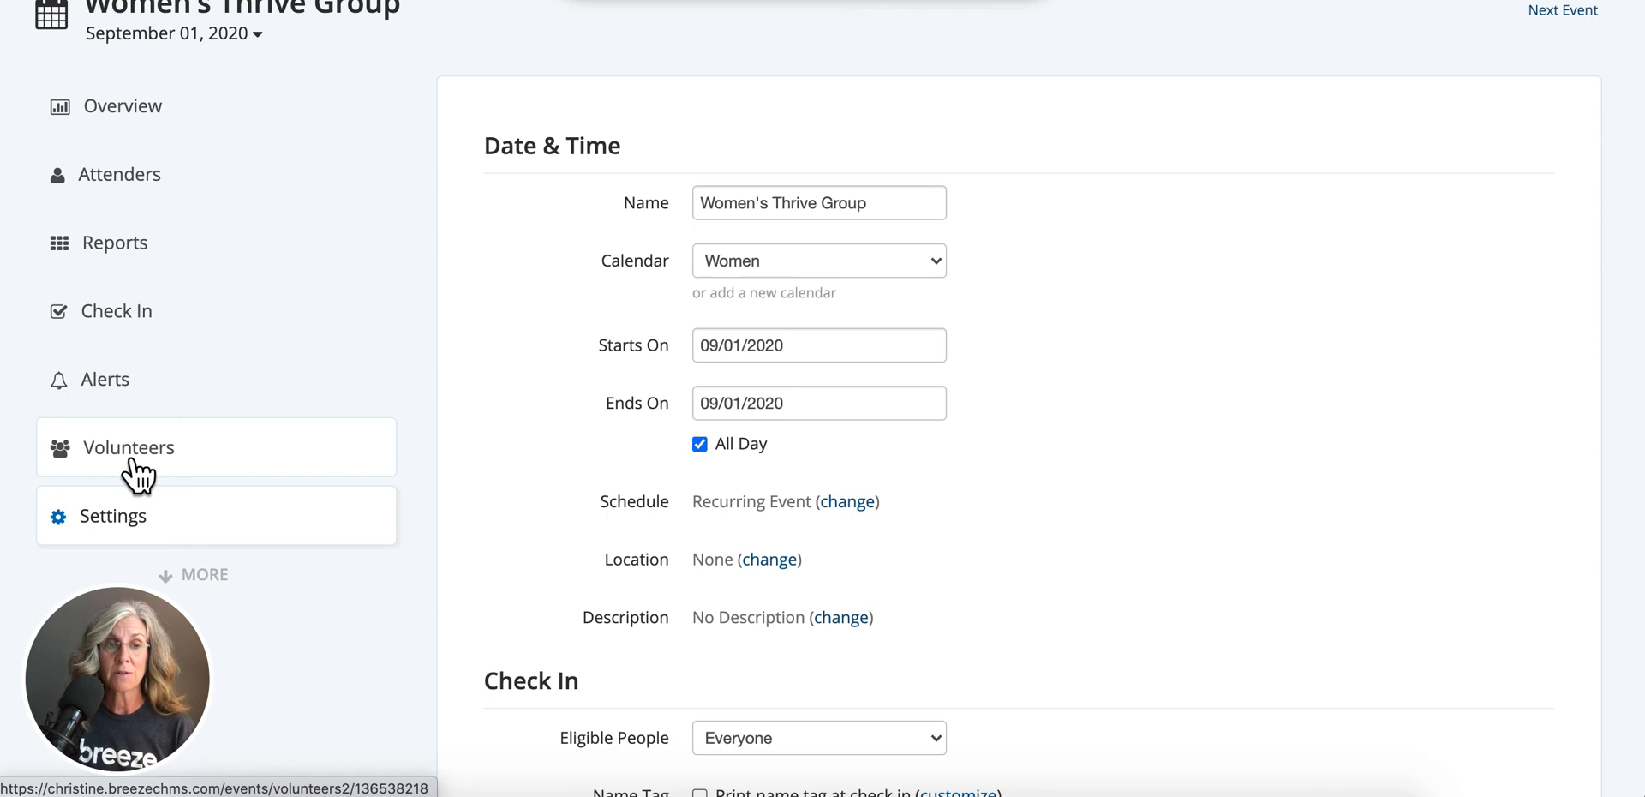
Open the event's Volunteers section and continue past the welcome to role creation
left_click(128, 448)
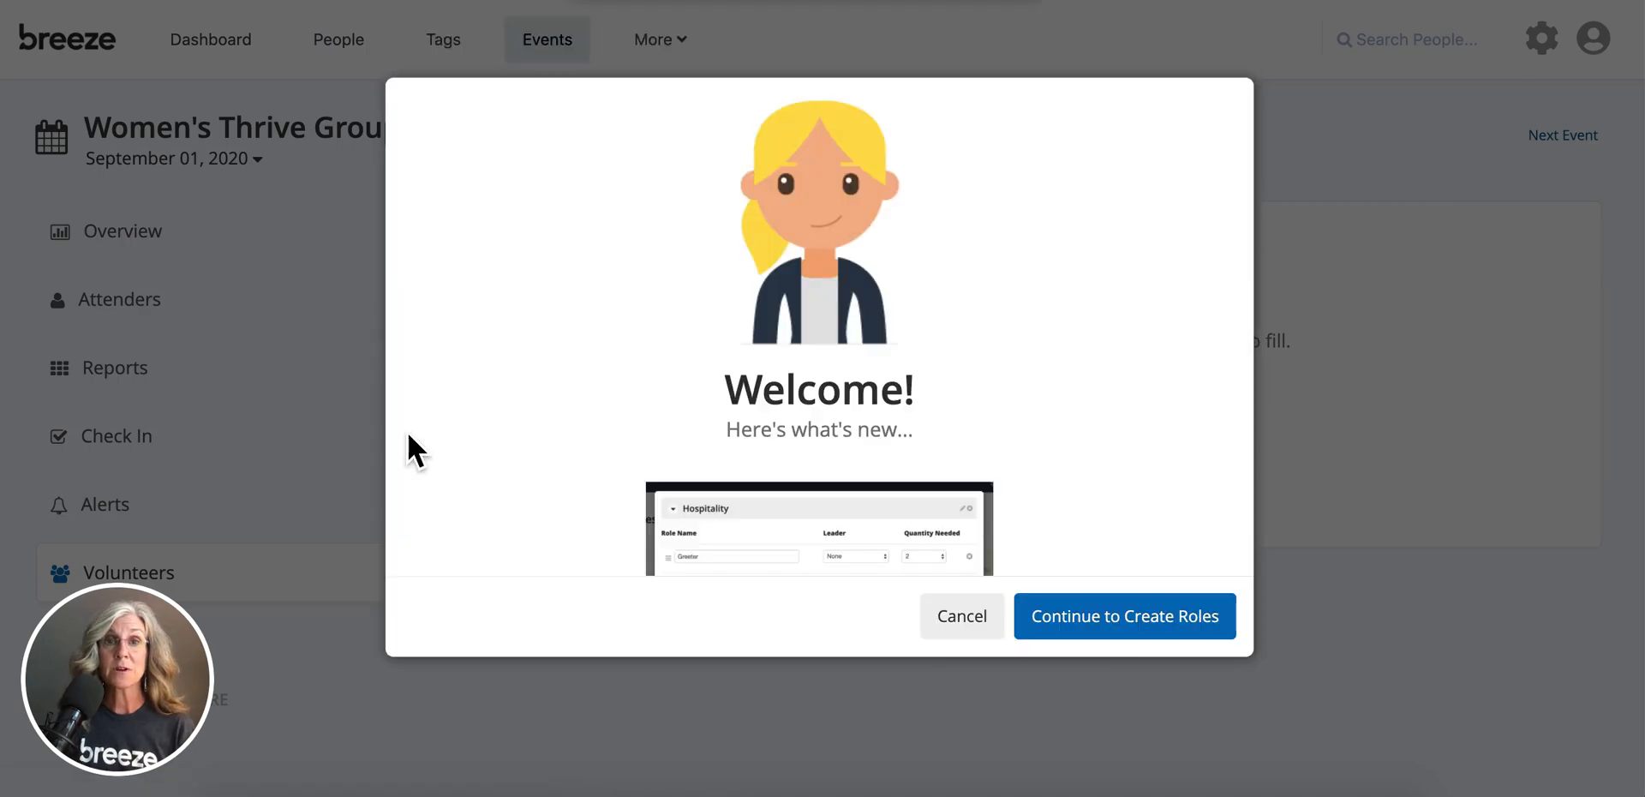
mouse_move(875, 637)
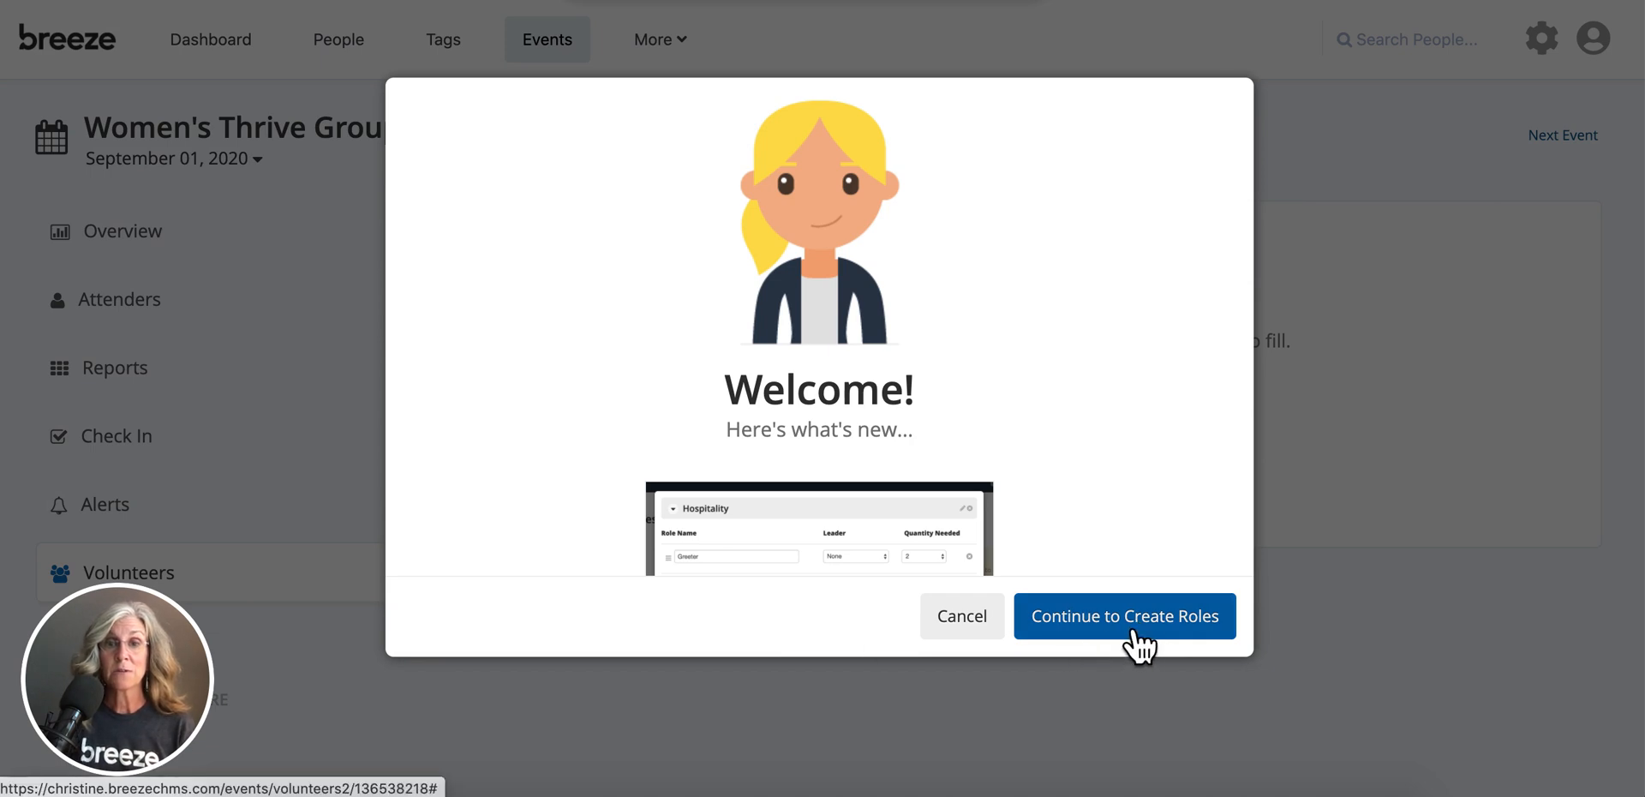
left_click(1123, 615)
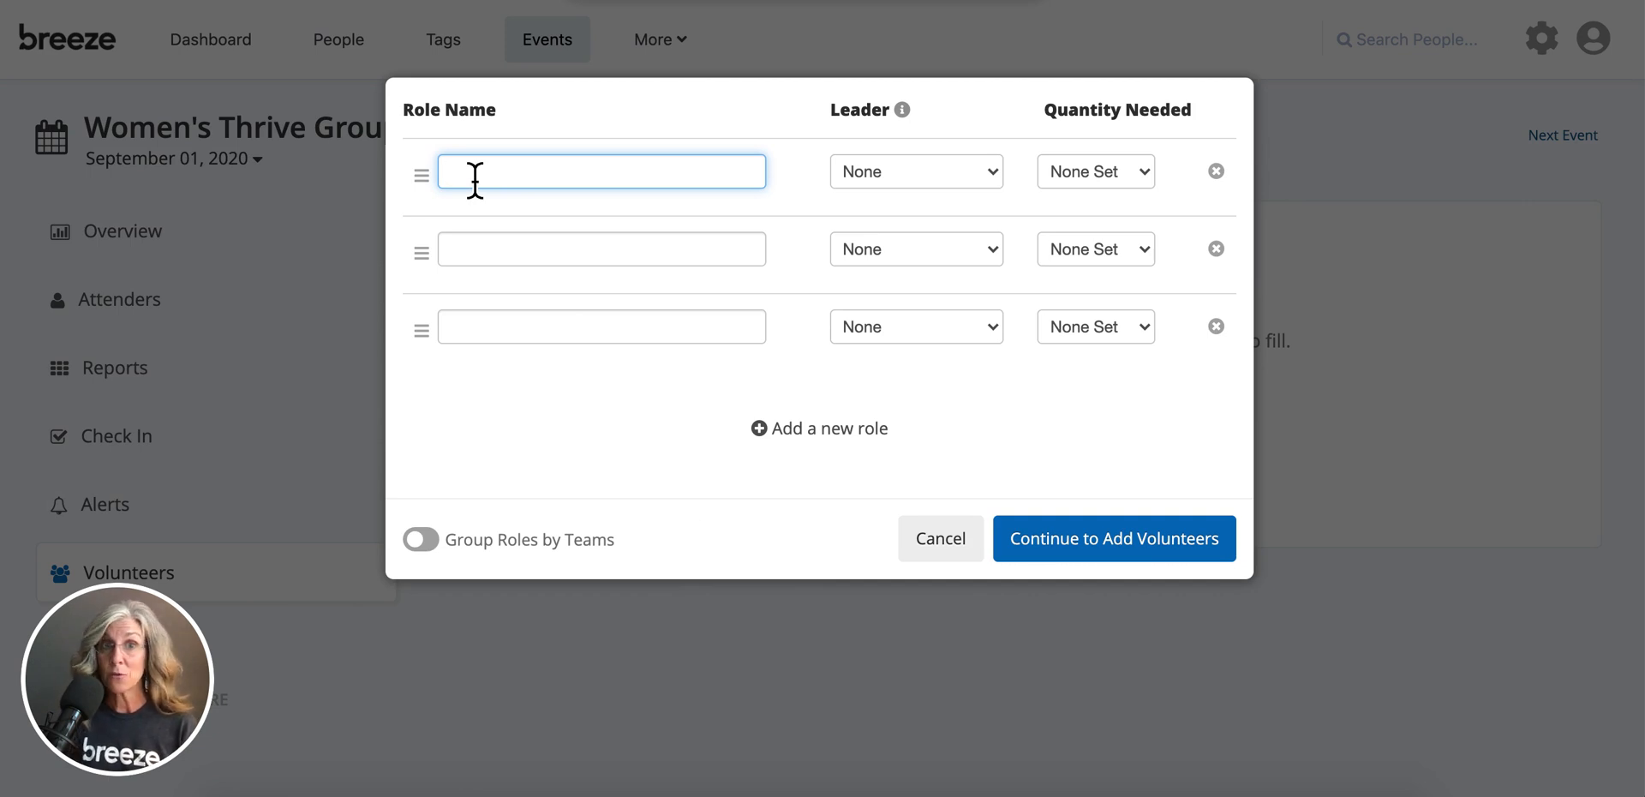
type("roup")
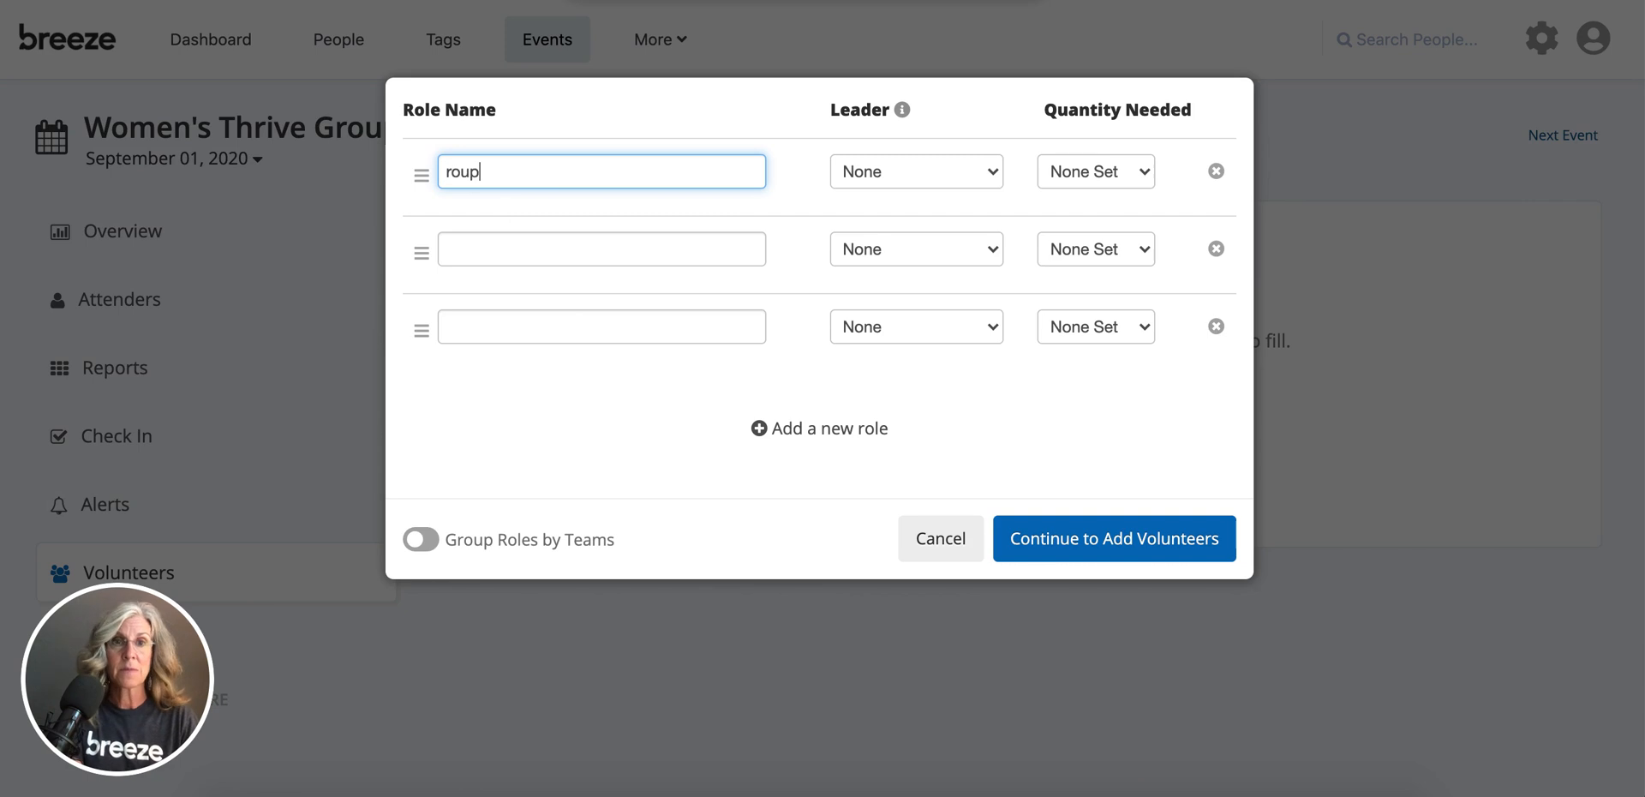
key("backspace")
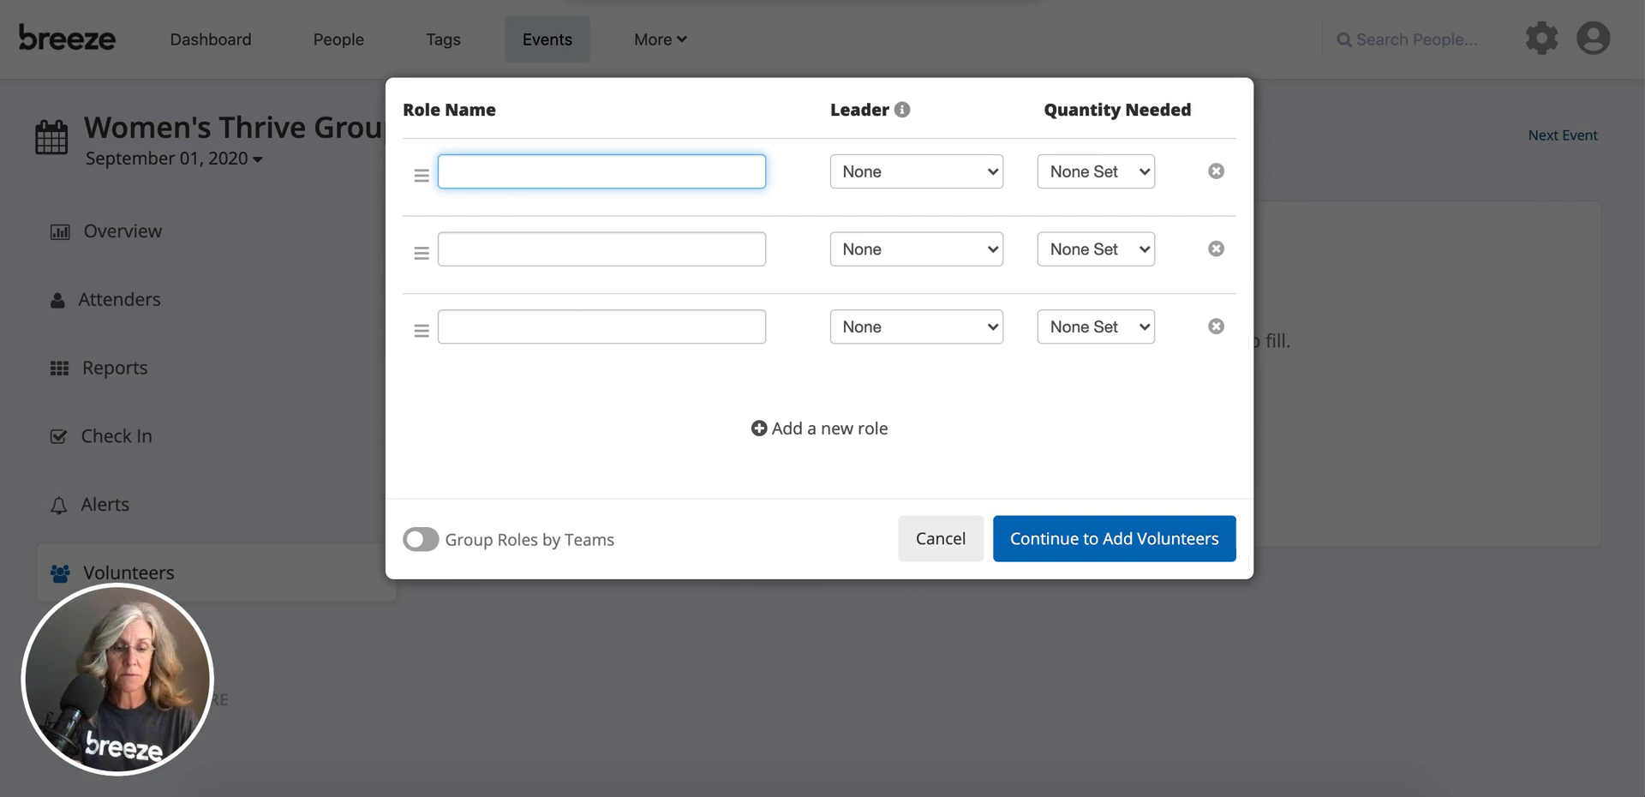
type("Group Lead")
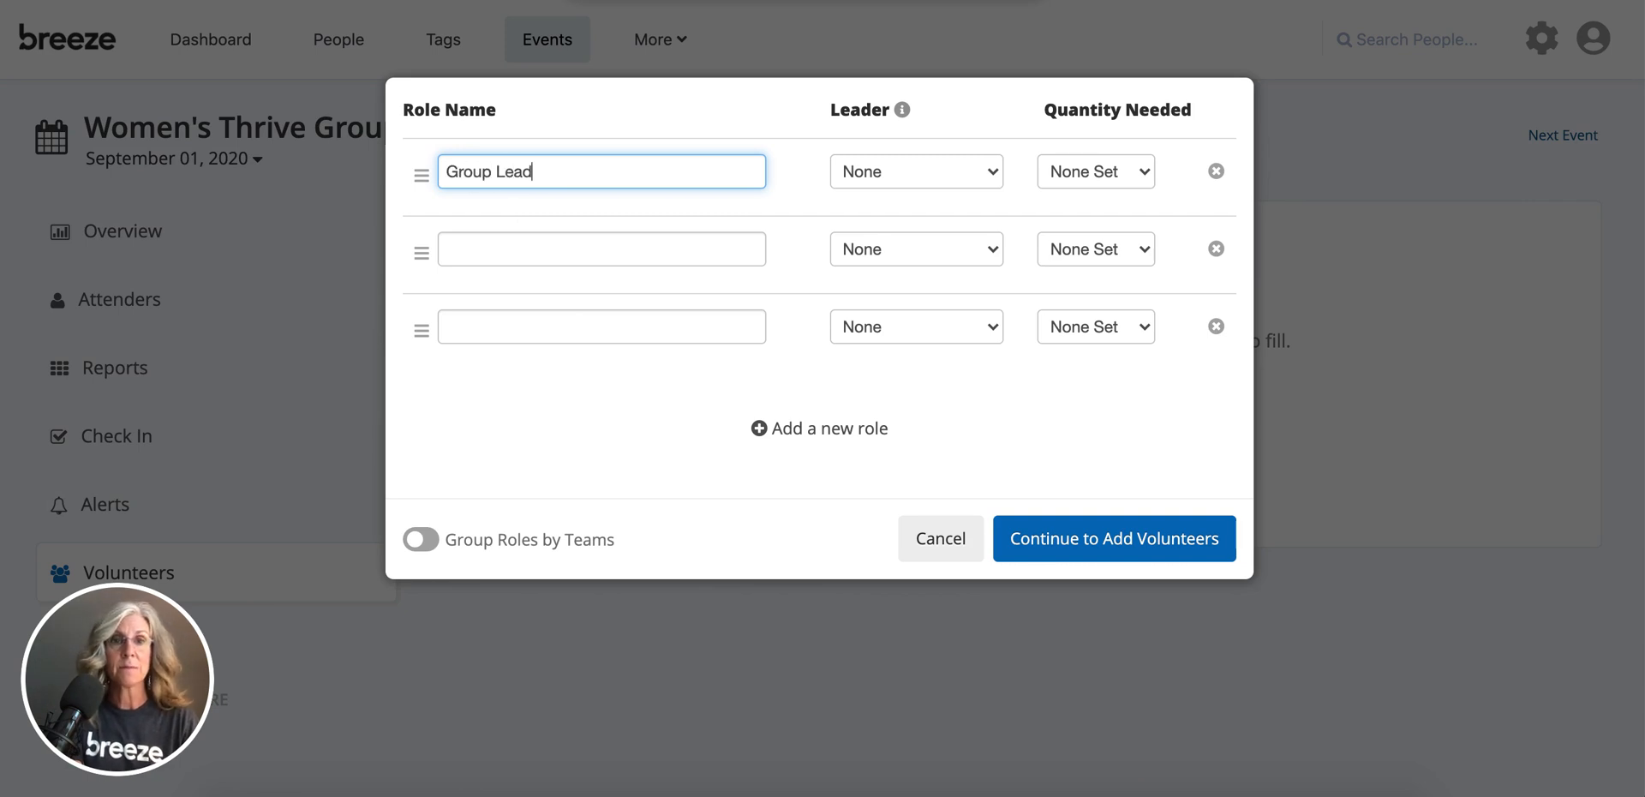
type("er")
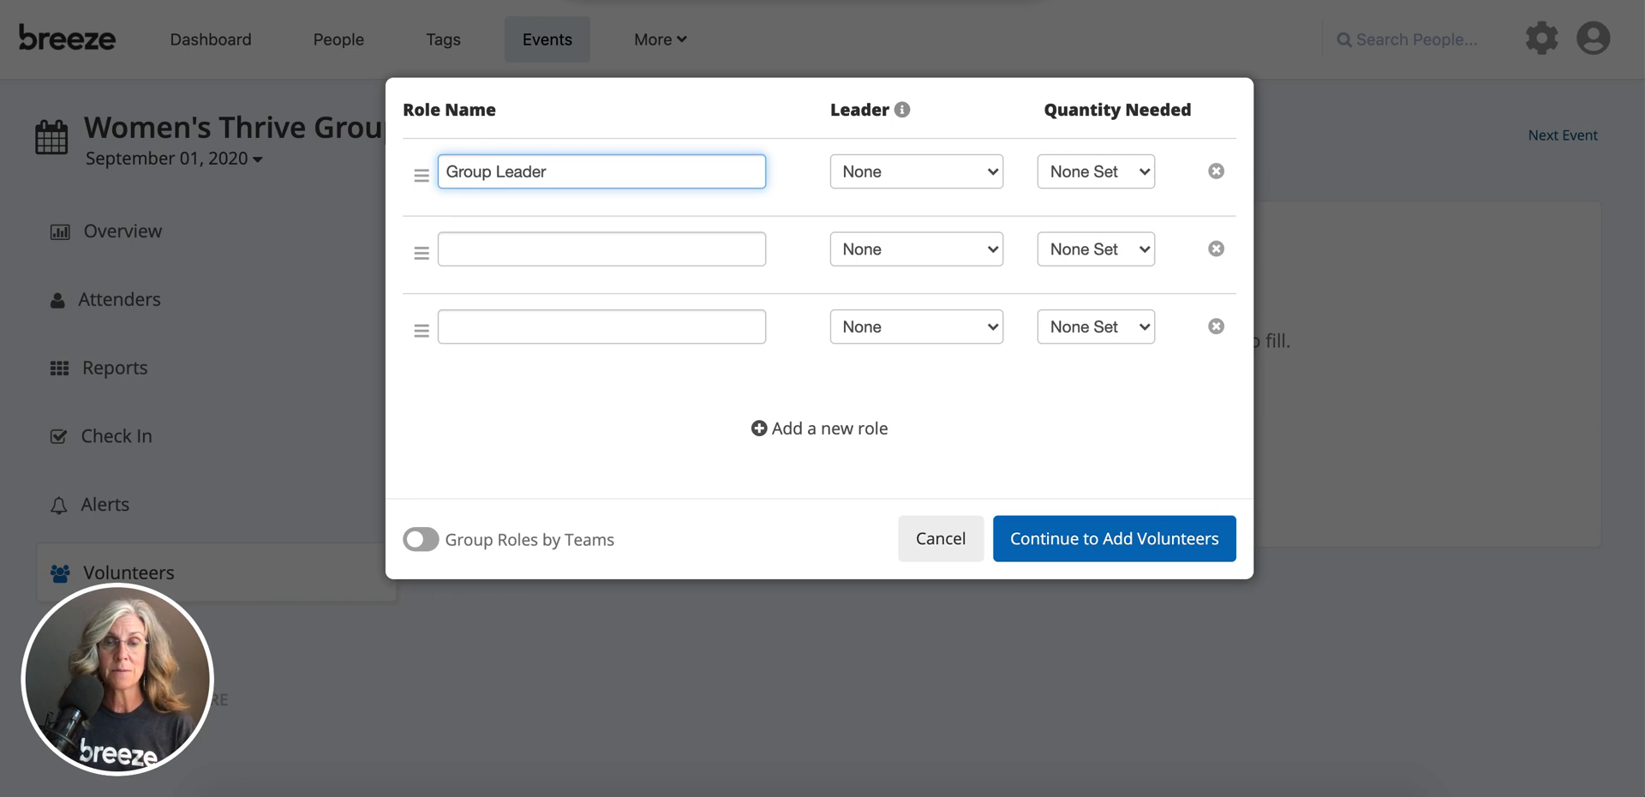
mouse_move(875, 196)
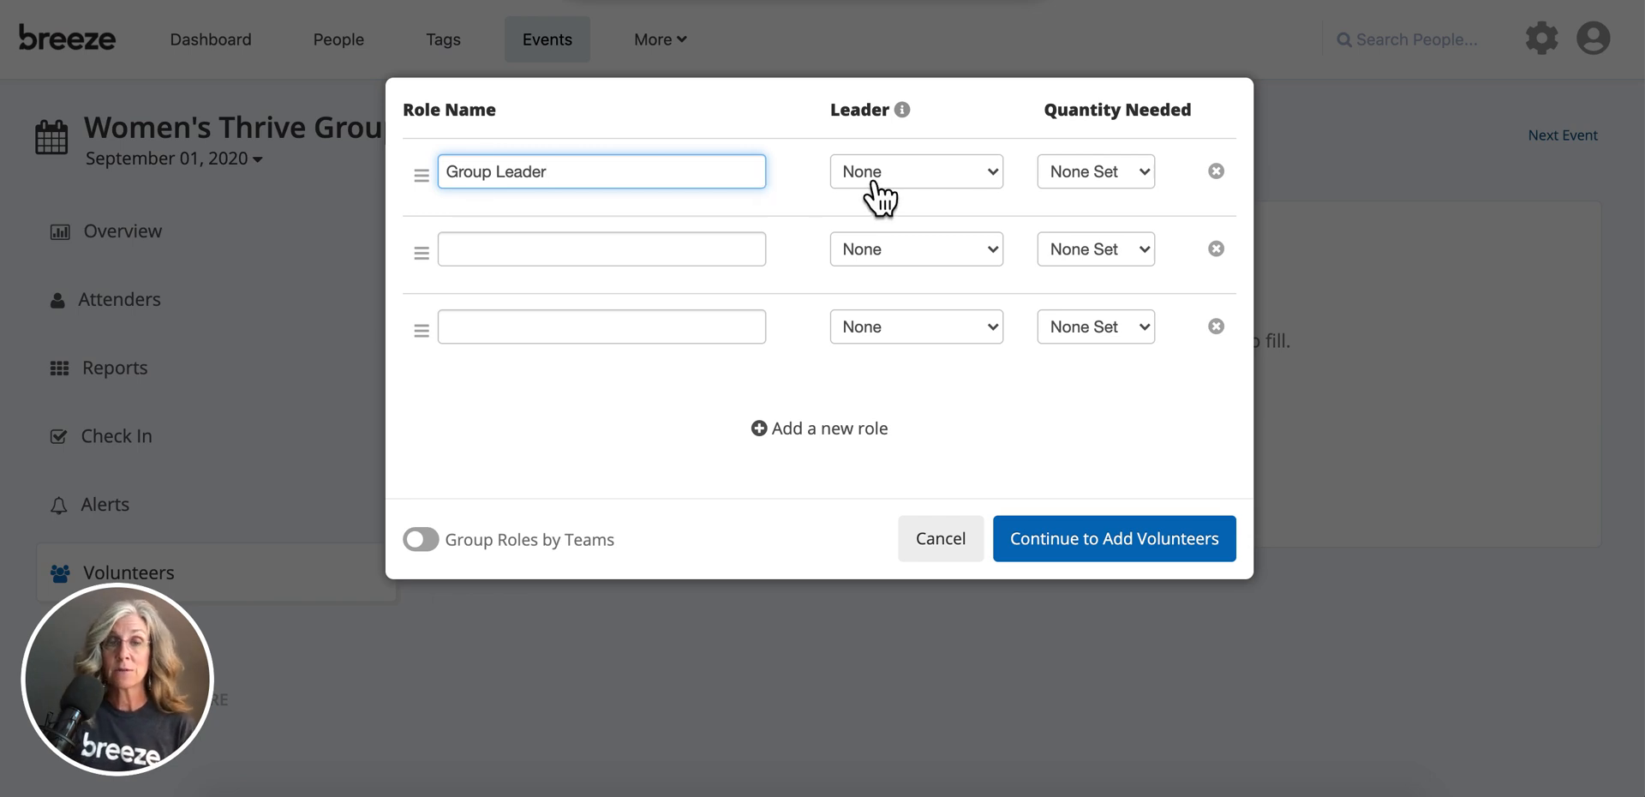
left_click(912, 171)
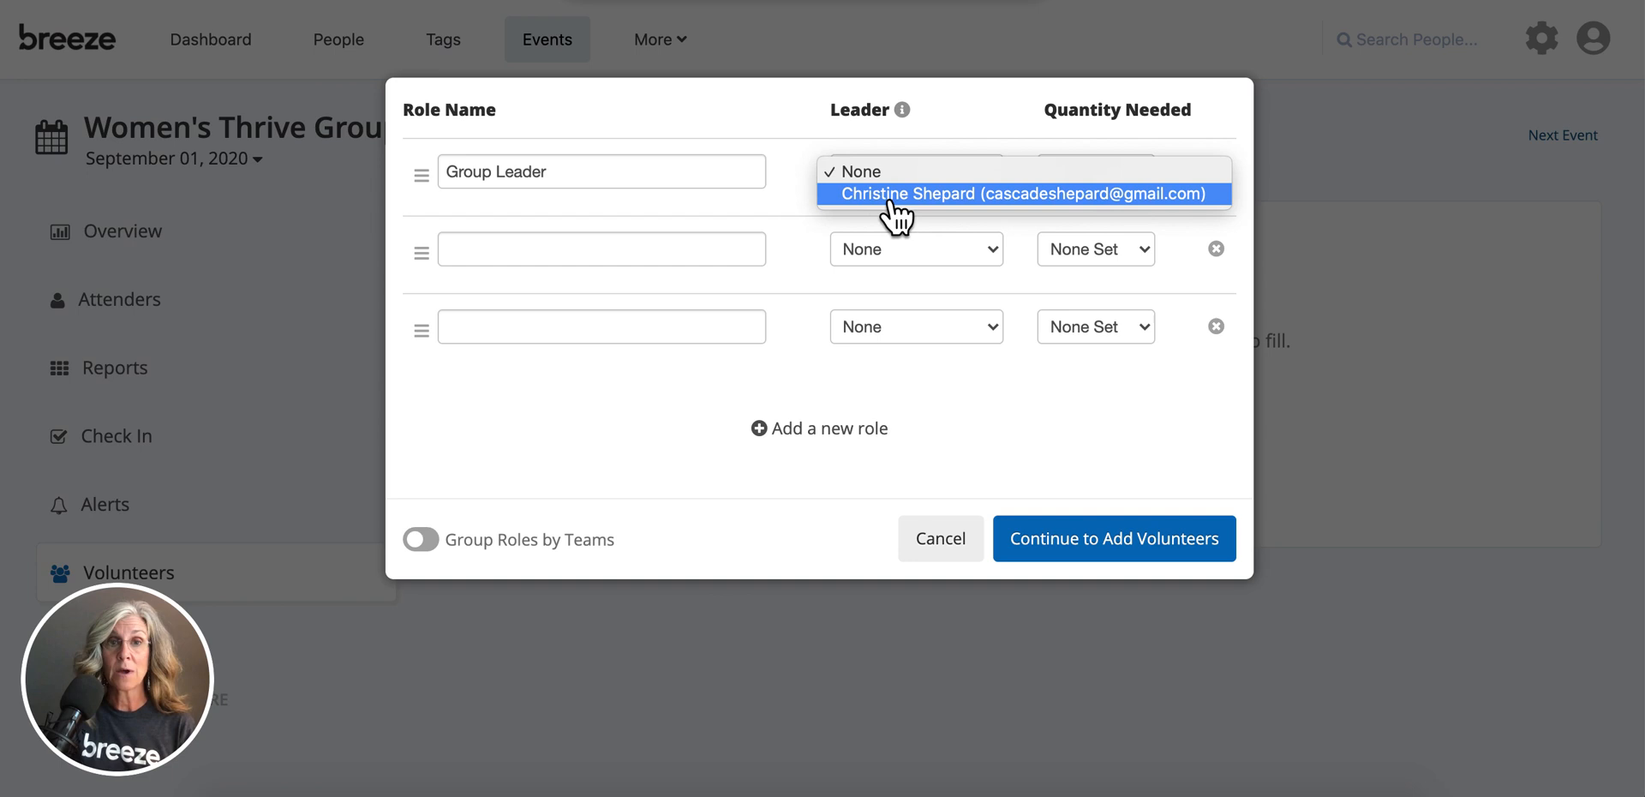
left_click(1023, 193)
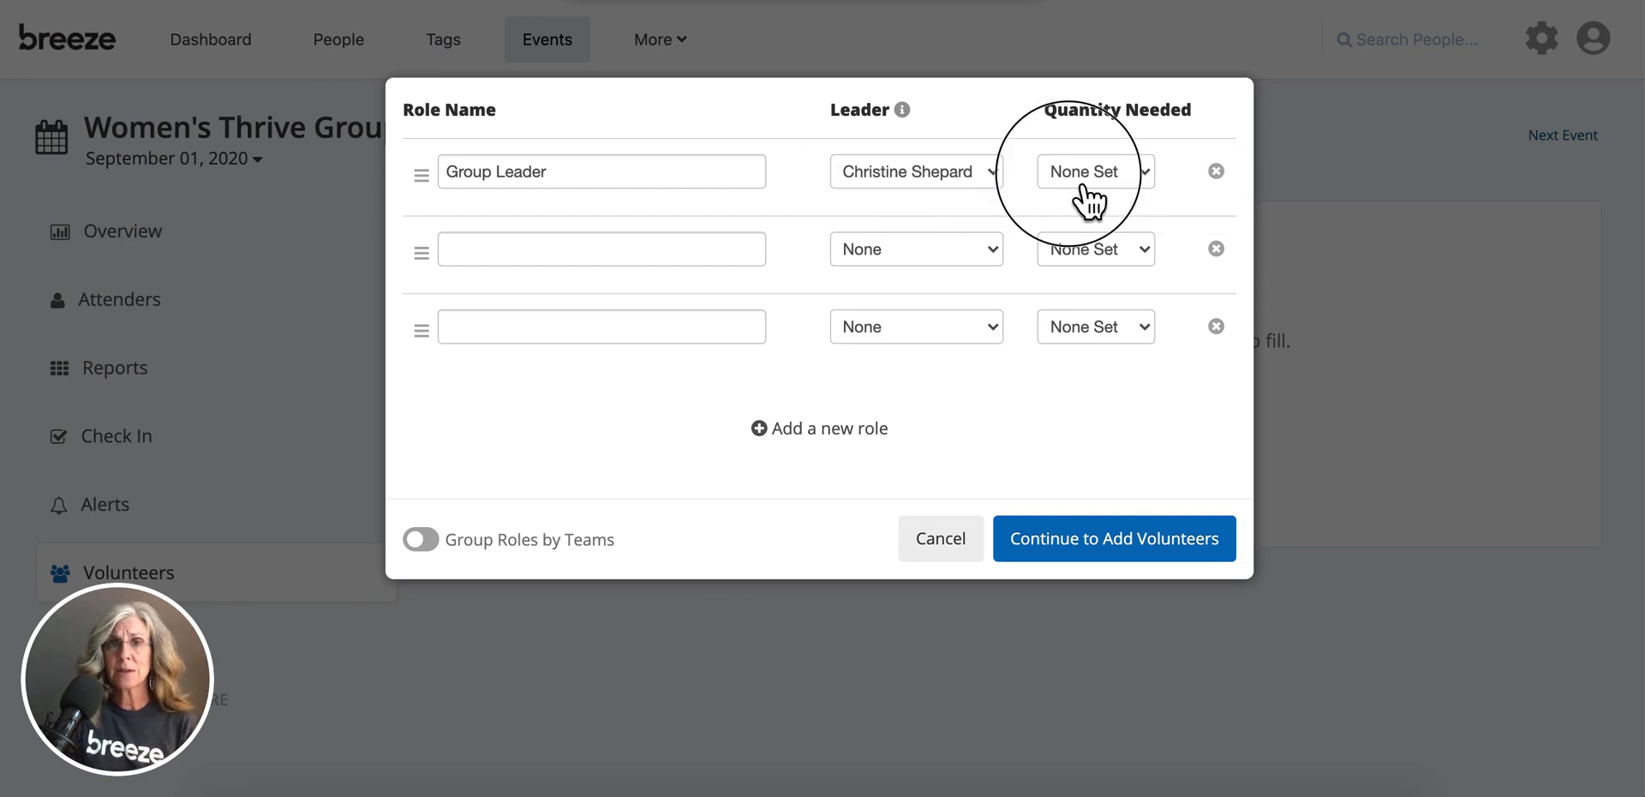
Set Group Leader's quantity needed to 1 and remove both empty role rows
left_click(1085, 171)
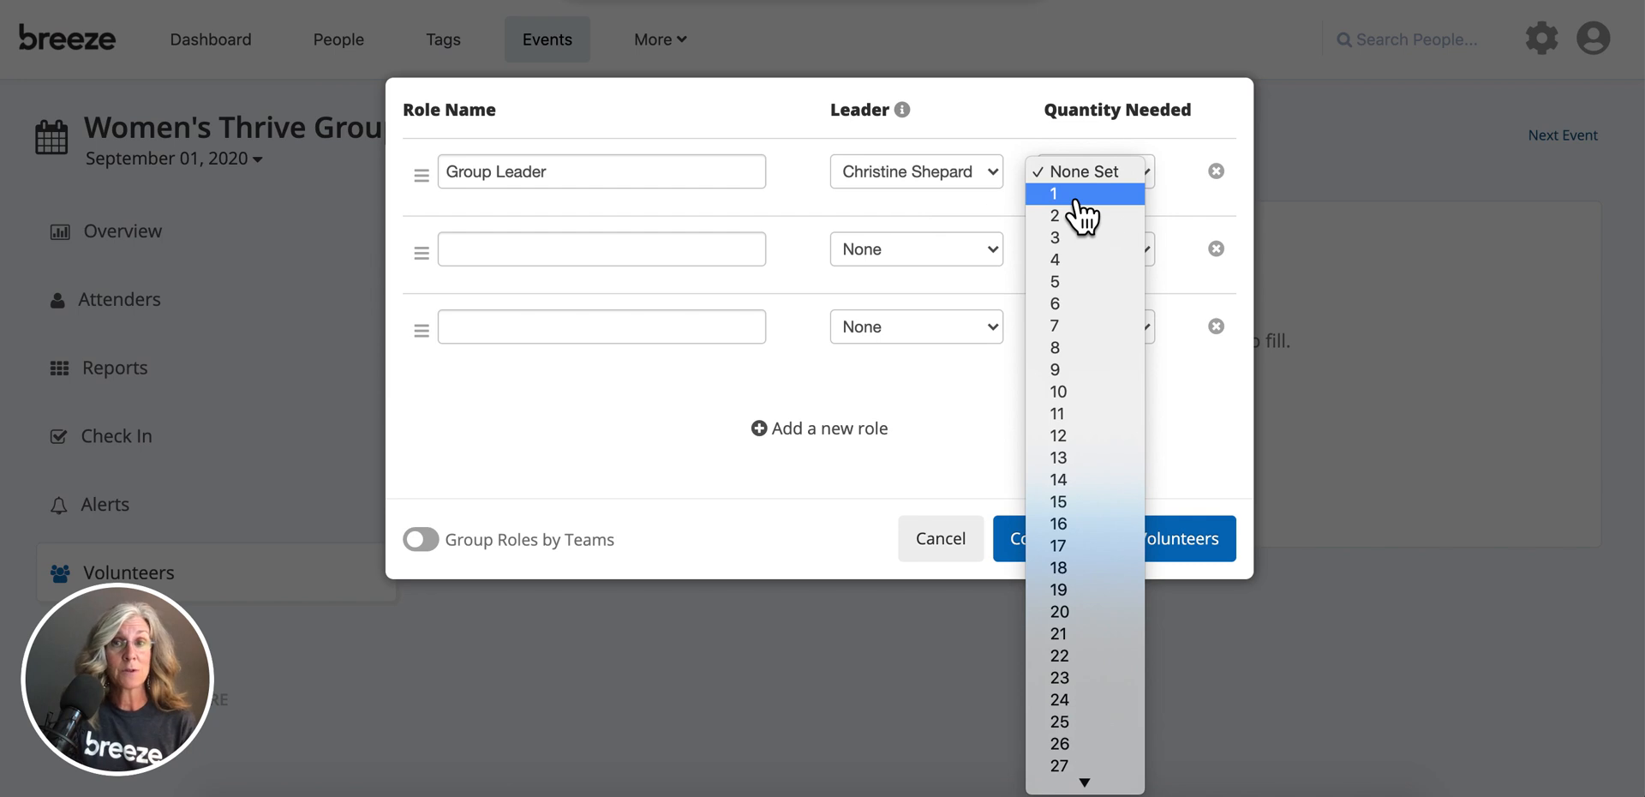
left_click(1055, 194)
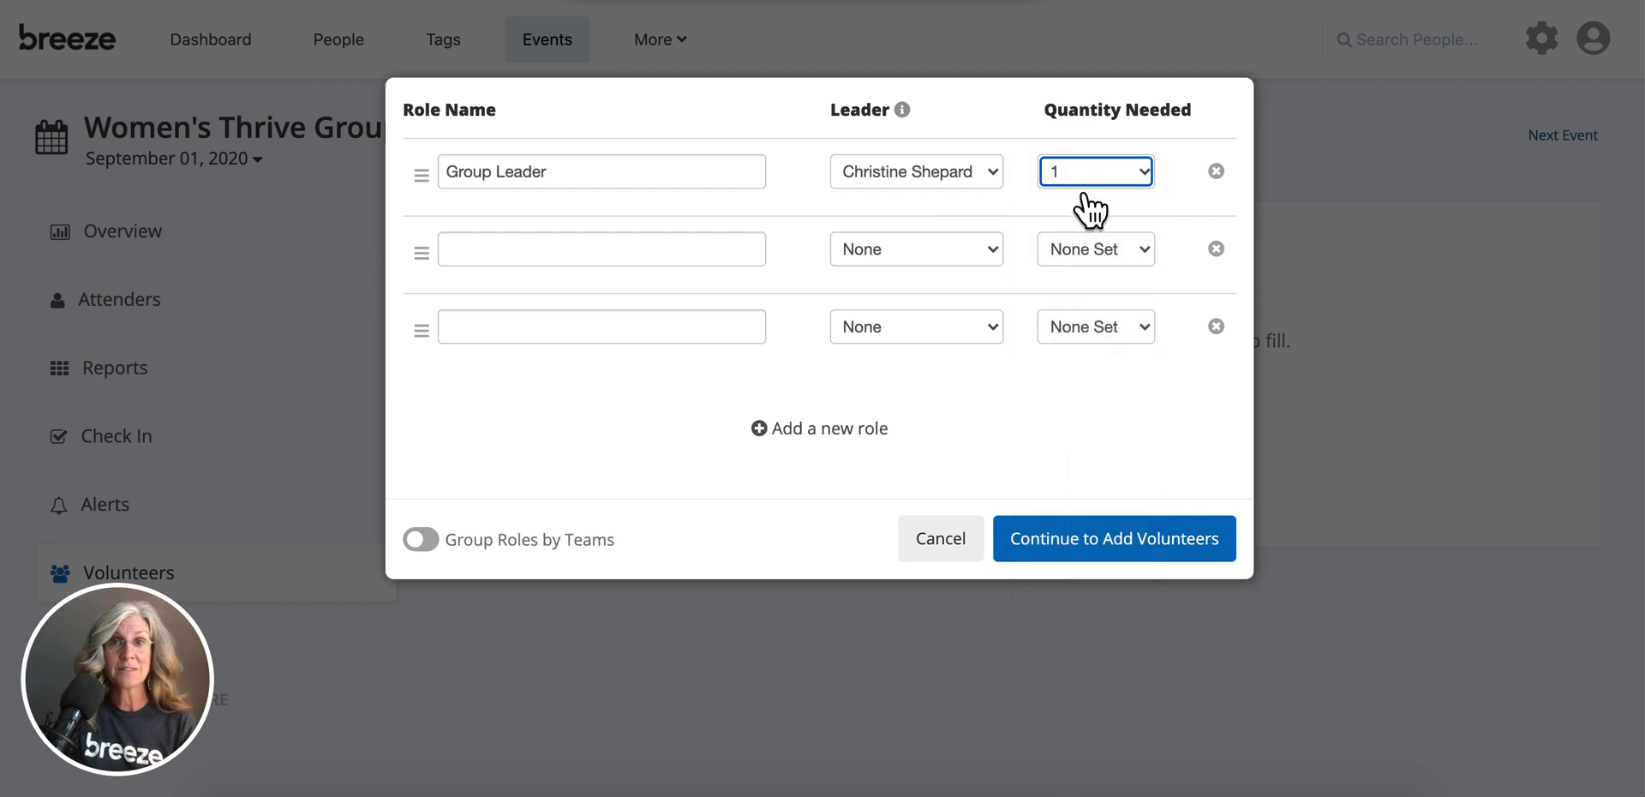
mouse_move(504, 309)
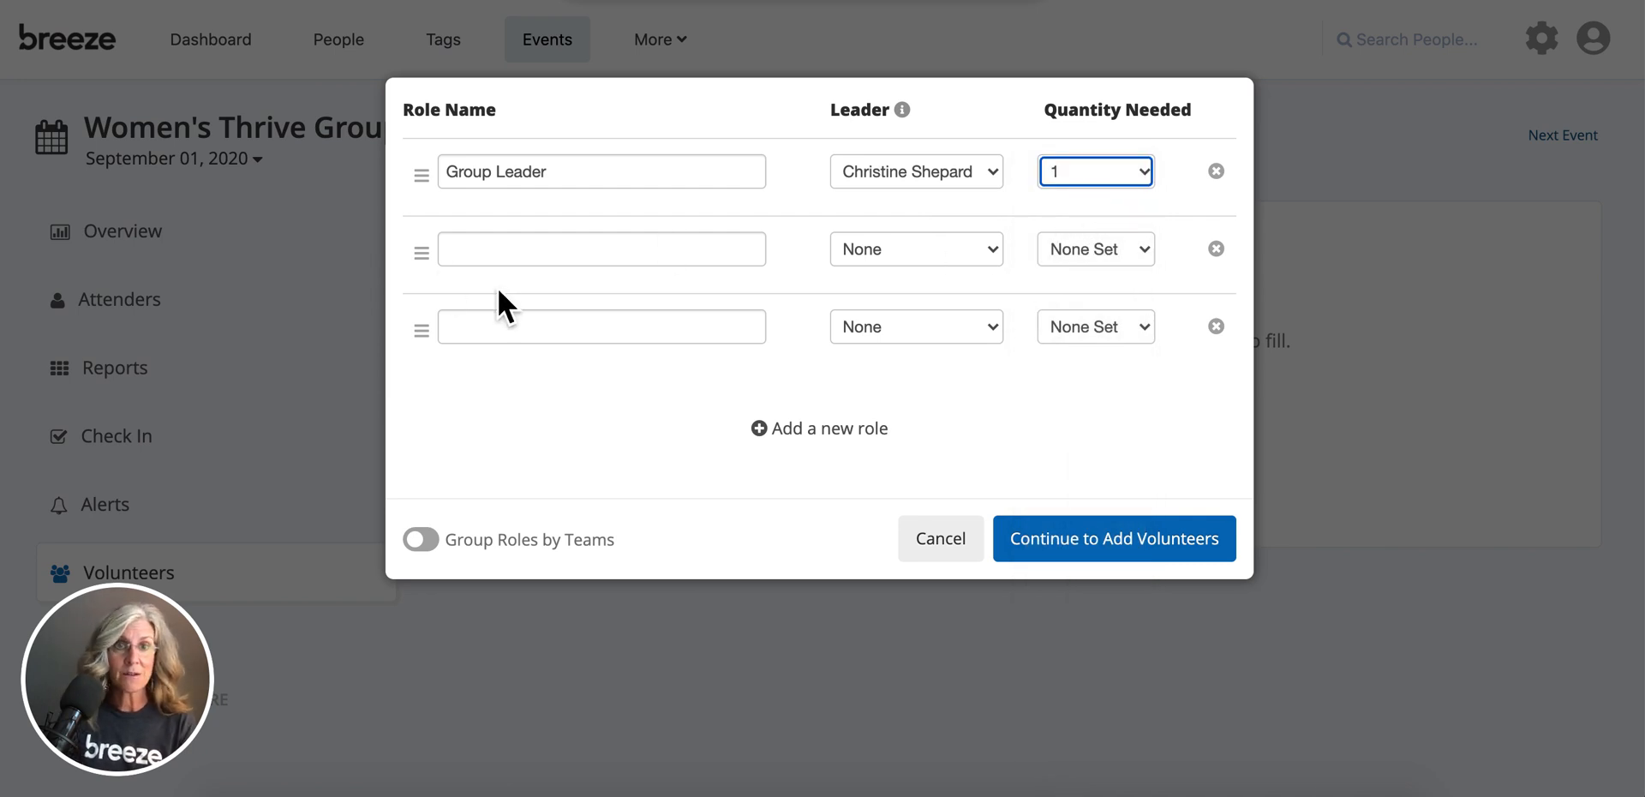
mouse_move(542, 297)
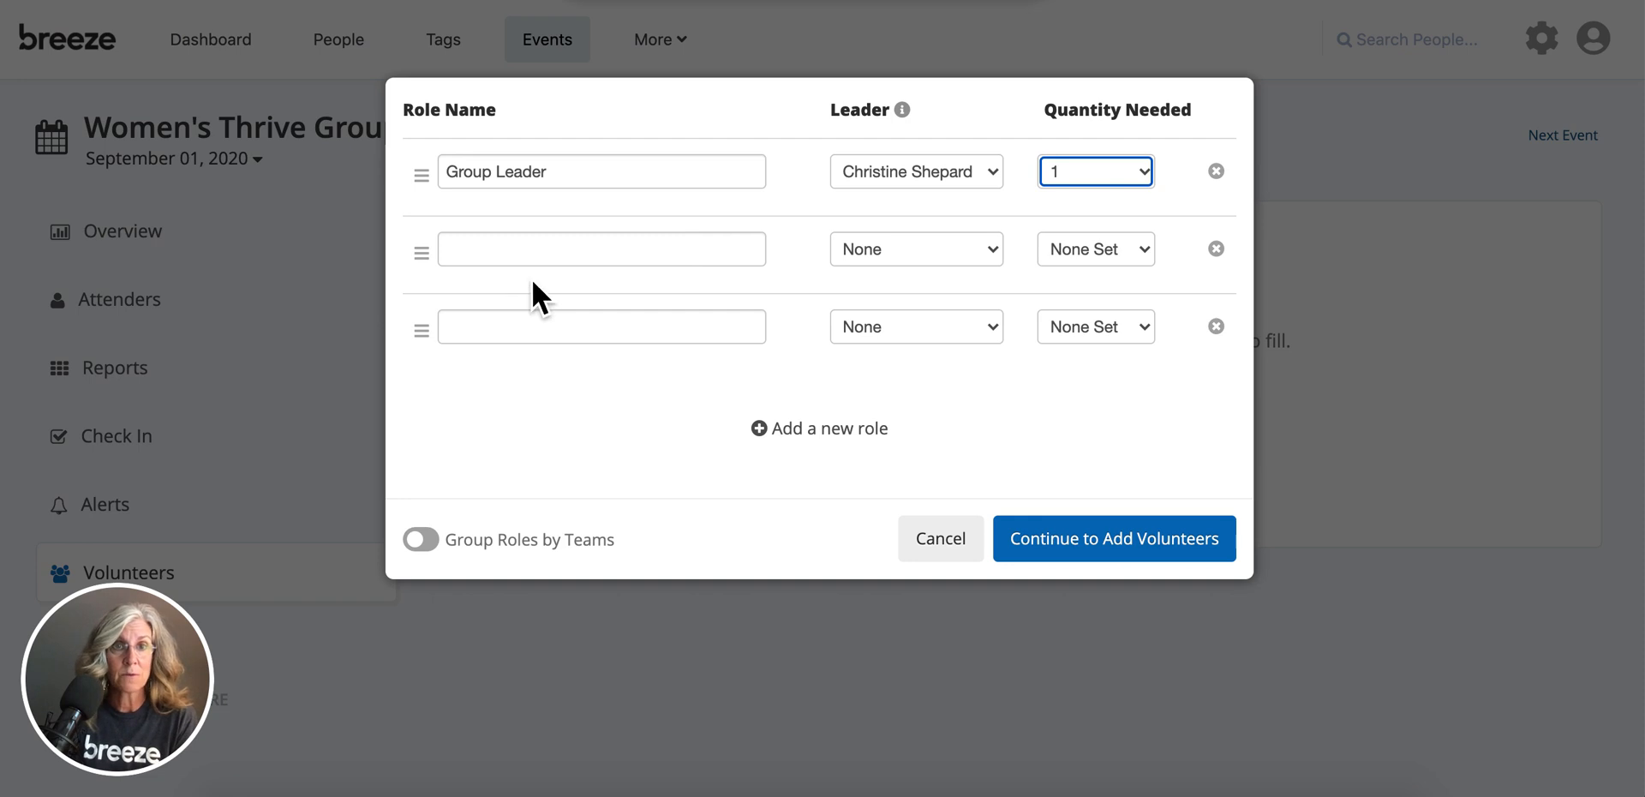
mouse_move(1216, 249)
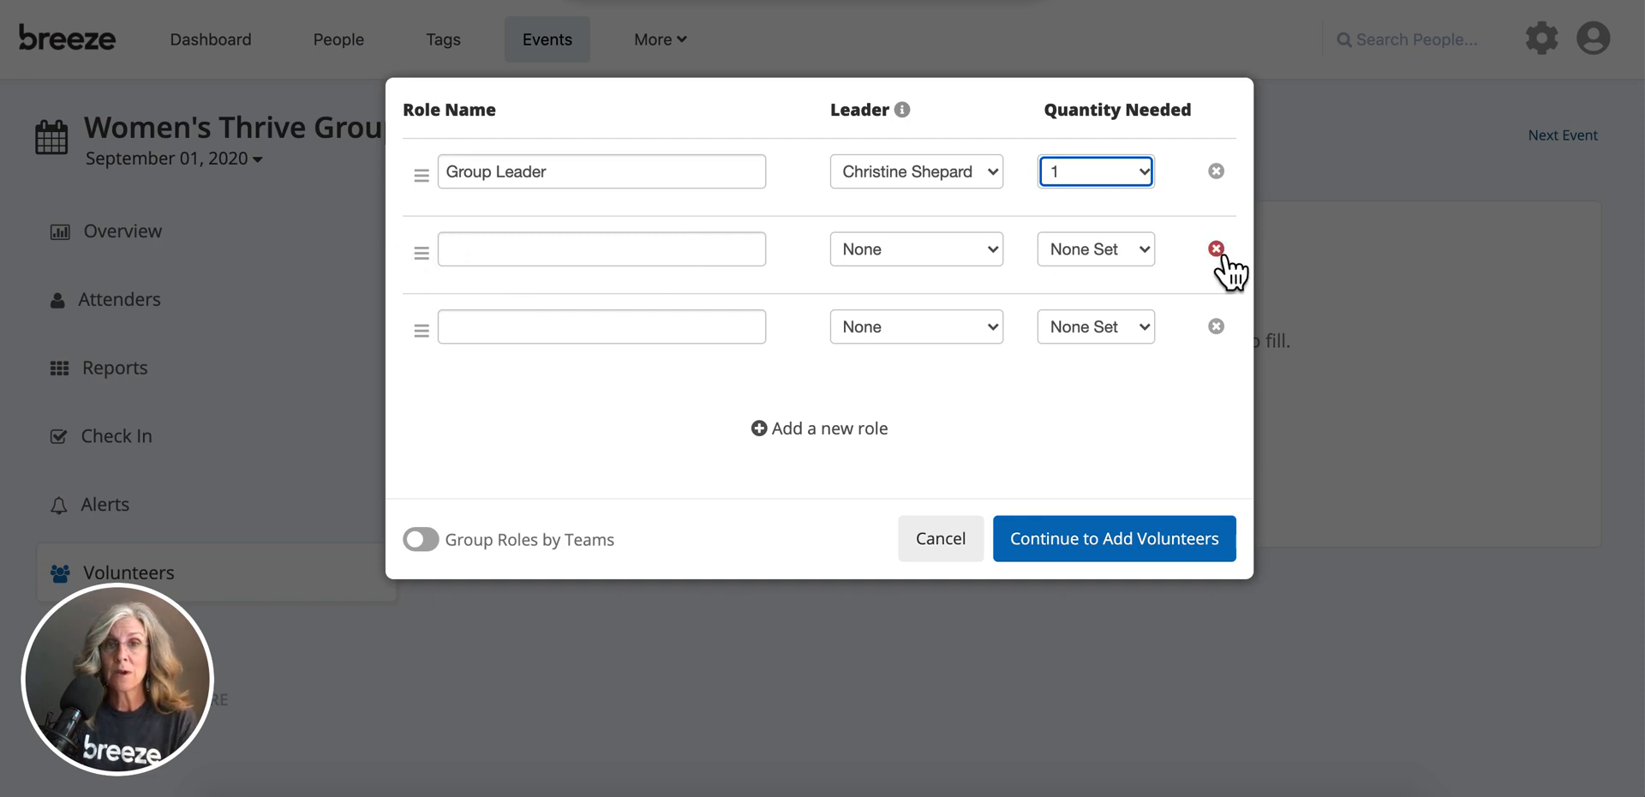
left_click(1216, 326)
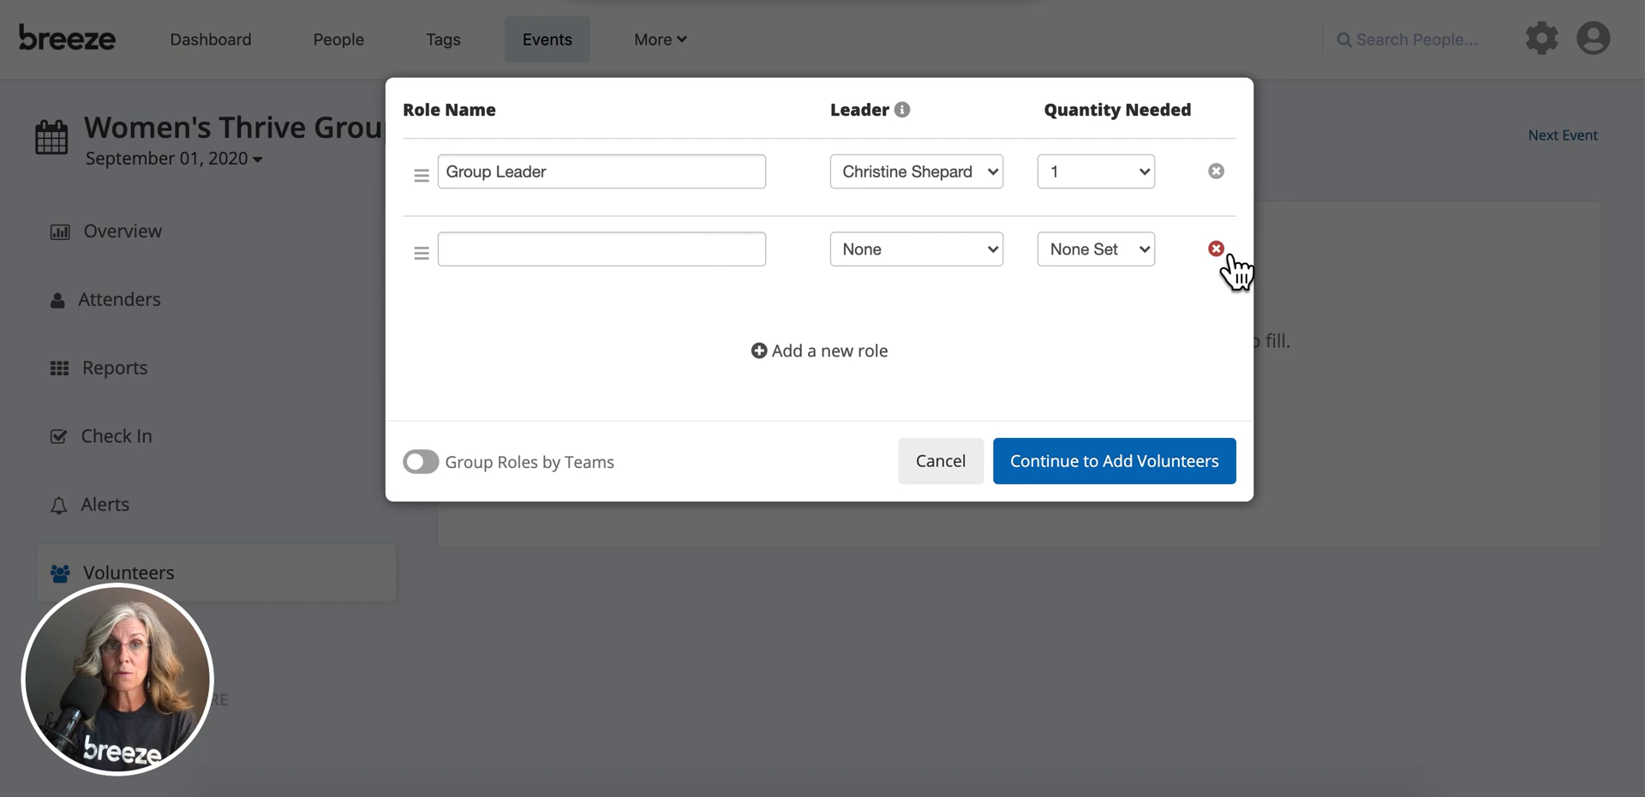
left_click(1216, 249)
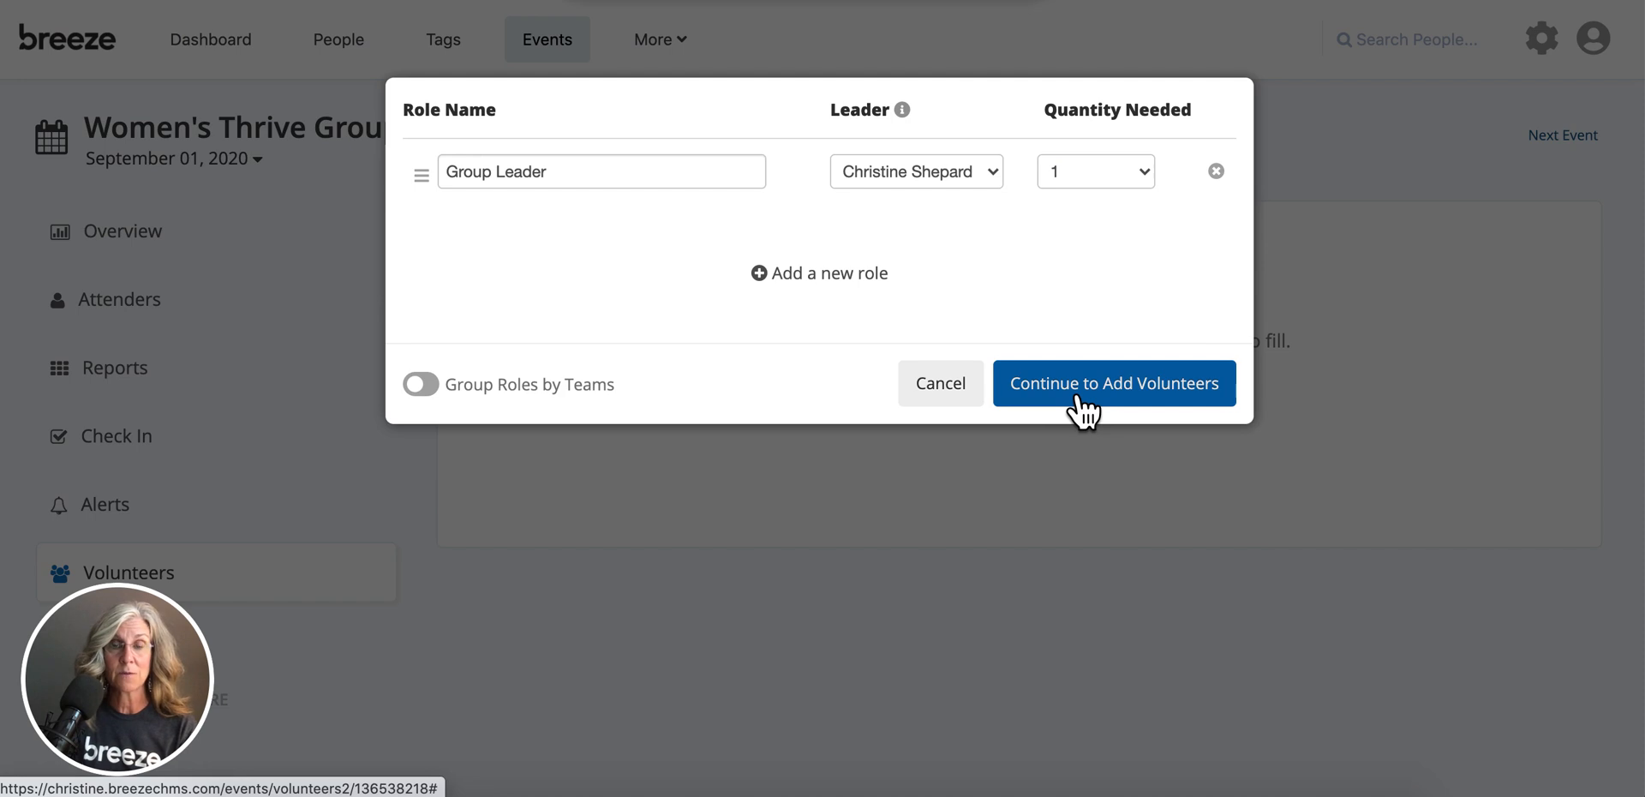
Save the Group Leader role and show the volunteer schedule in grid view
left_click(1114, 383)
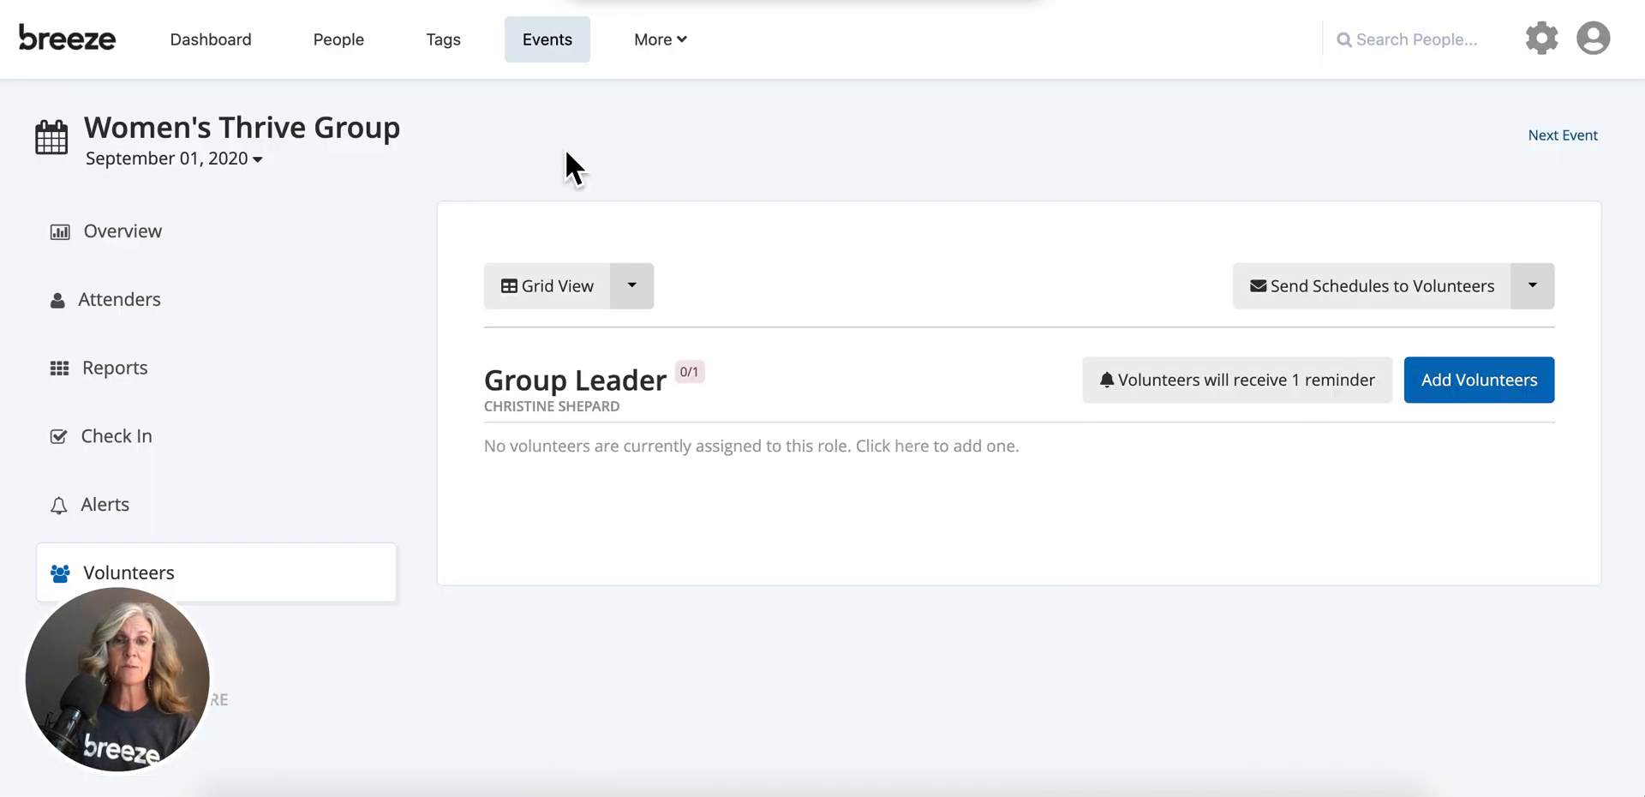
mouse_move(695, 188)
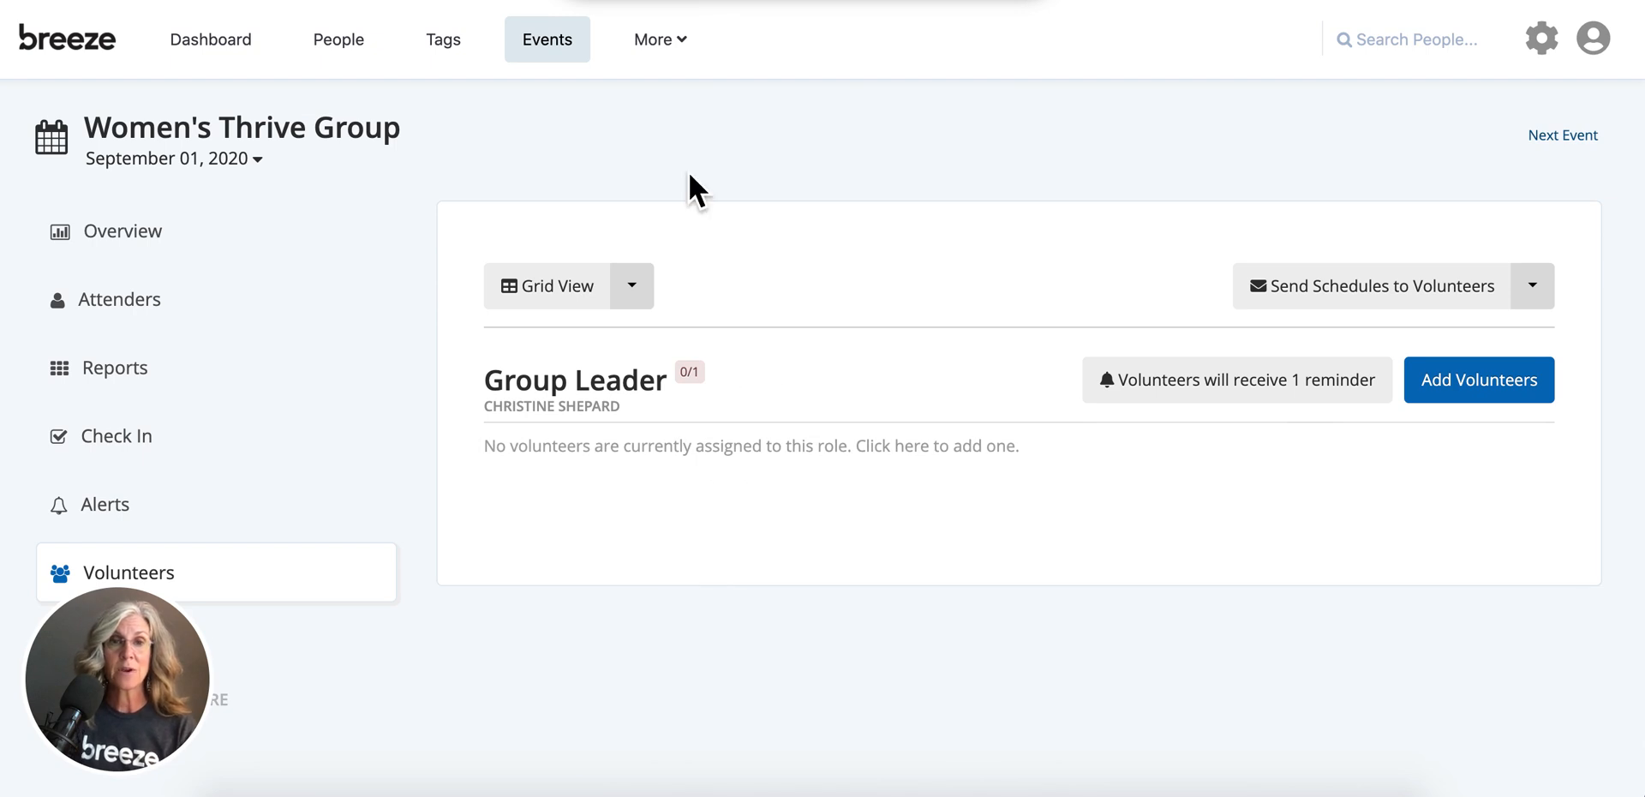
mouse_move(561, 285)
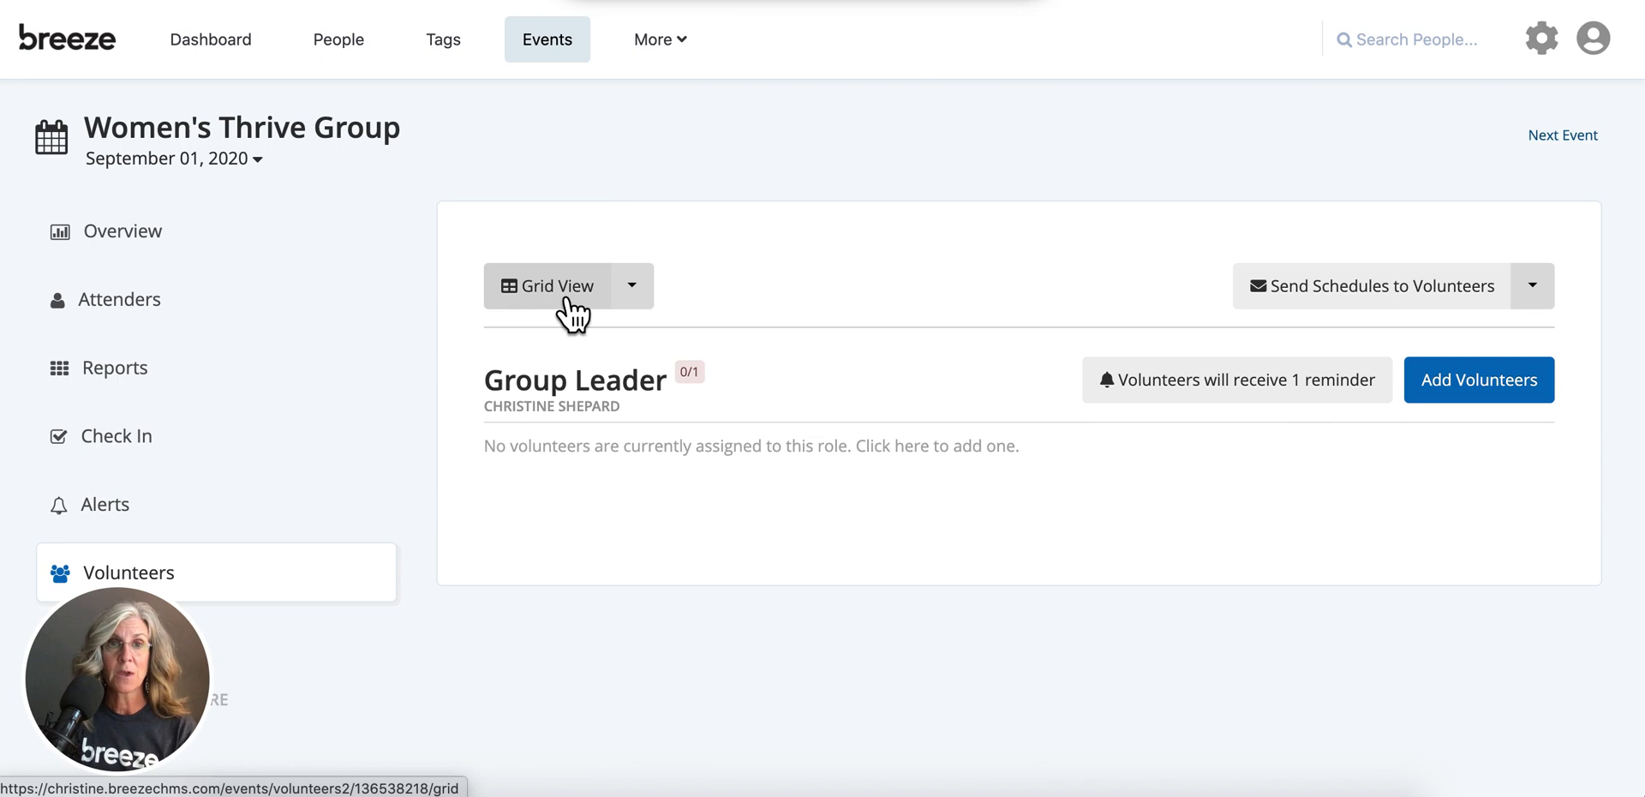
left_click(553, 285)
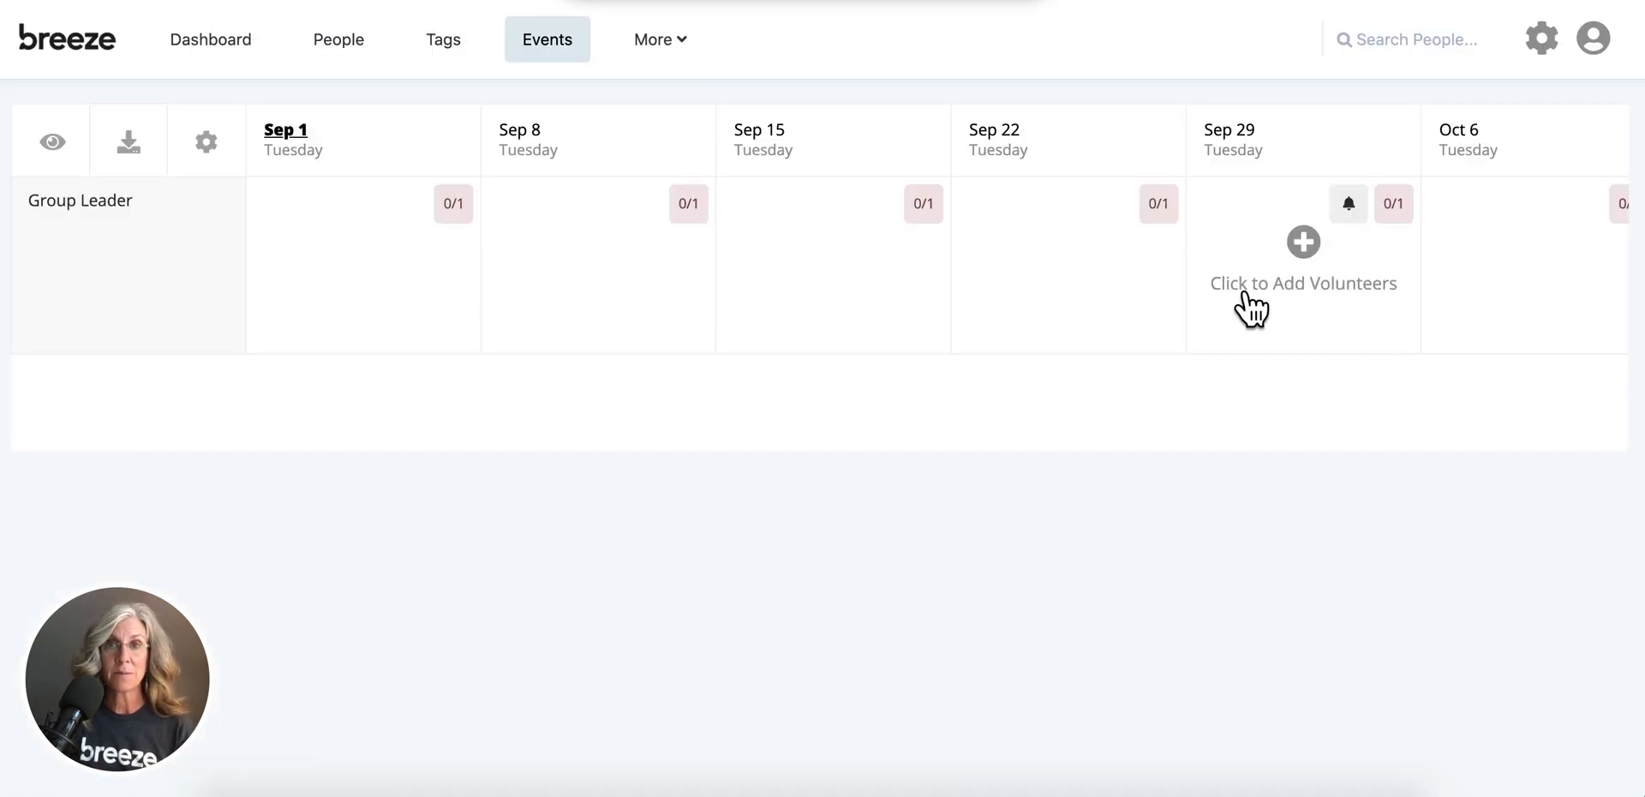
mouse_move(691, 347)
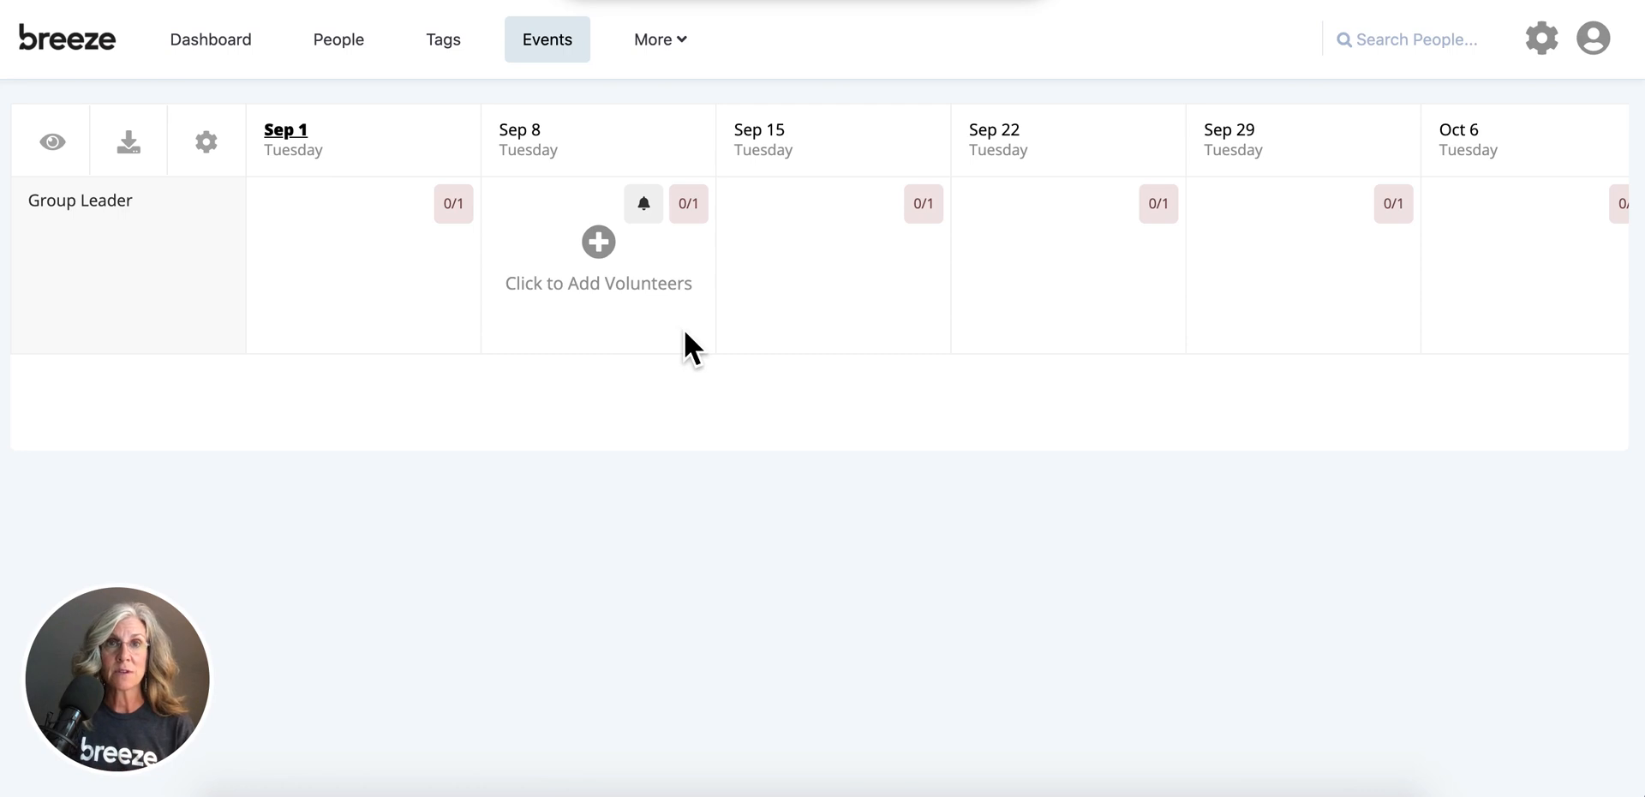
mouse_move(363, 319)
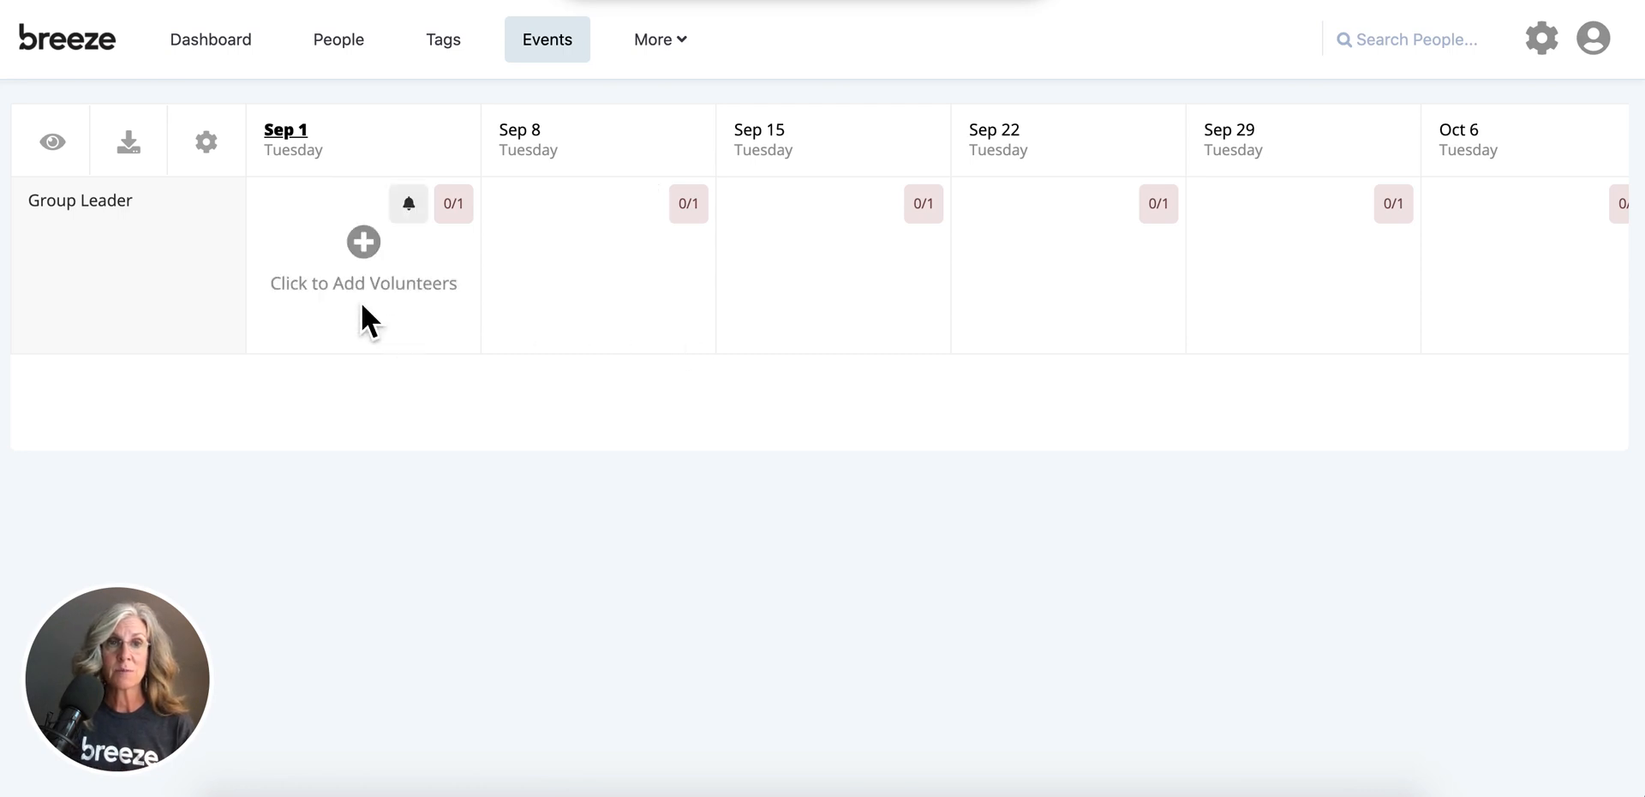
mouse_move(329, 319)
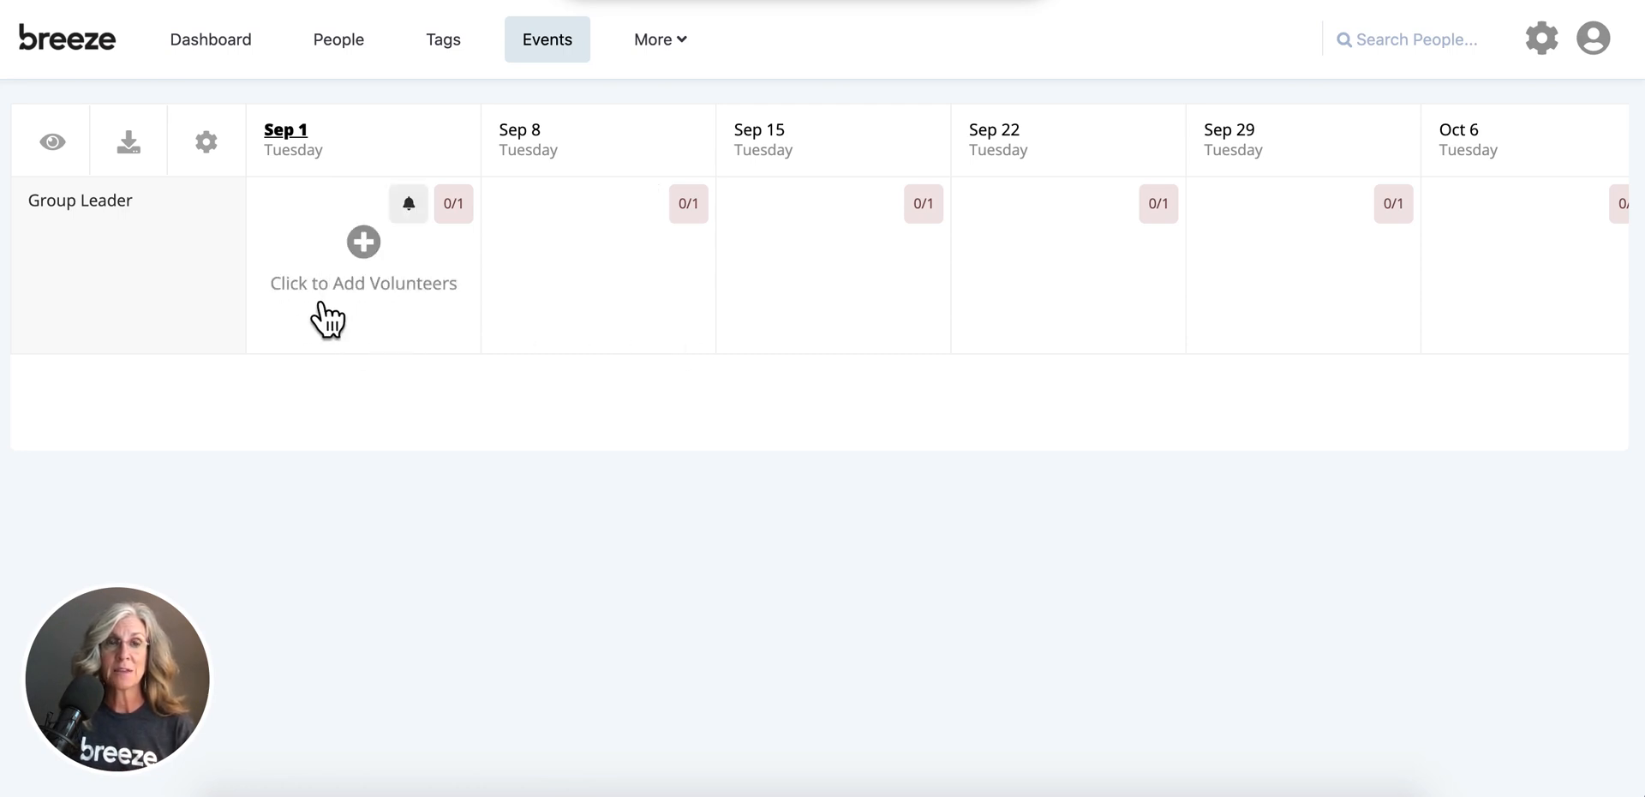
Assign Kate Austen from Thrive Leaders to the Sep 1 Group Leader slot
left_click(361, 263)
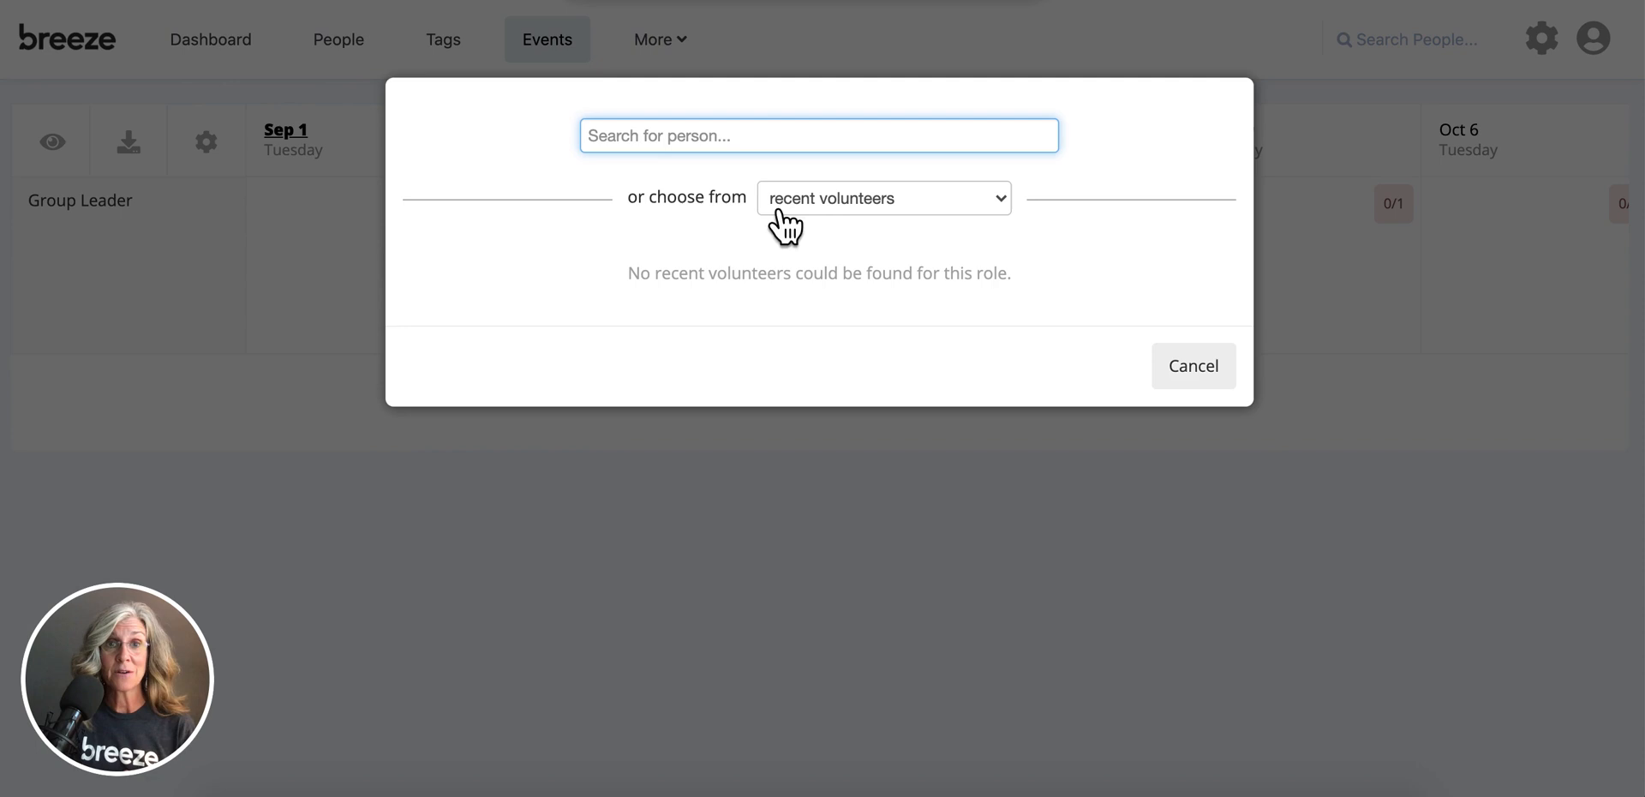
mouse_move(828, 225)
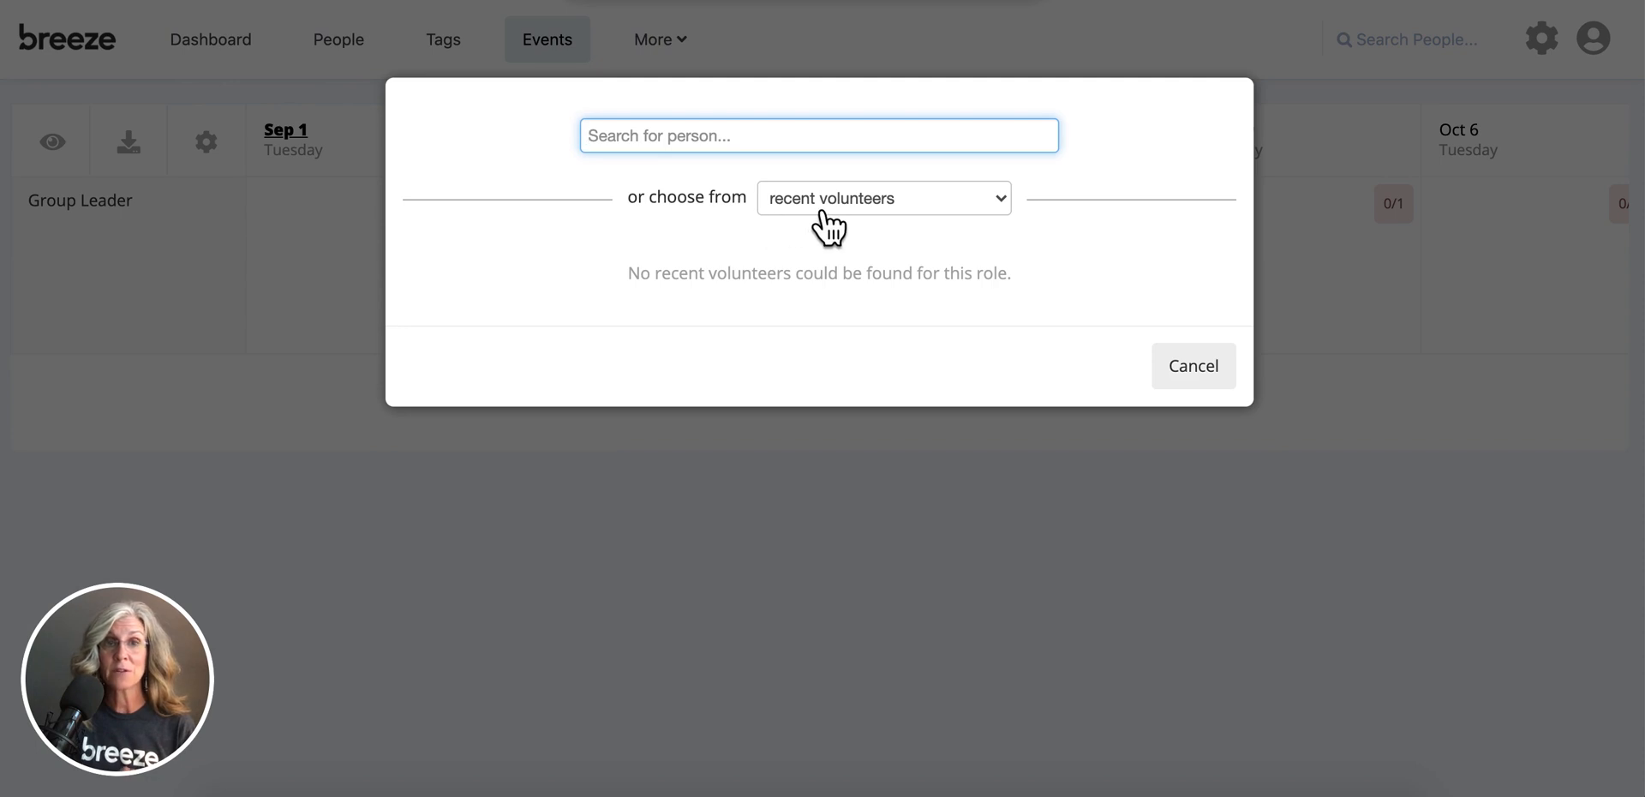
left_click(882, 197)
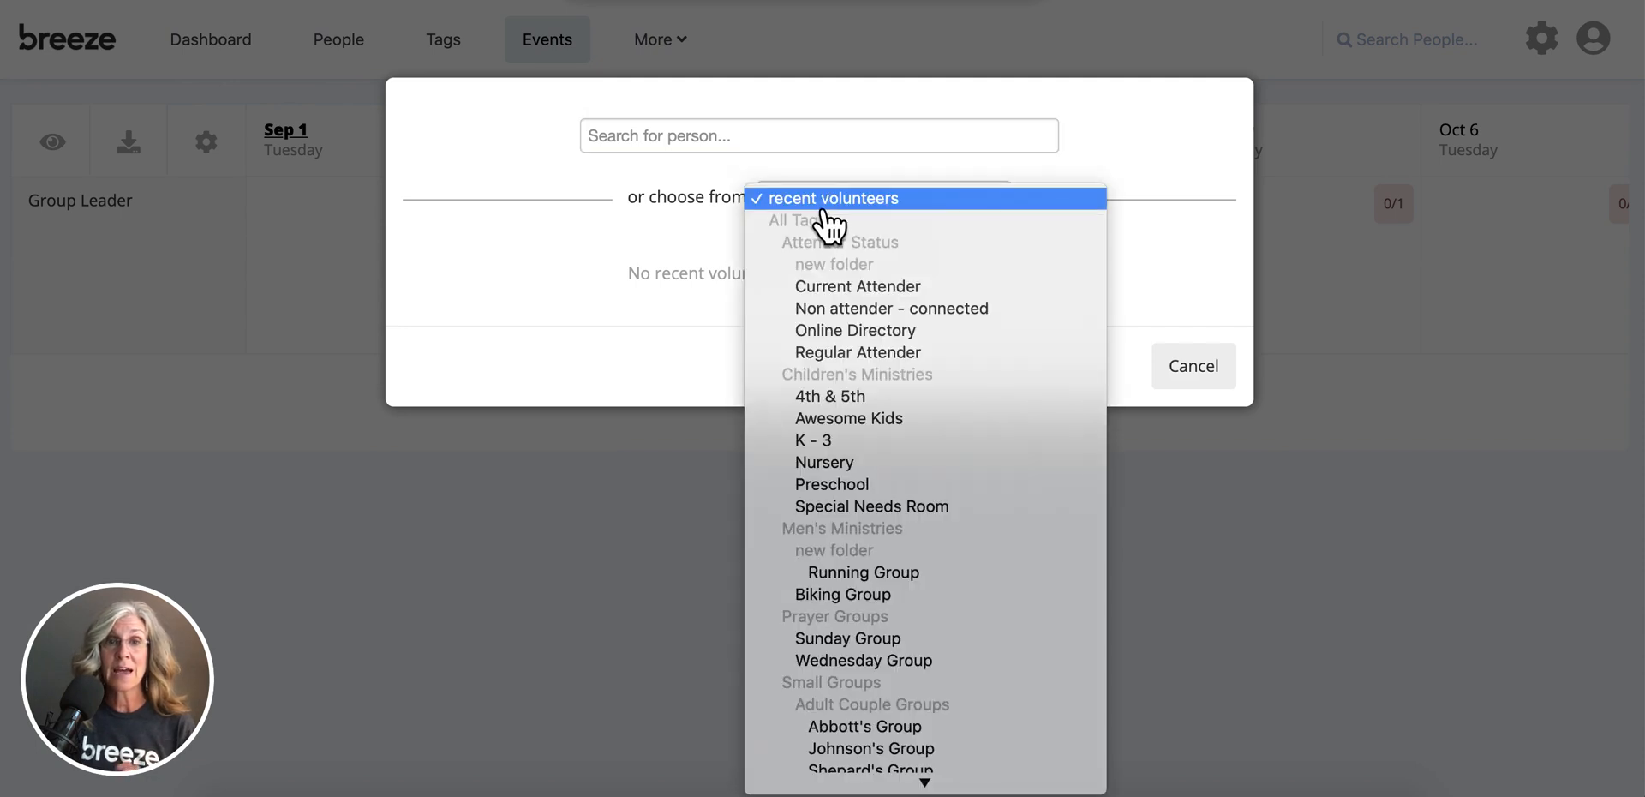
mouse_move(860, 398)
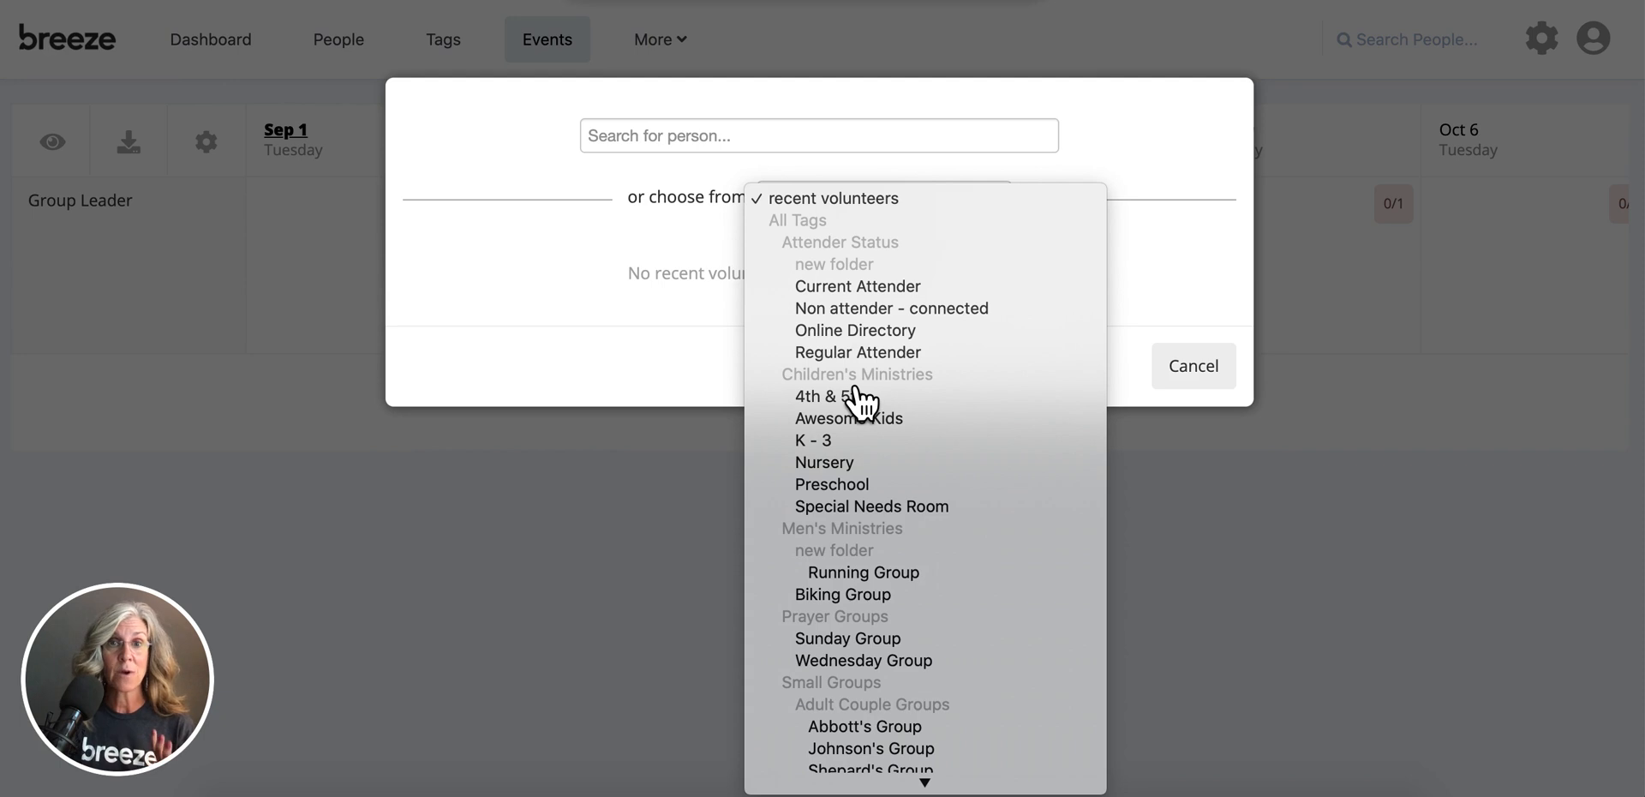
scroll("down", 3)
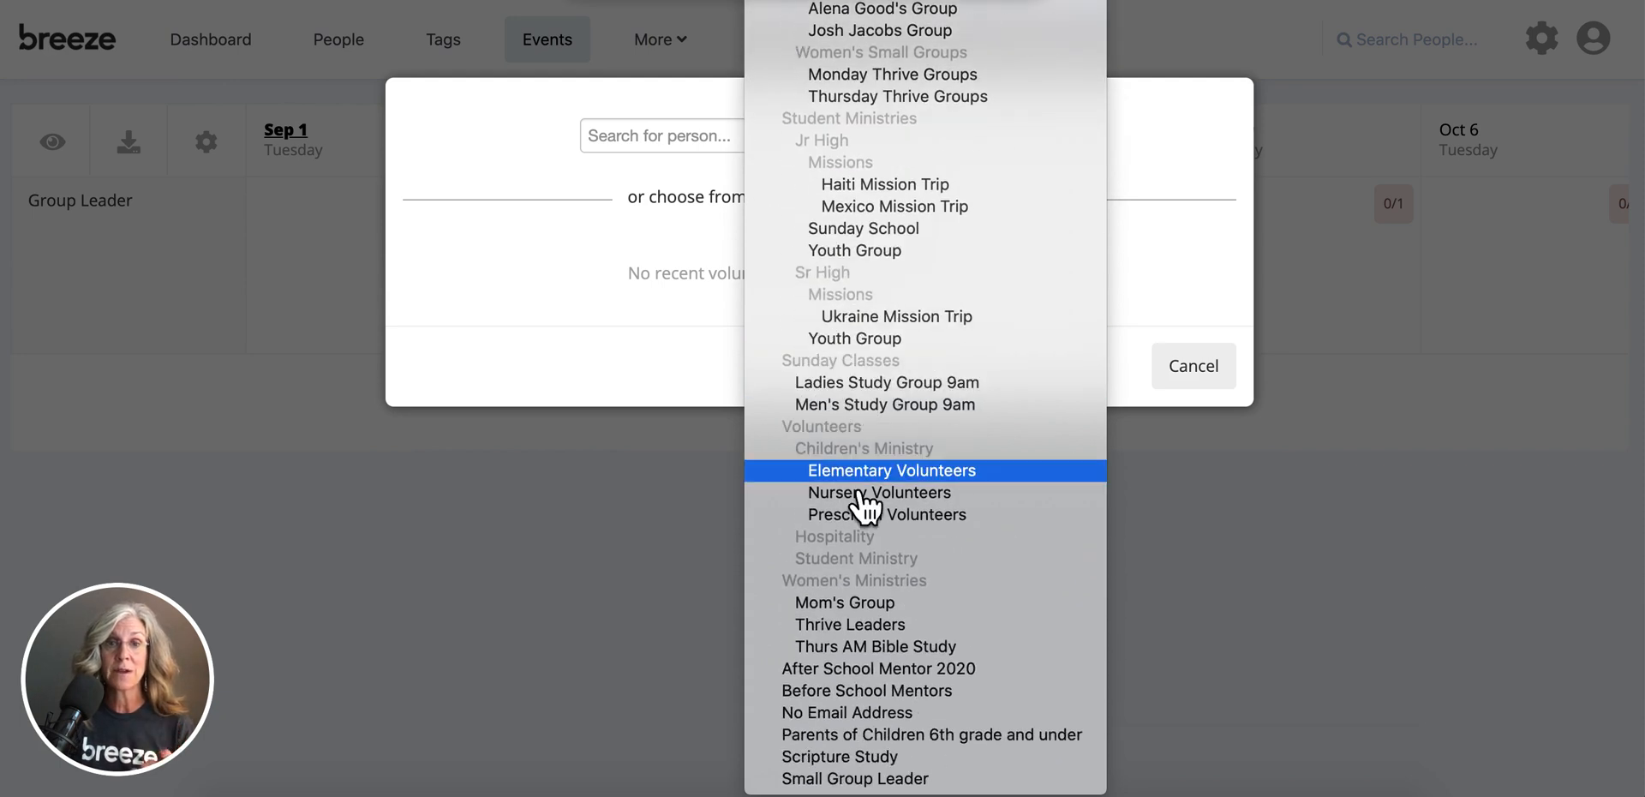
left_click(850, 624)
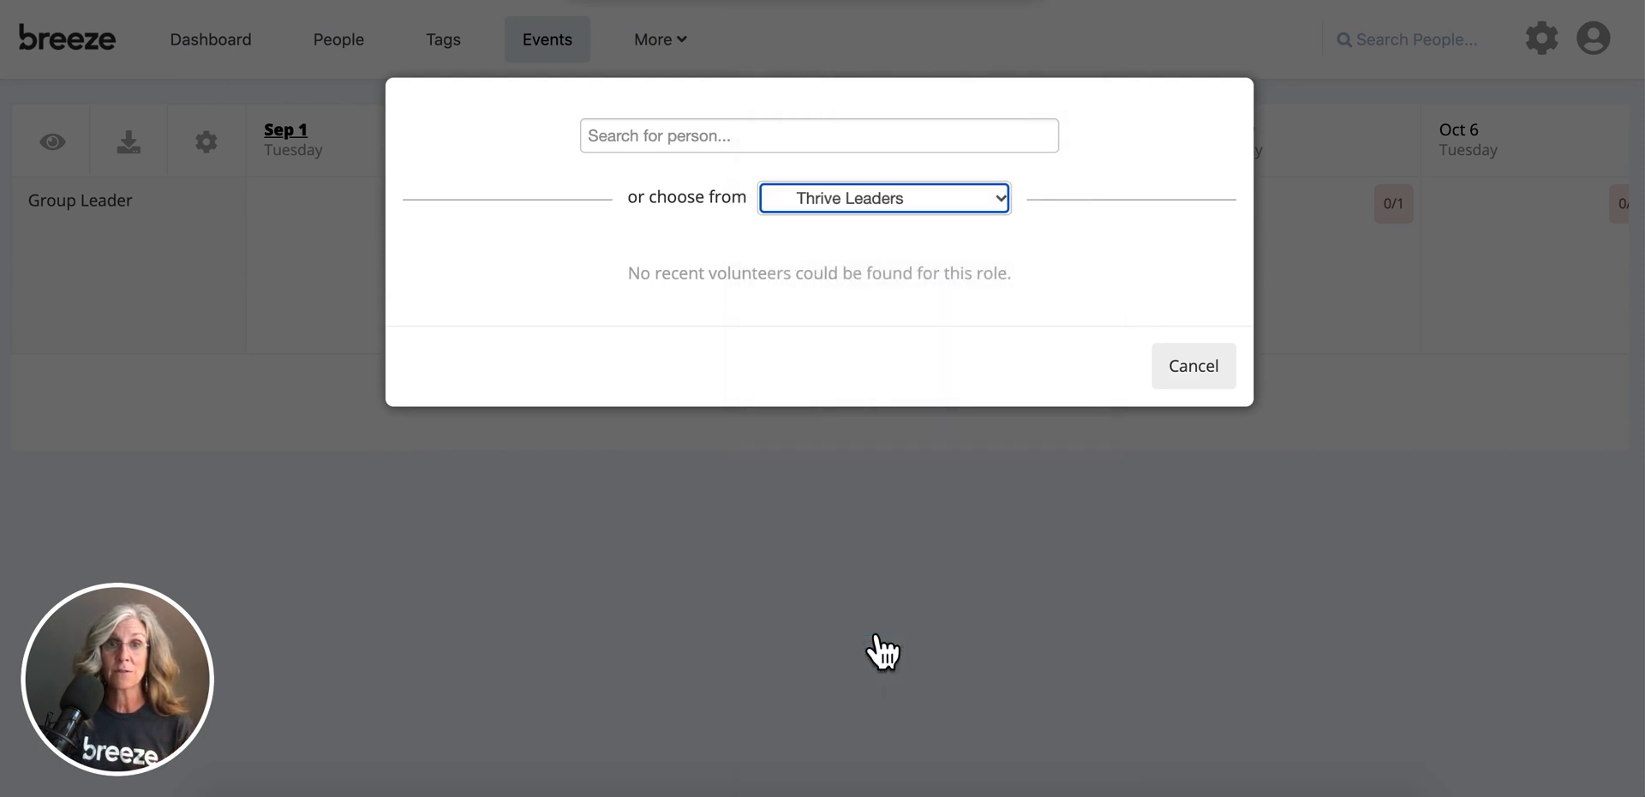
left_click(884, 198)
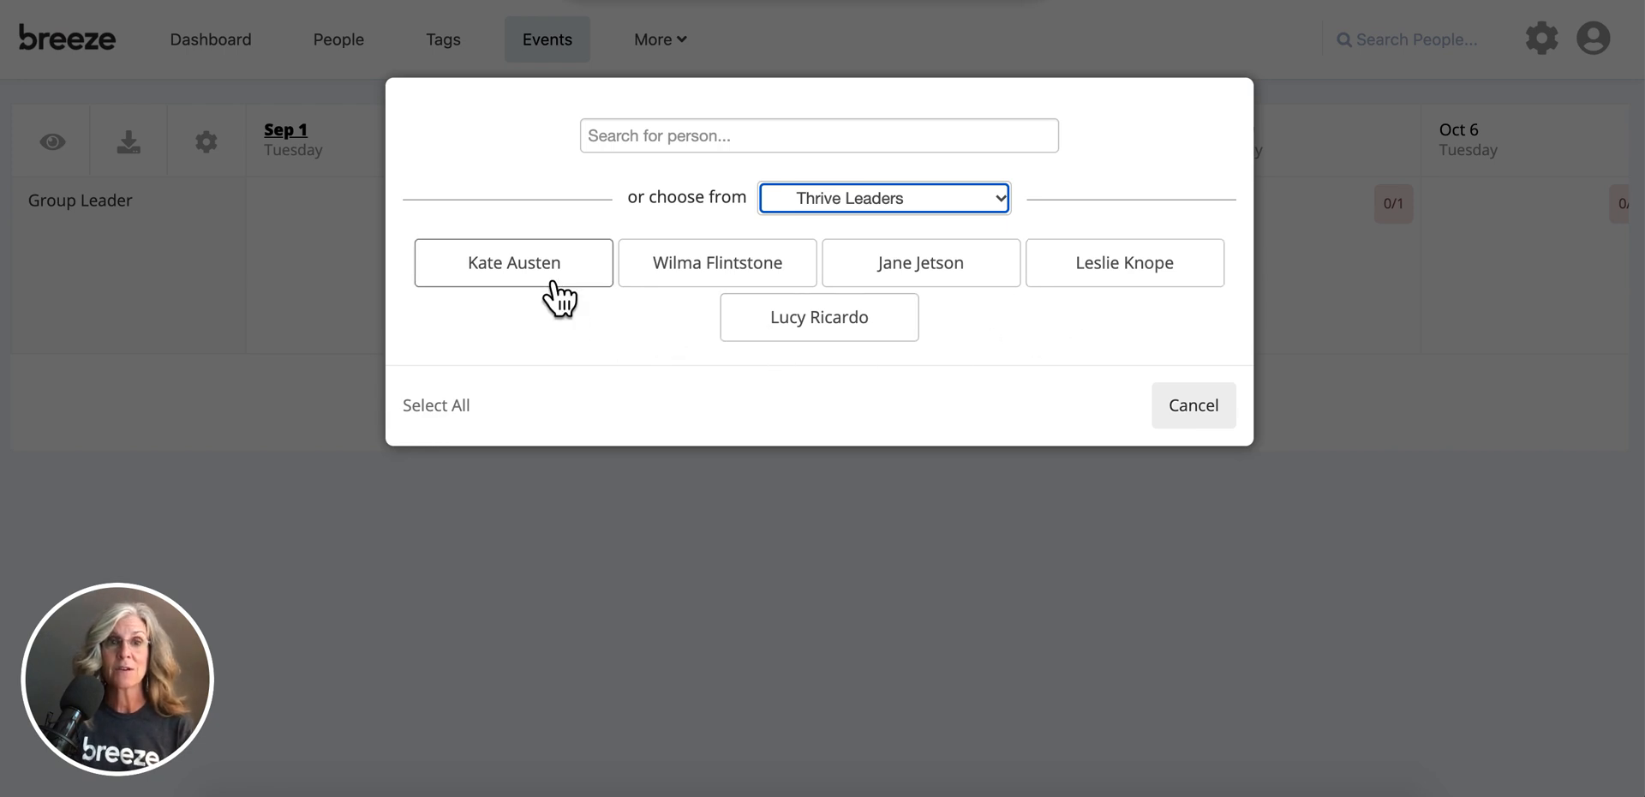
left_click(513, 262)
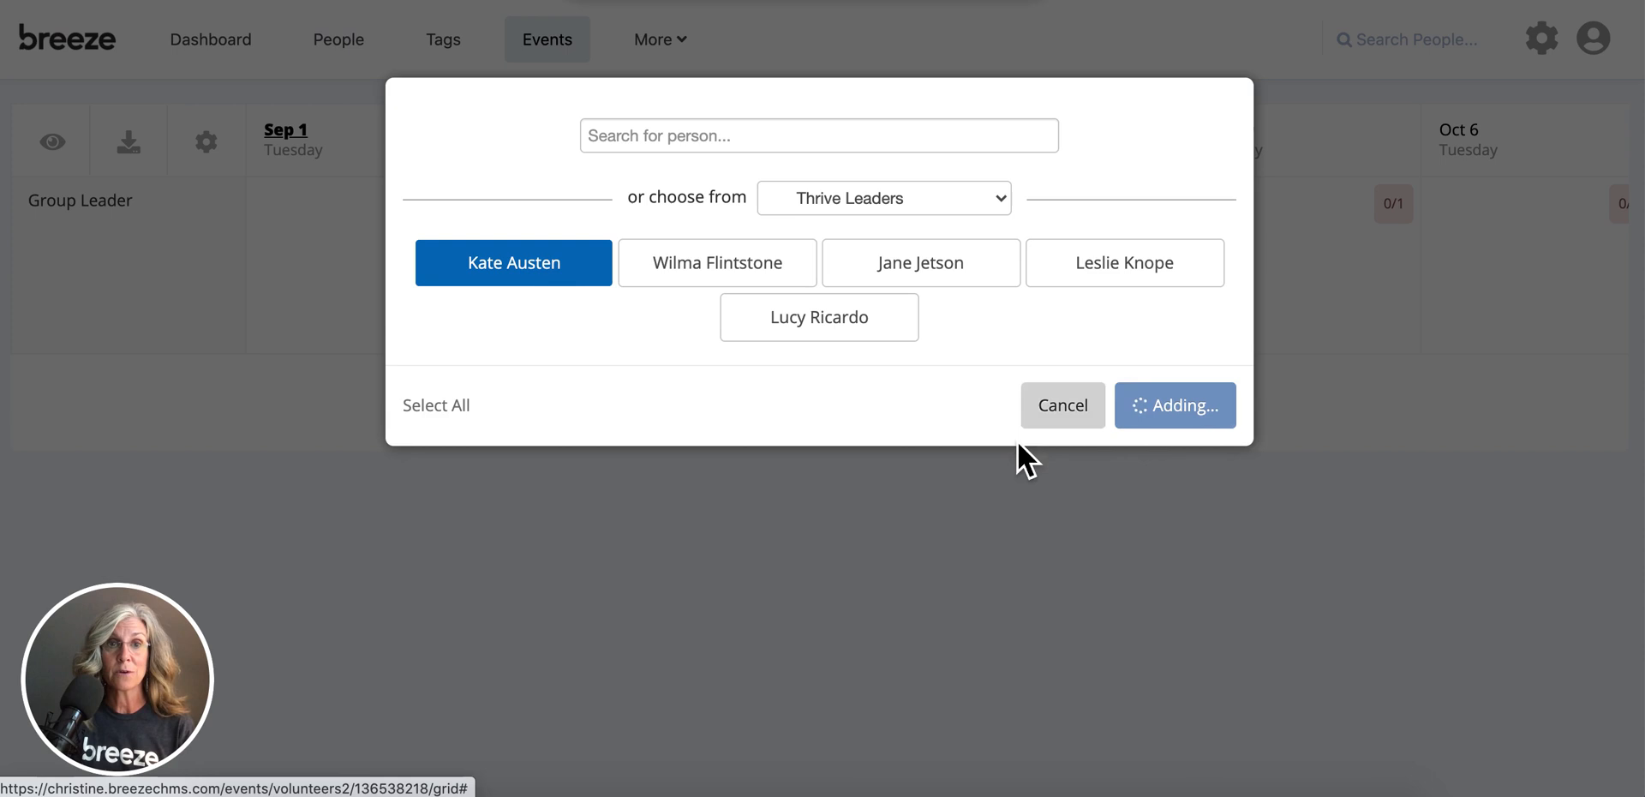
left_click(1175, 406)
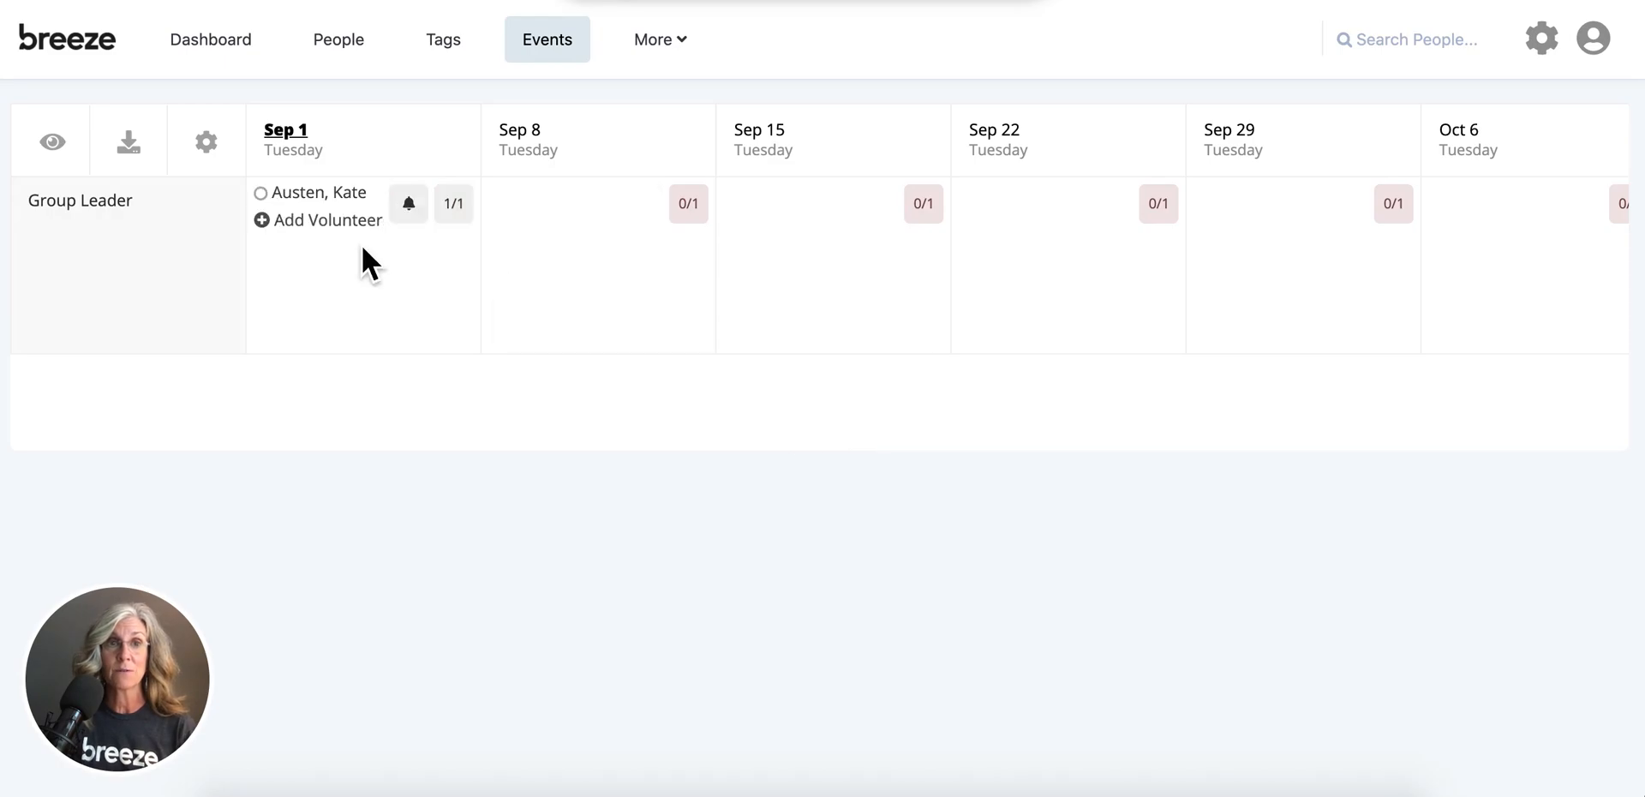
mouse_move(598, 257)
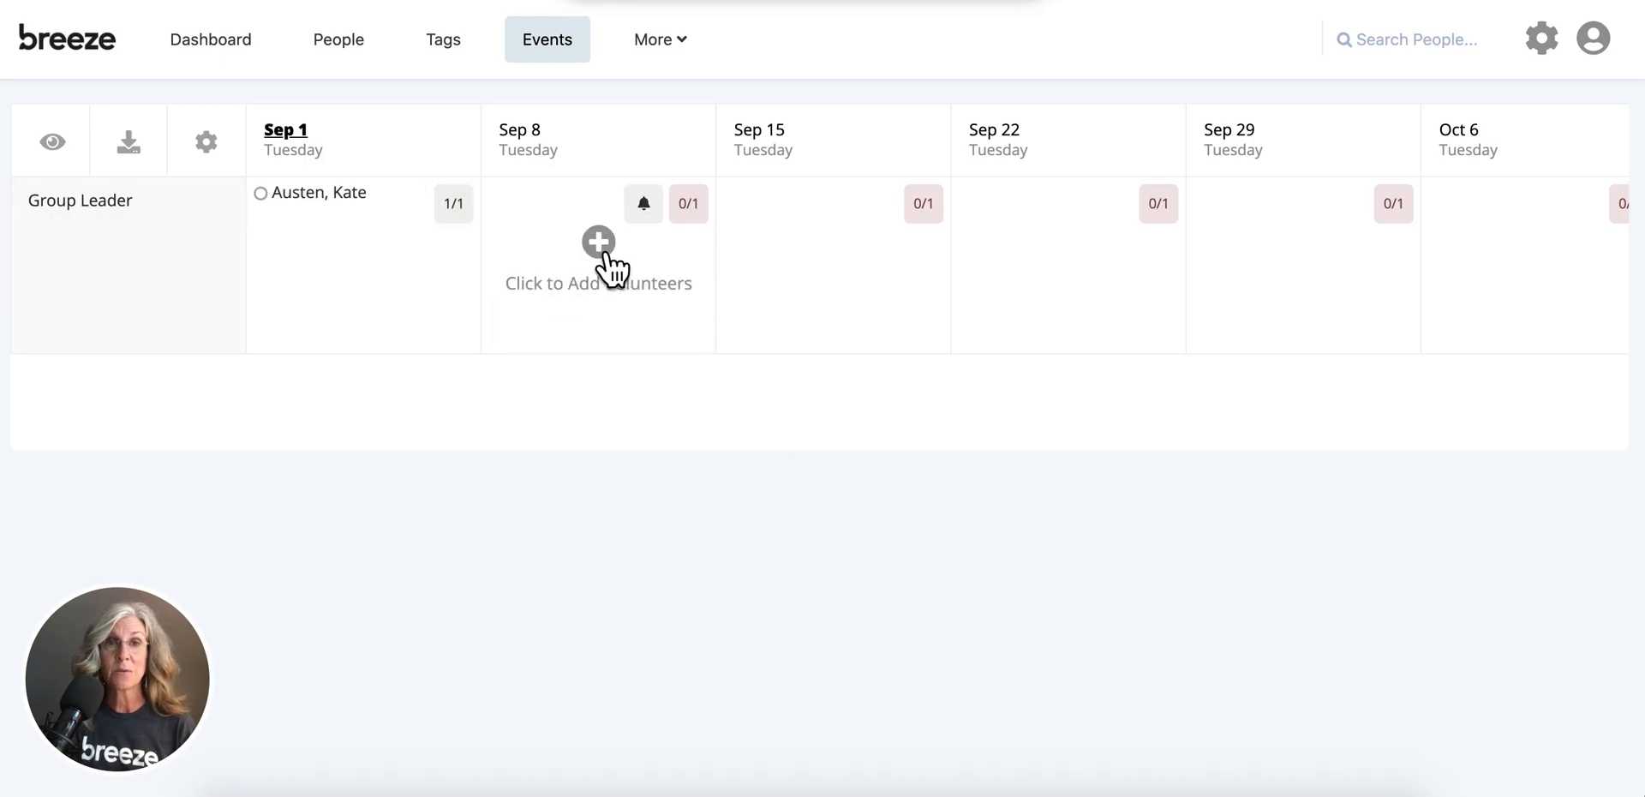
Assign Wilma Flintstone from Thrive Leaders to the Sep 8 Group Leader slot
left_click(598, 257)
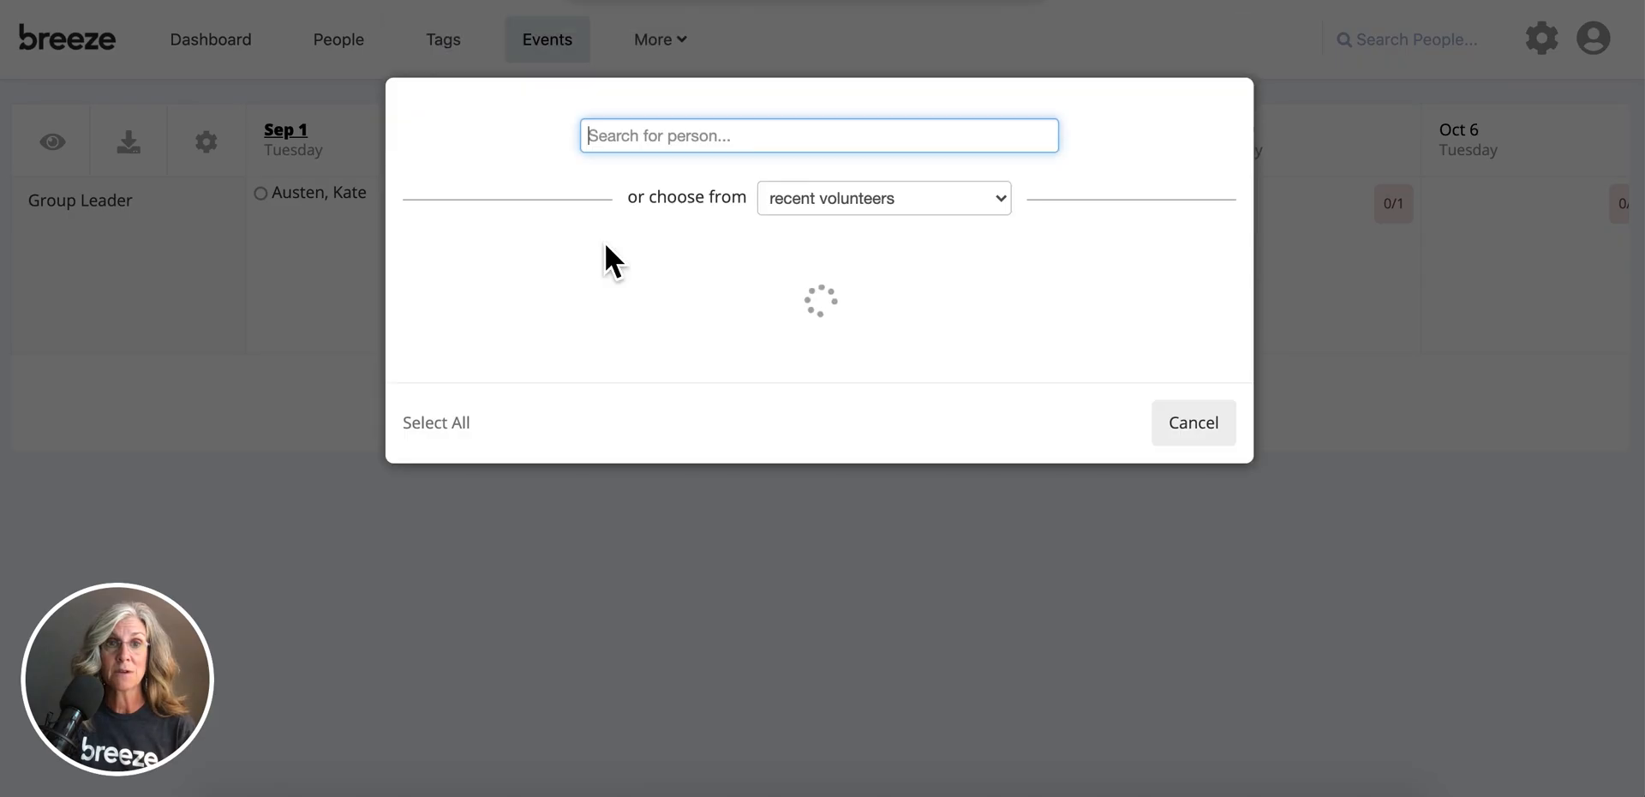
left_click(882, 197)
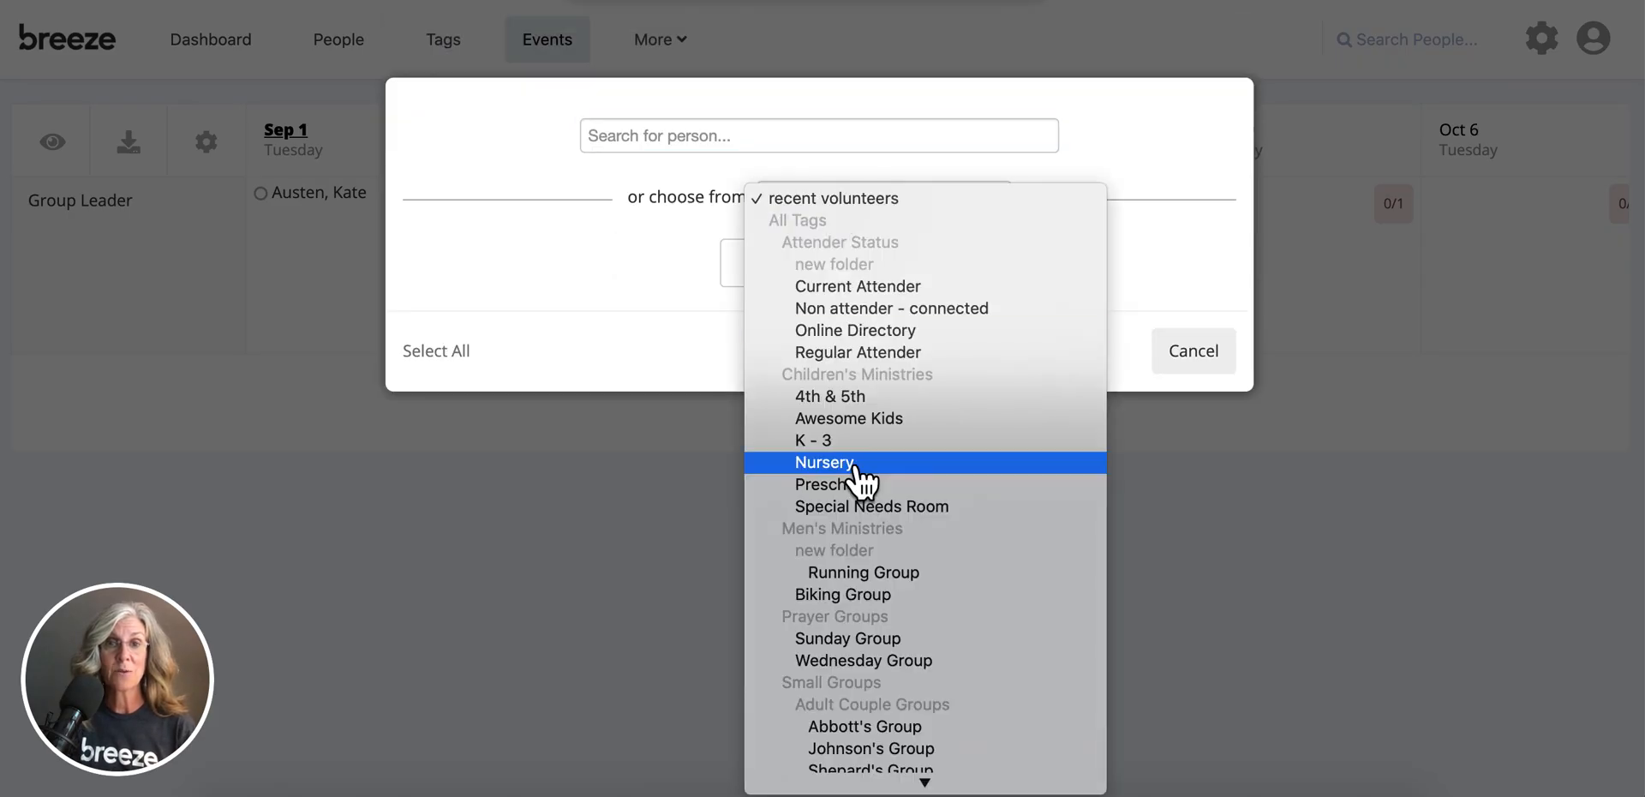
scroll("down", 3)
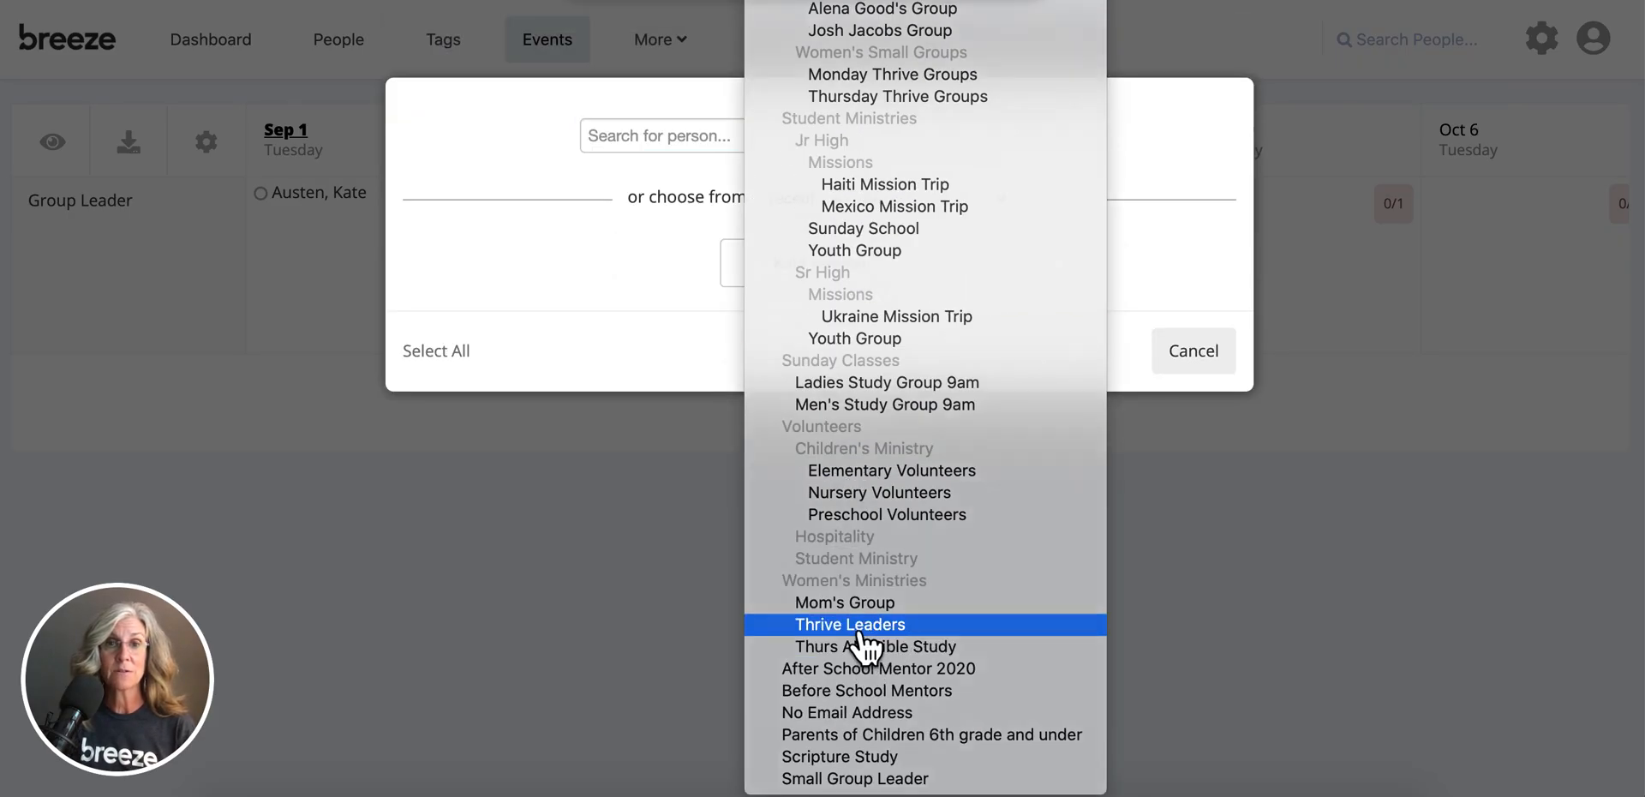
left_click(850, 624)
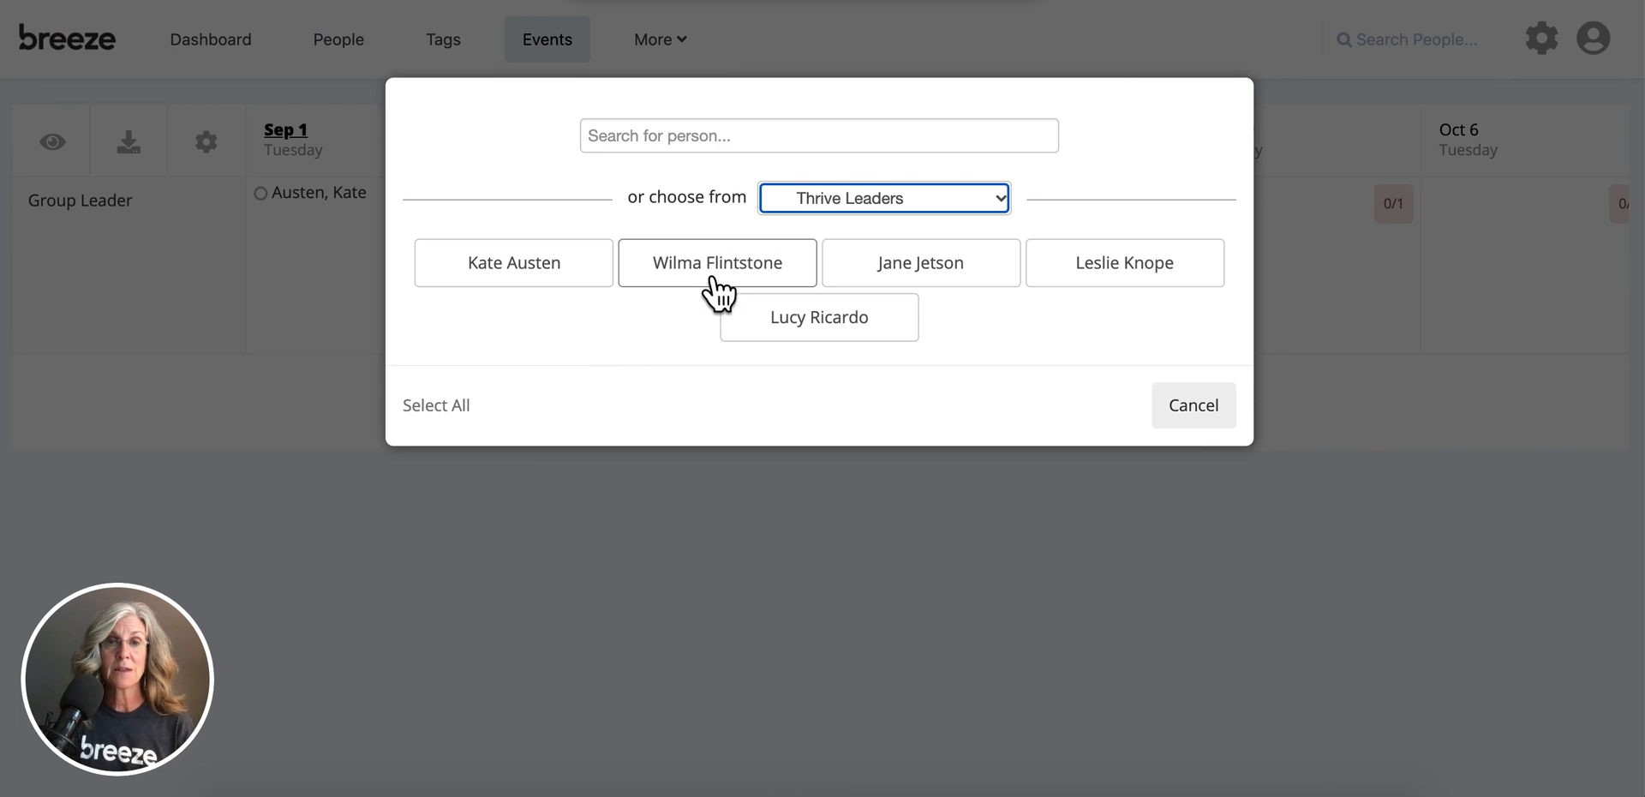
left_click(717, 262)
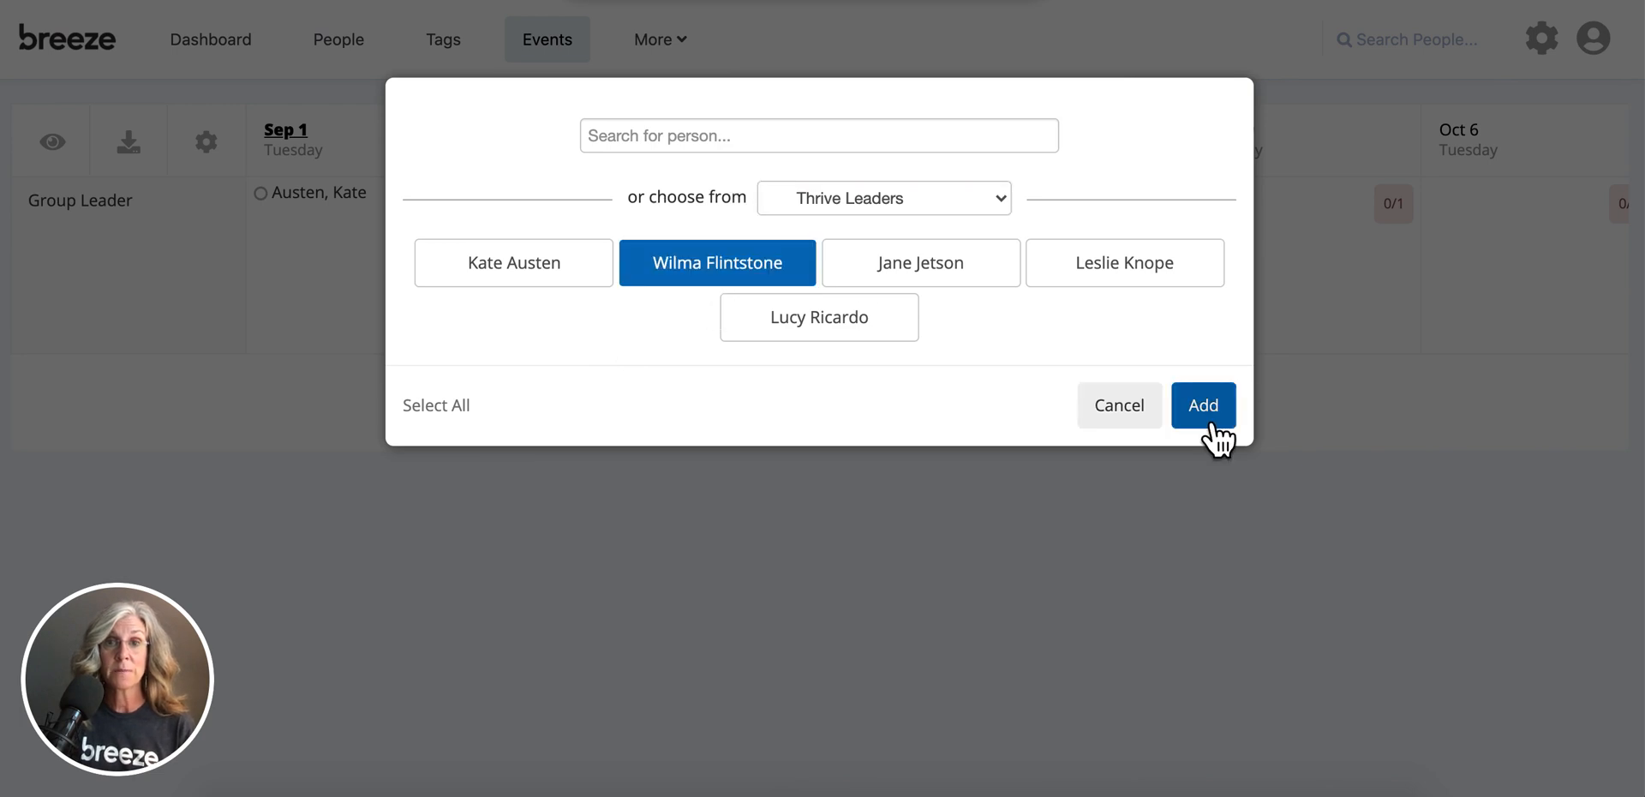
left_click(1202, 404)
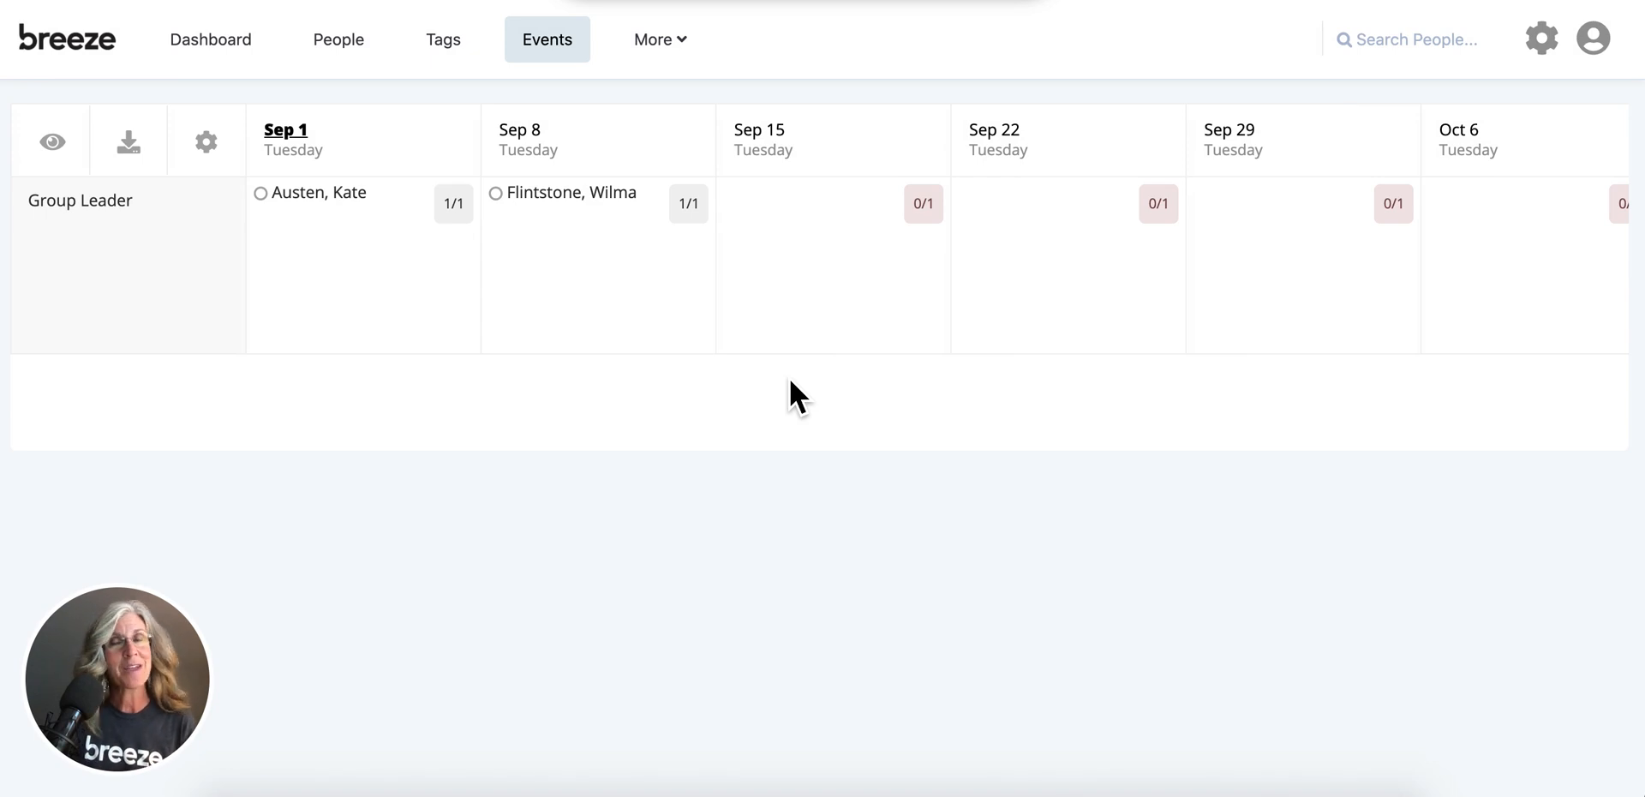
mouse_move(775, 435)
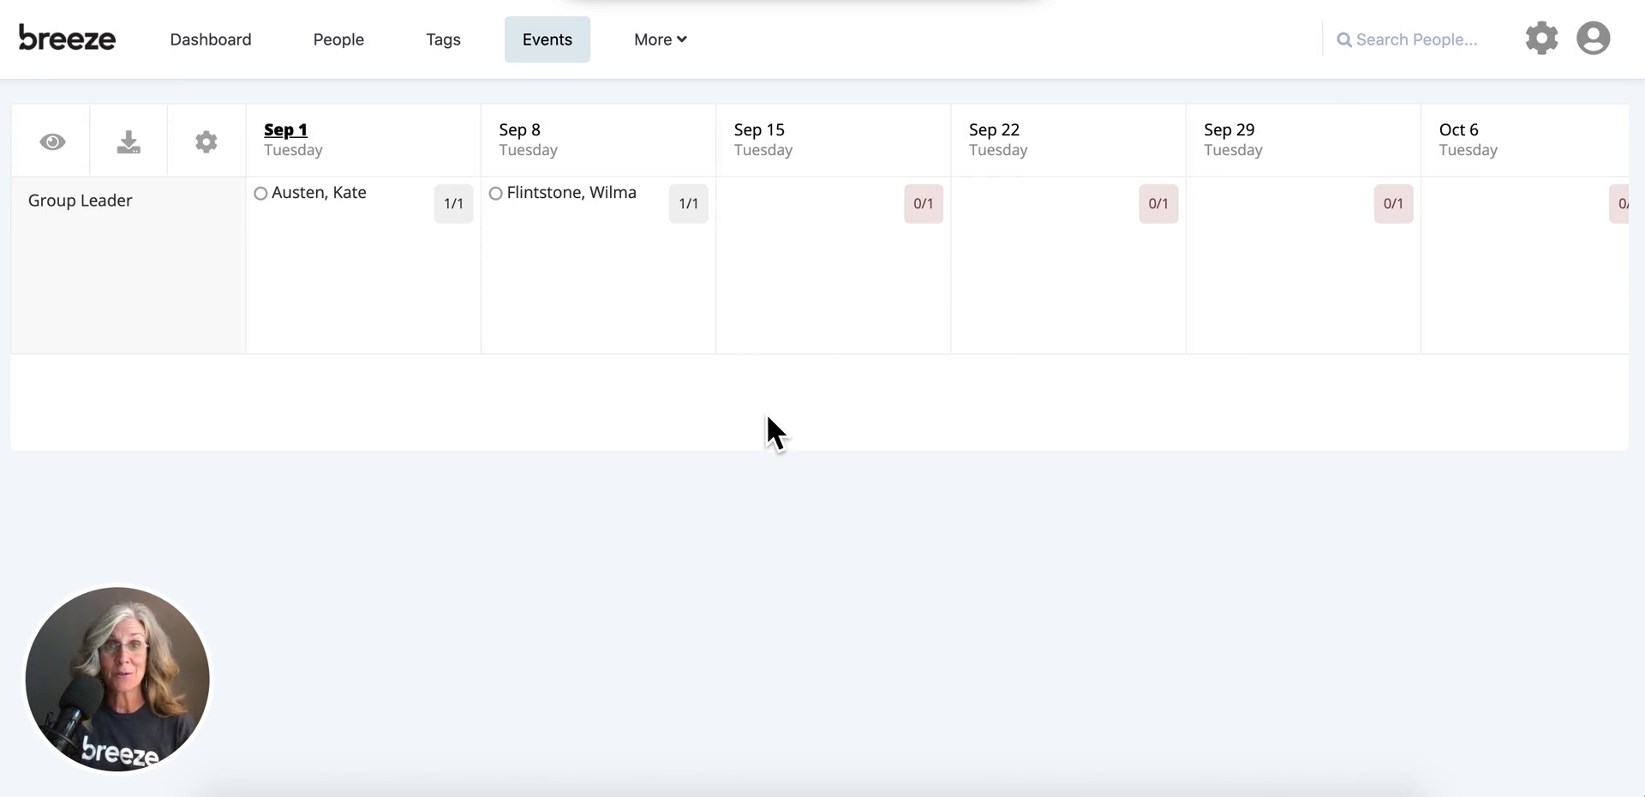